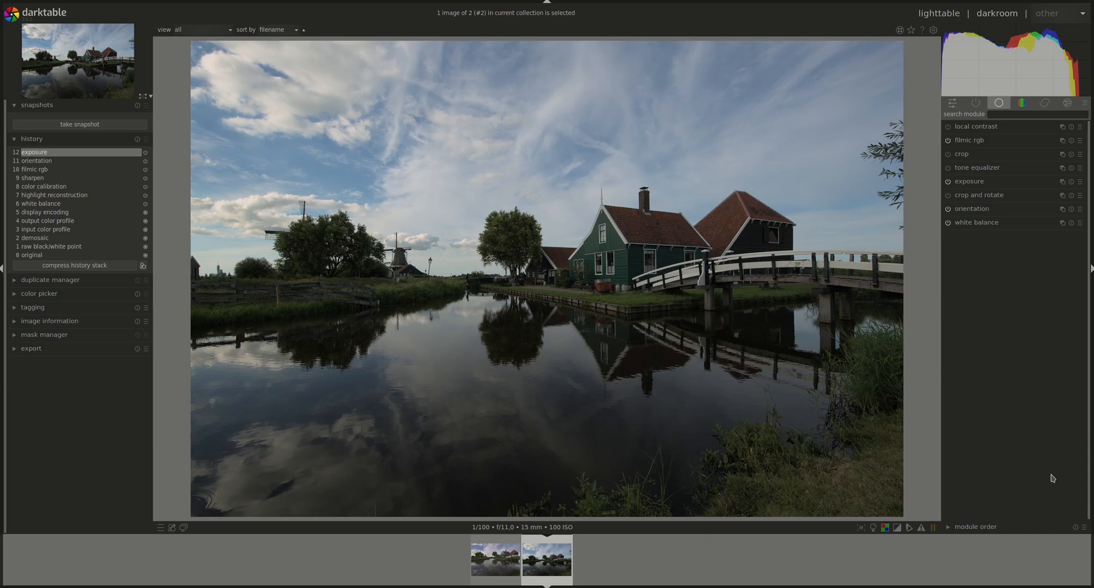
mouse_move(1055, 397)
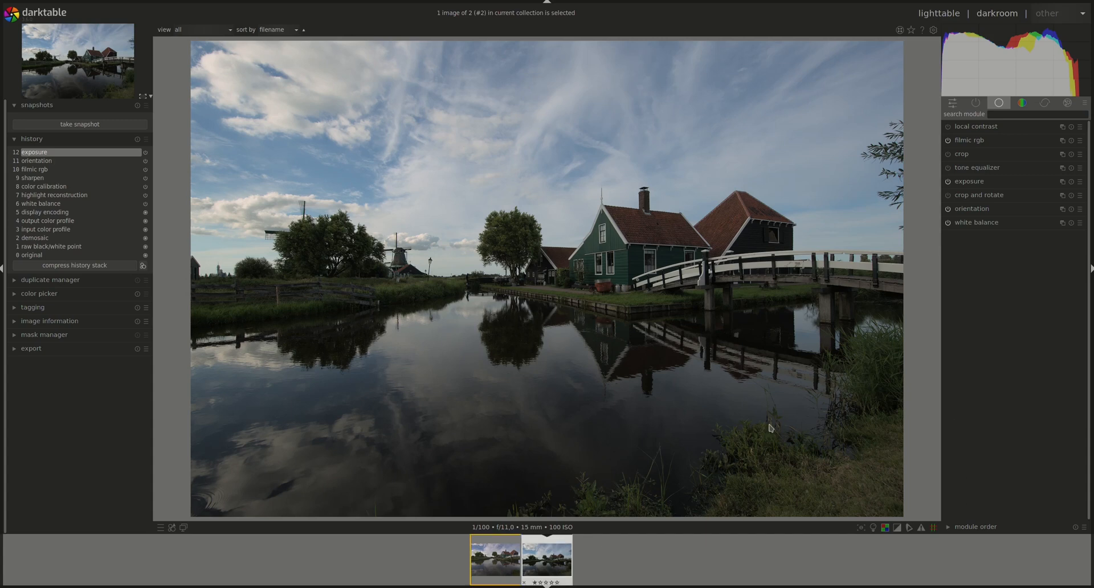
Show the Showcase images in the lighttable with the import parameters options expanded.
left_click(934, 12)
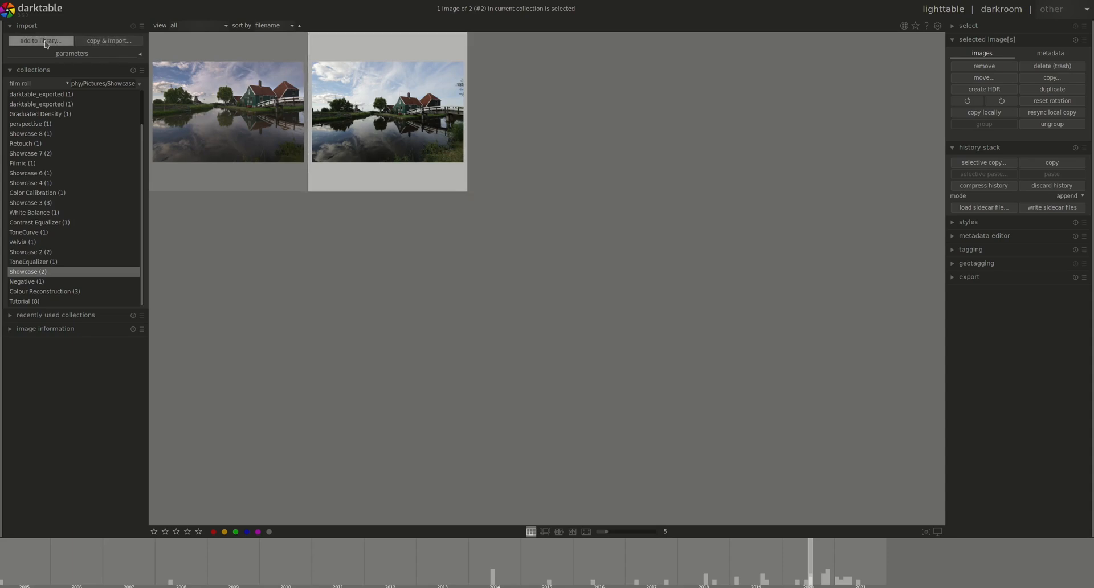
mouse_move(38, 41)
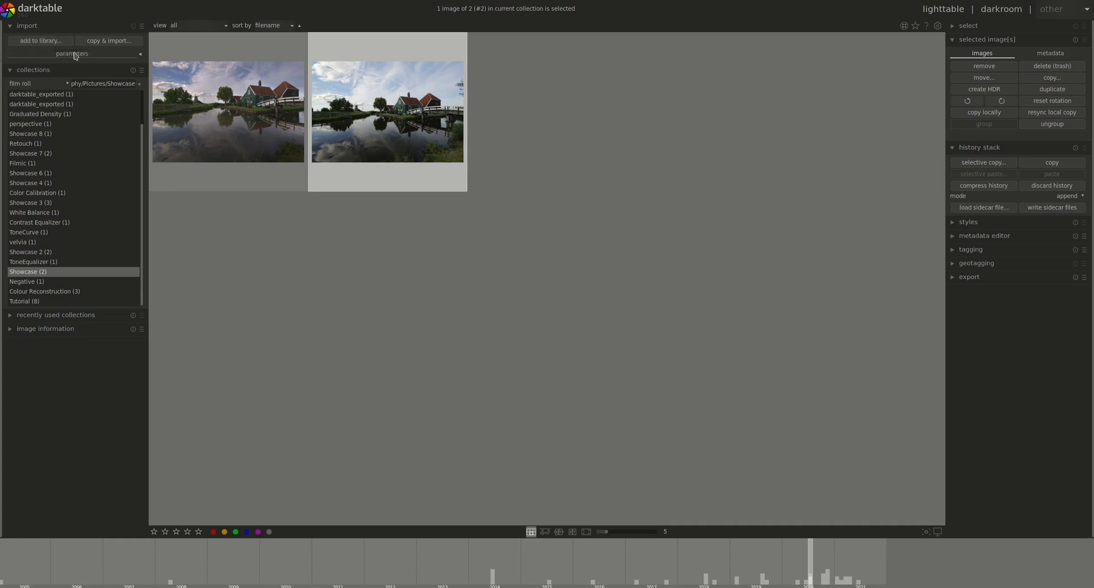
mouse_move(23, 41)
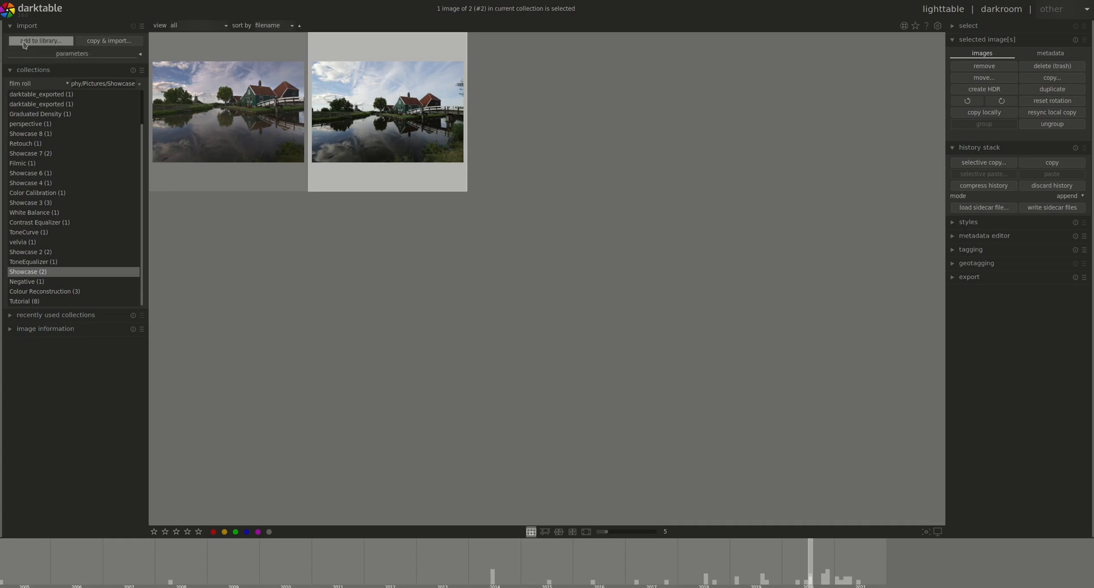
mouse_move(66, 55)
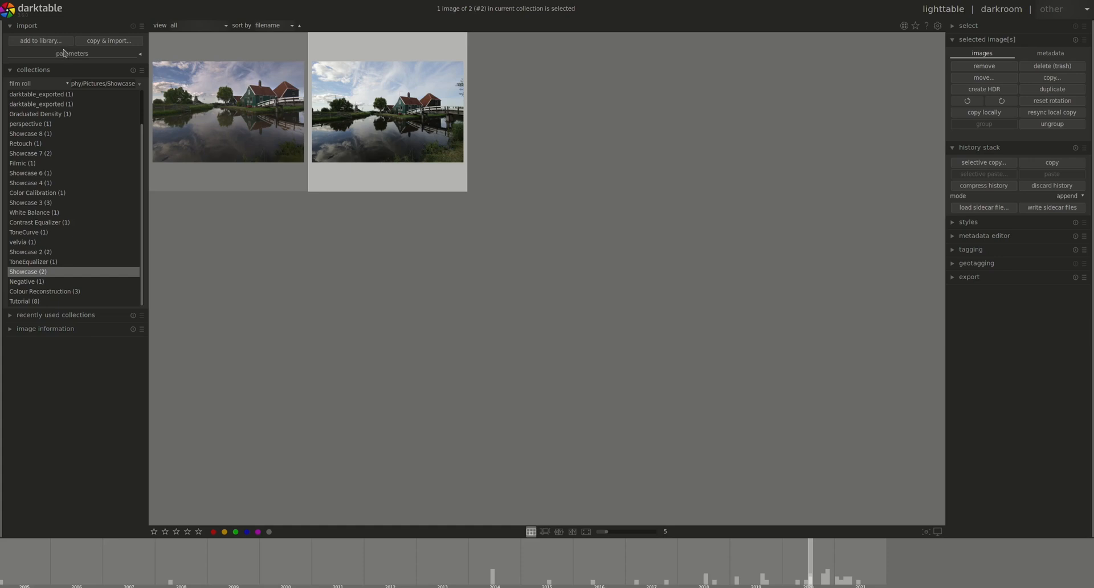
mouse_move(109, 40)
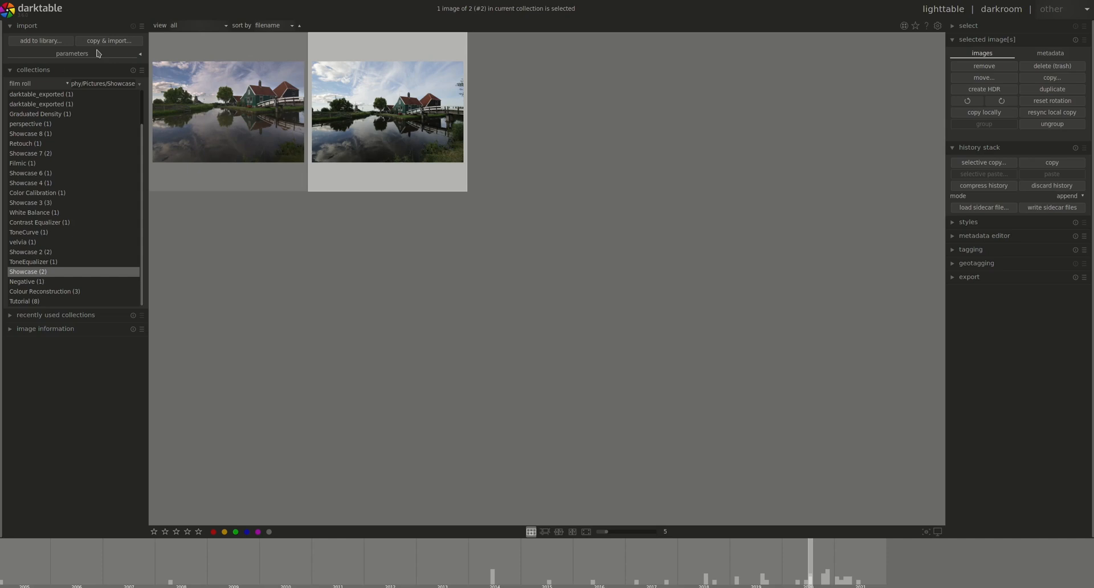
mouse_move(103, 52)
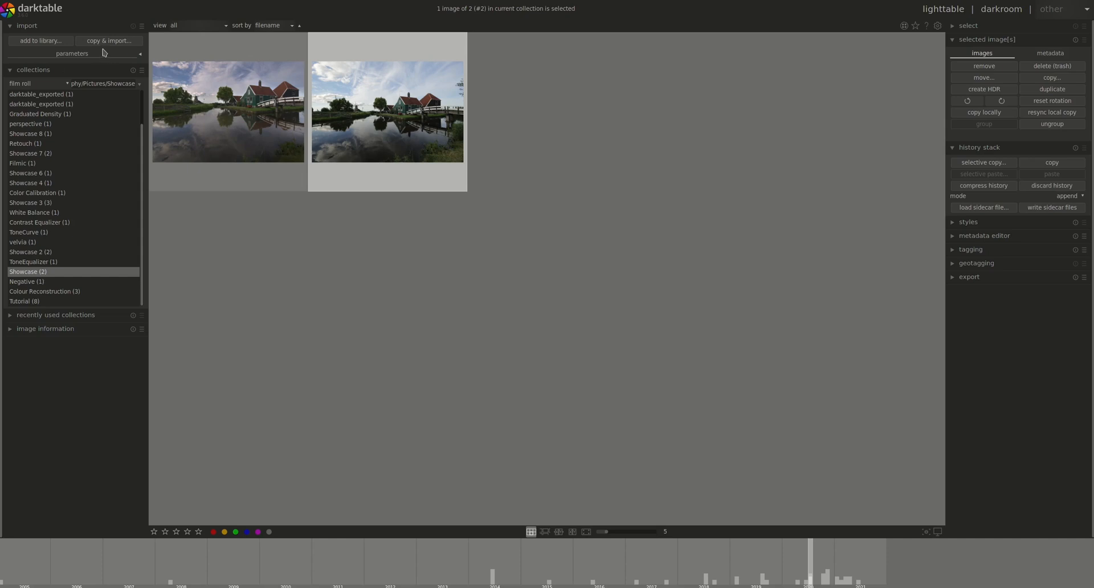
left_click(73, 52)
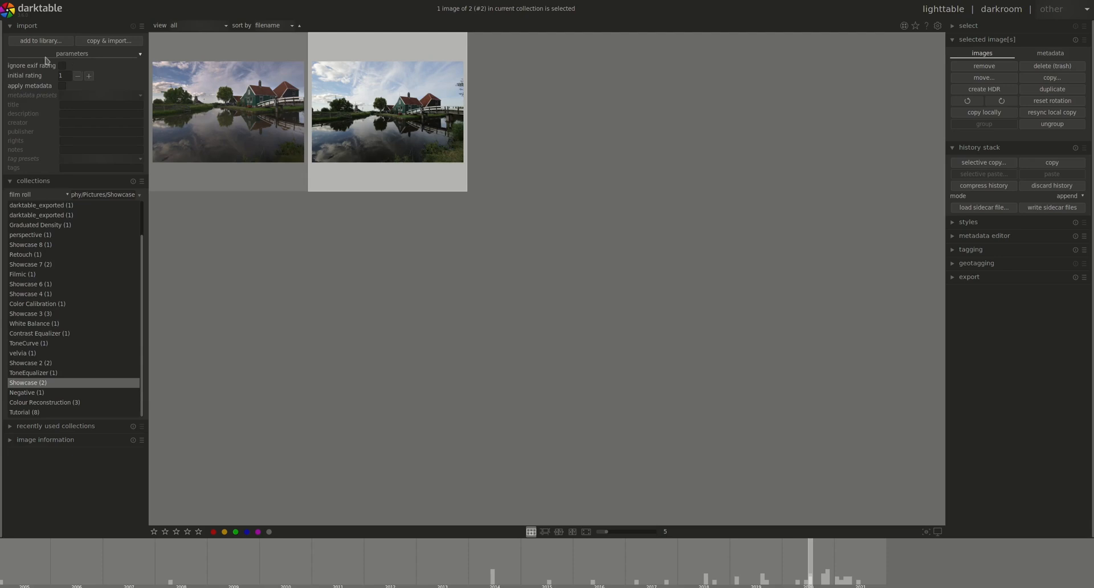
mouse_move(118, 73)
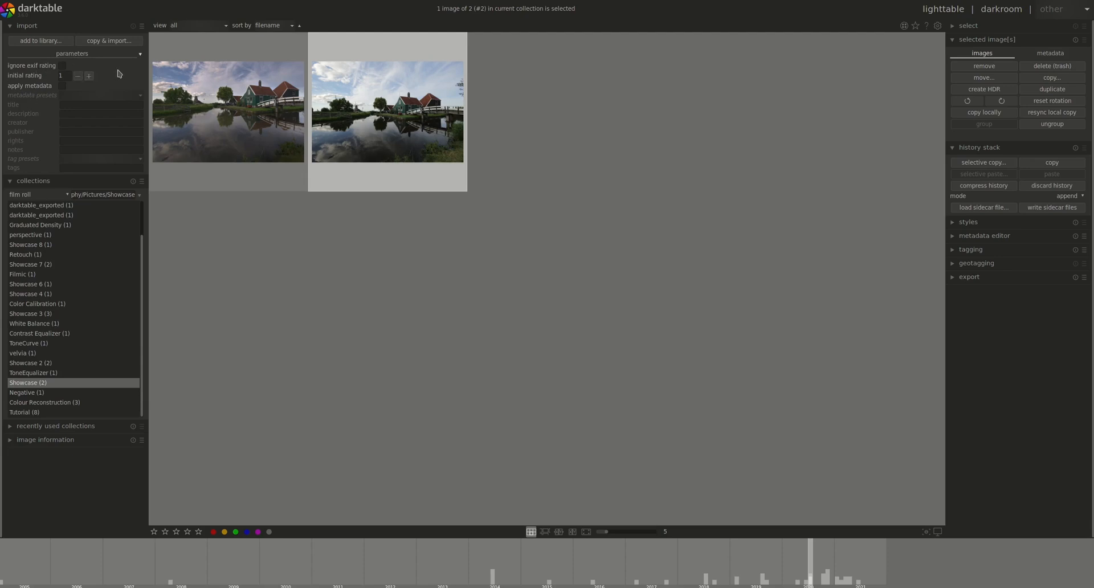
mouse_move(109, 23)
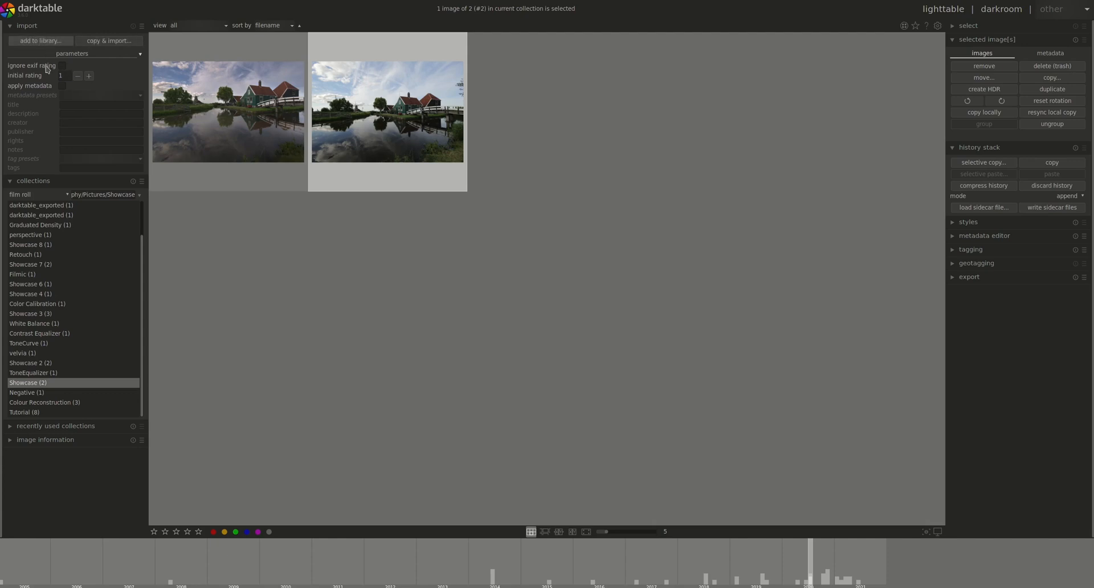
mouse_move(132, 108)
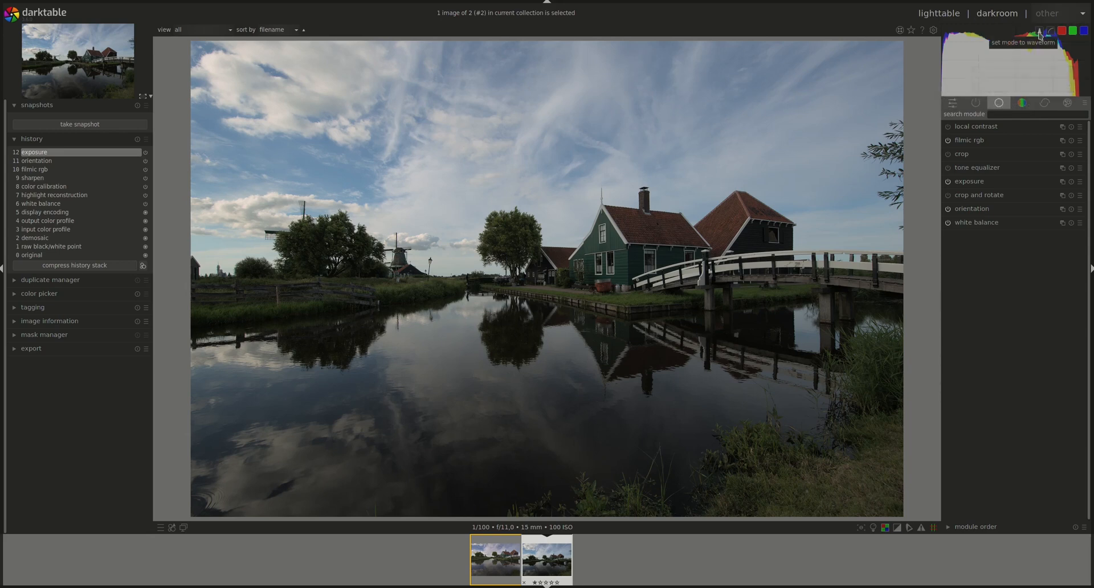
Switch the darkroom scope from histogram to vectorscope on the canal photo.
left_click(1036, 32)
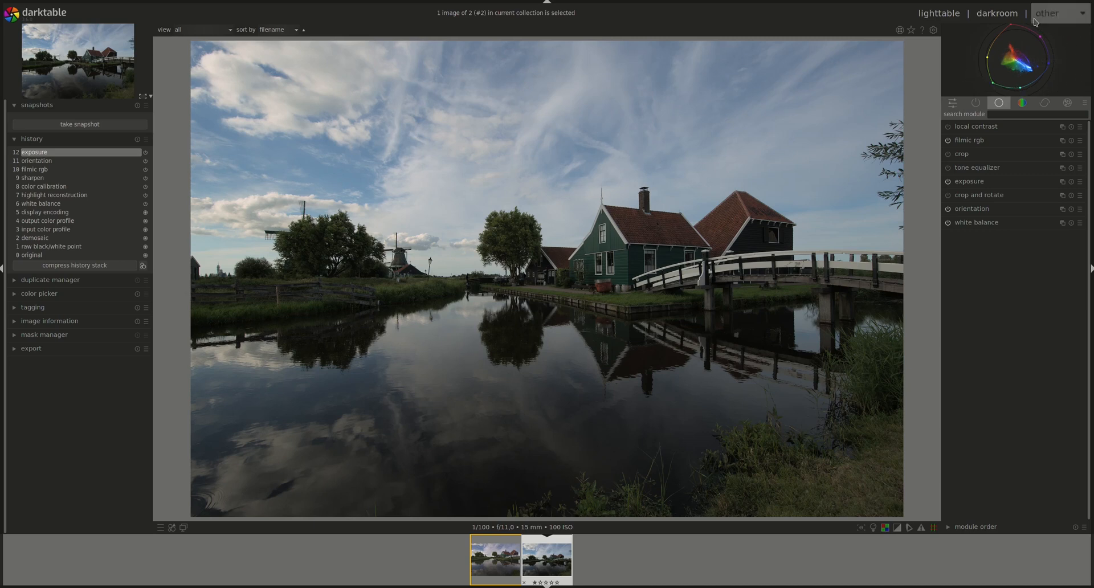
mouse_move(970, 70)
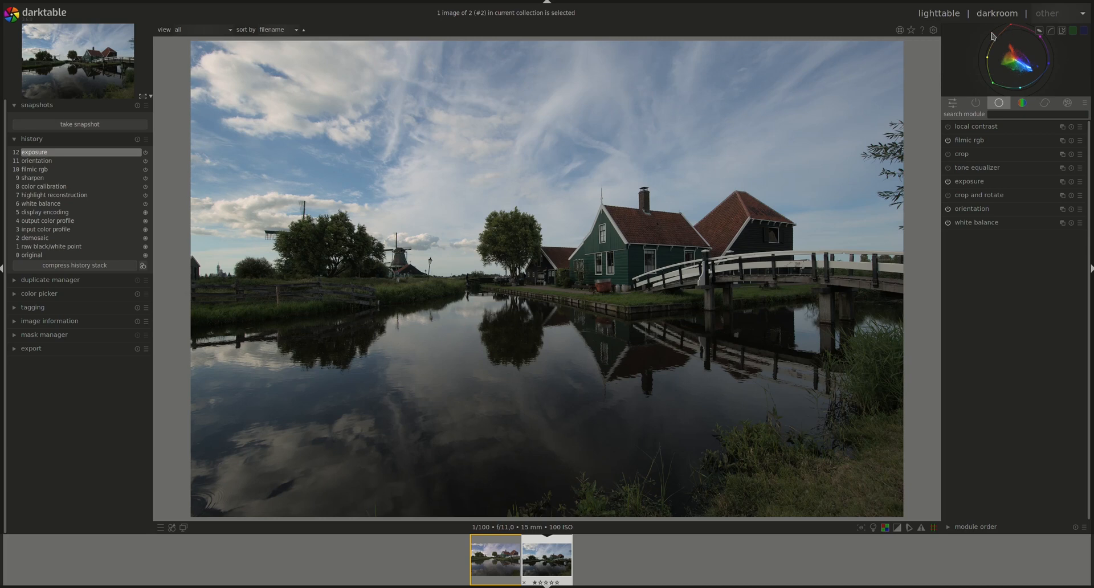
mouse_move(996, 81)
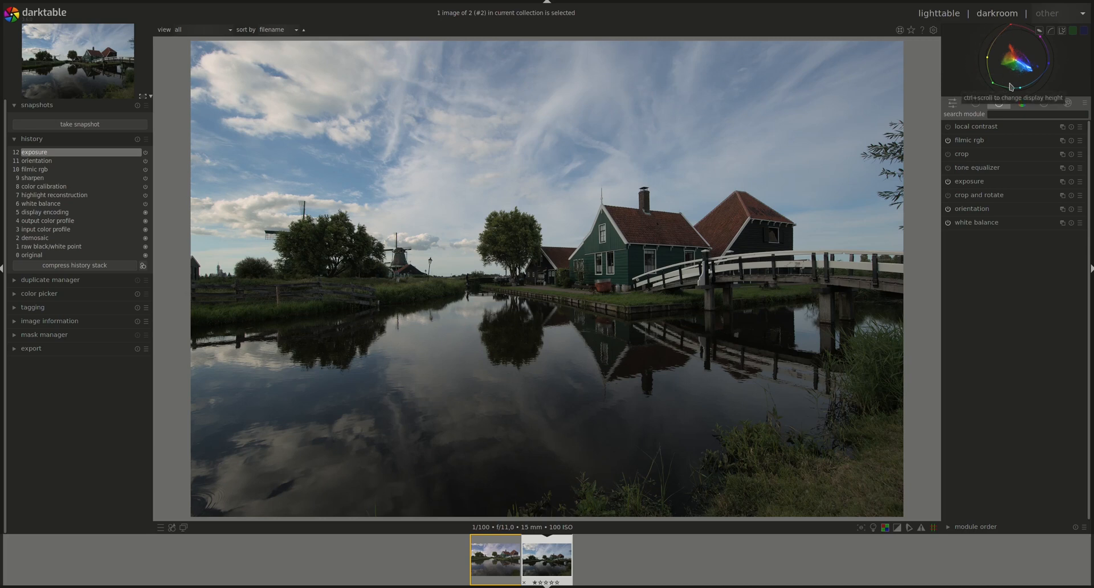
List only active modules and review demosaicing methods, keeping RCD selected.
left_click(975, 103)
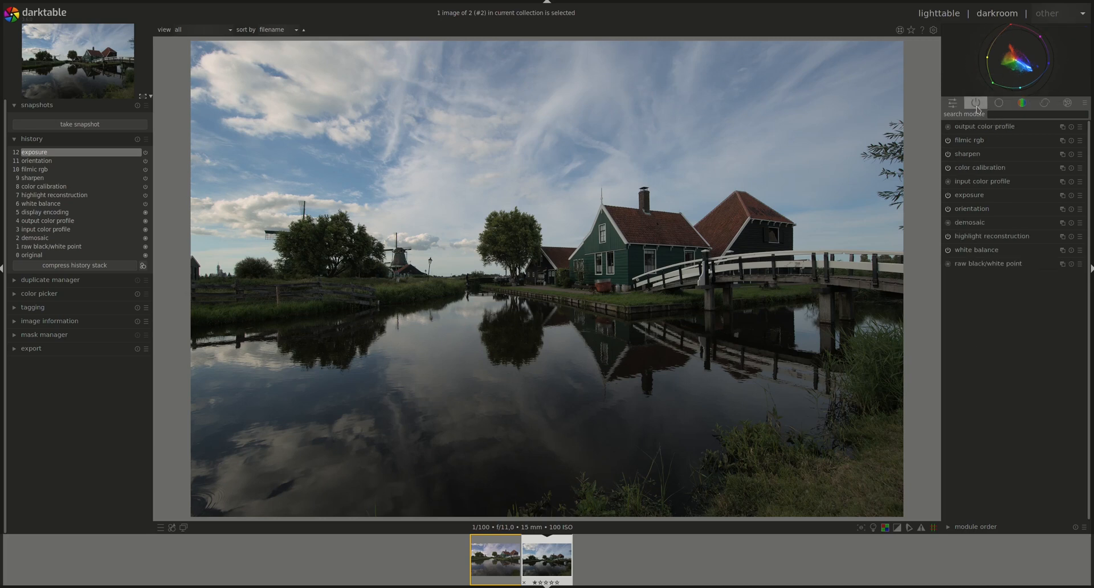
left_click(969, 222)
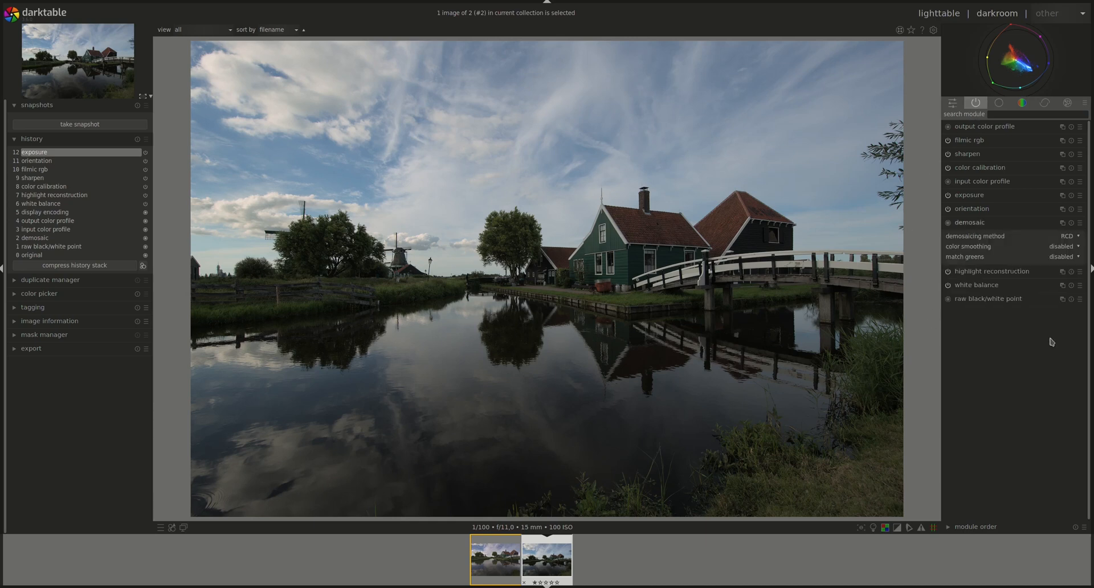
mouse_move(1068, 244)
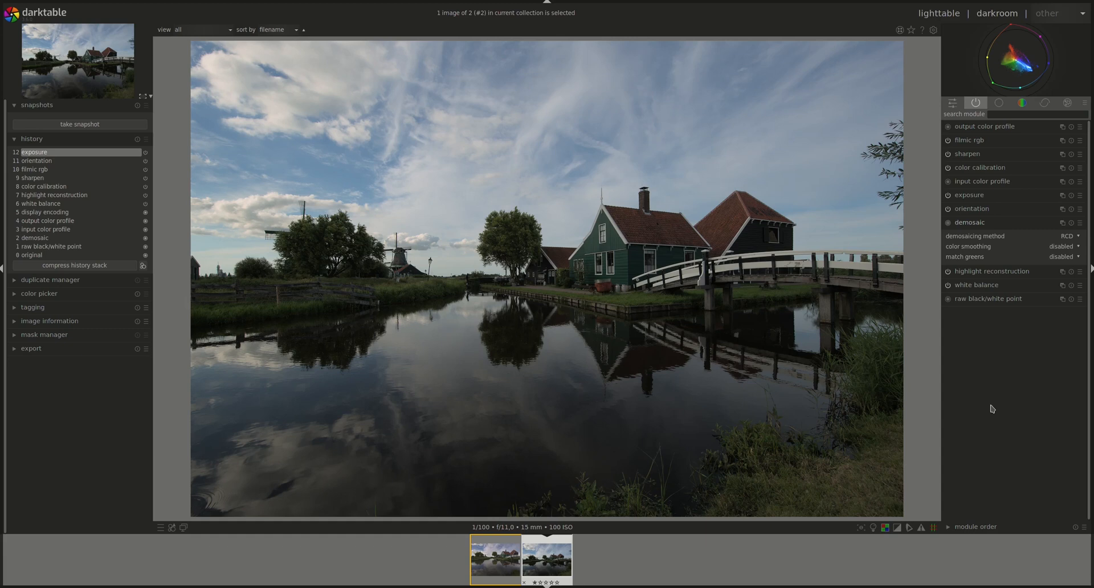
left_click(1067, 236)
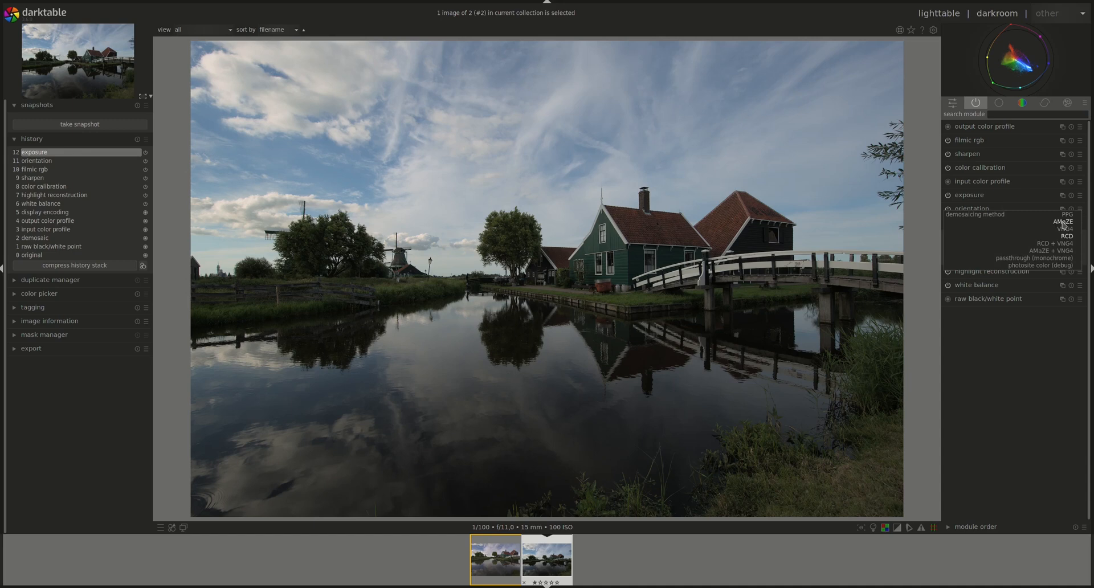
left_click(1056, 235)
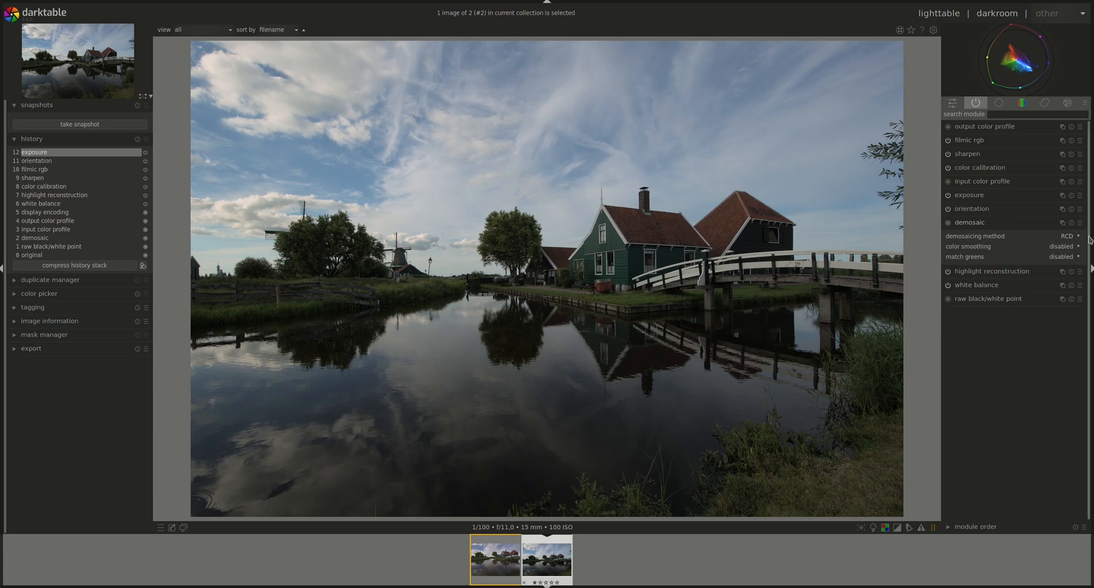
left_click(1066, 236)
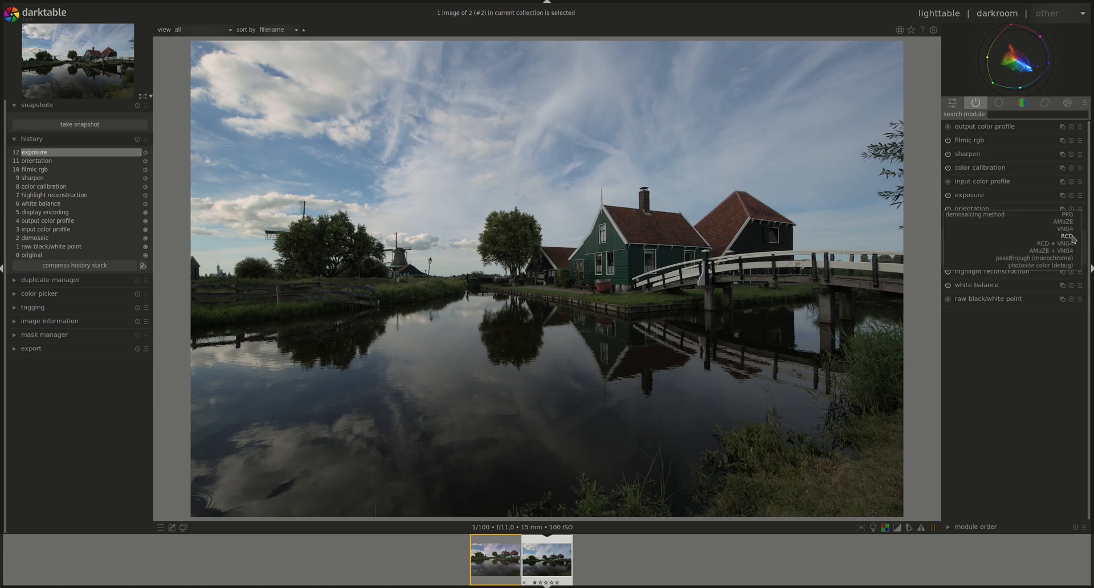
left_click(1062, 235)
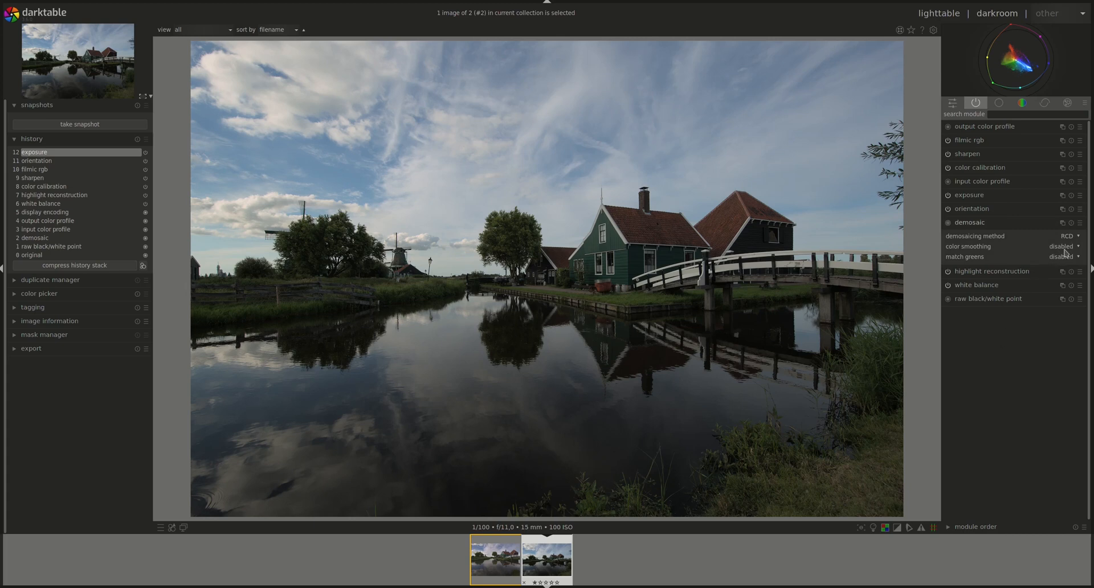
left_click(1069, 236)
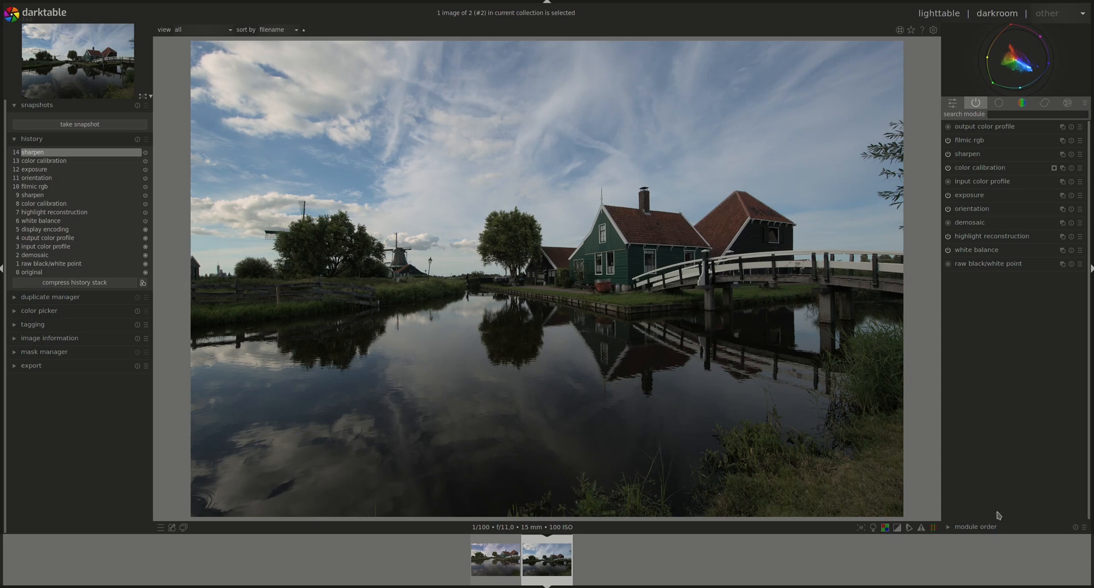
Display sharpen's details mask and adjust its details threshold back and forth.
left_click(966, 153)
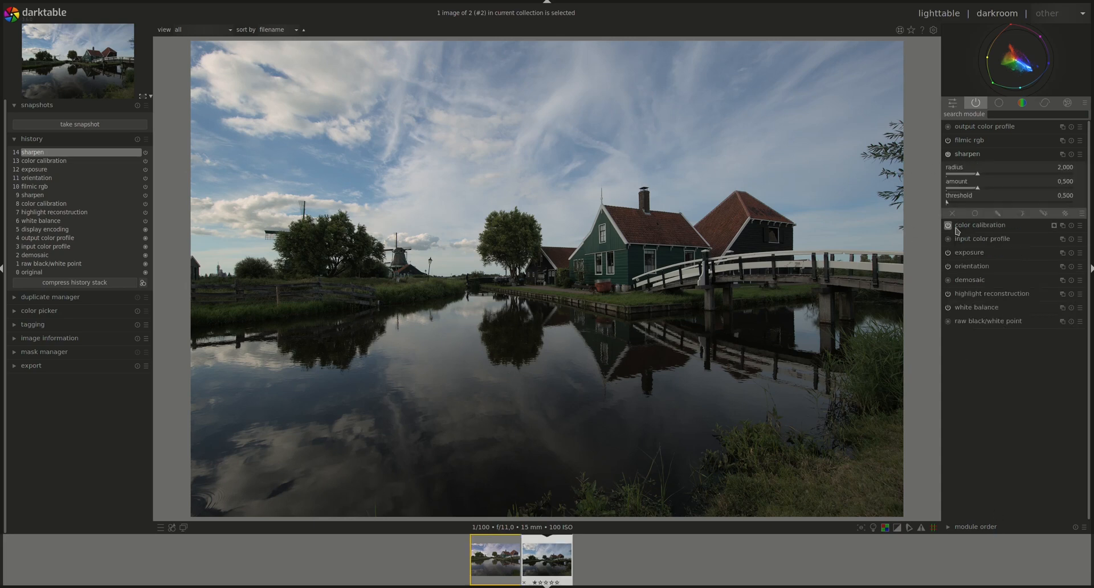
left_click(998, 213)
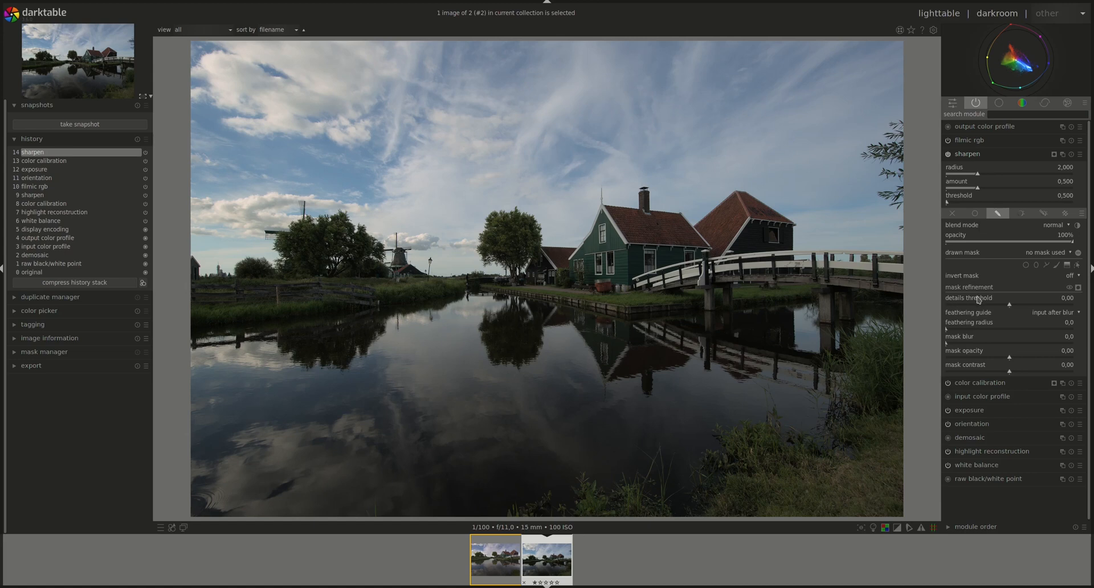
mouse_move(978, 300)
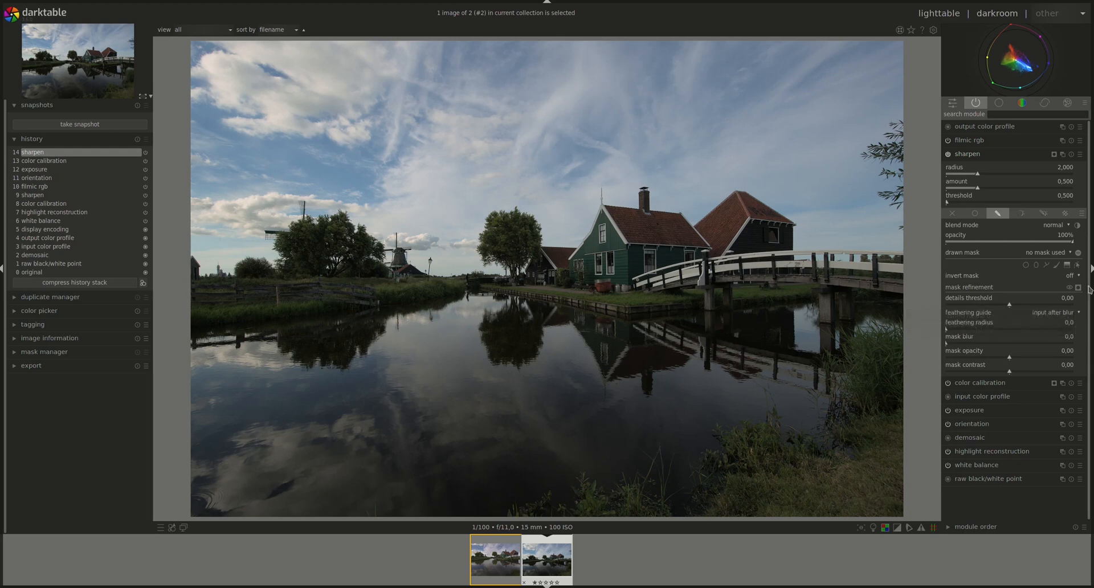
left_click(1060, 287)
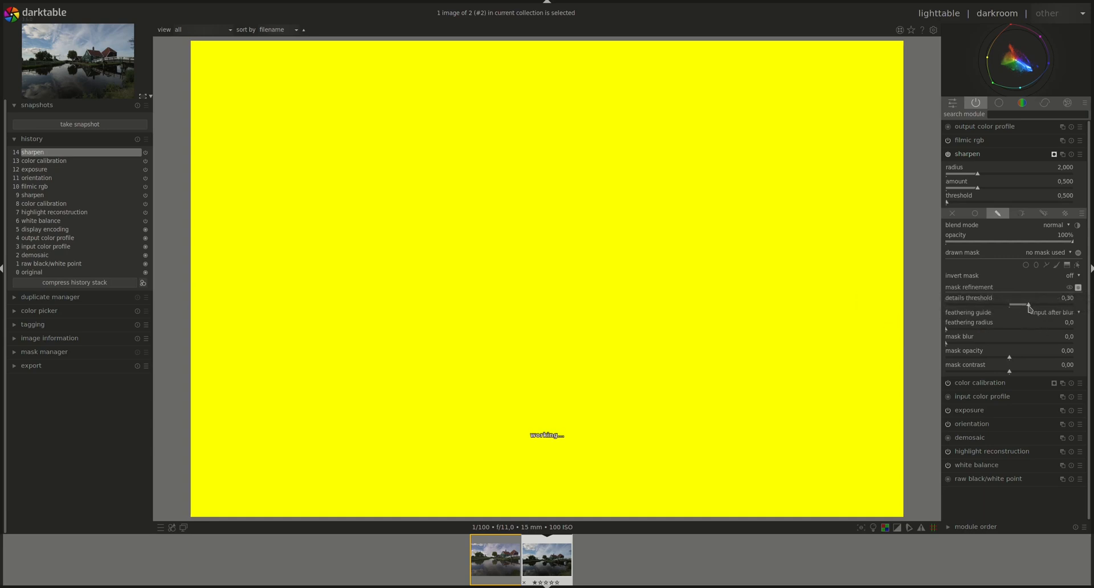
left_click_drag(1028, 305, 1055, 306)
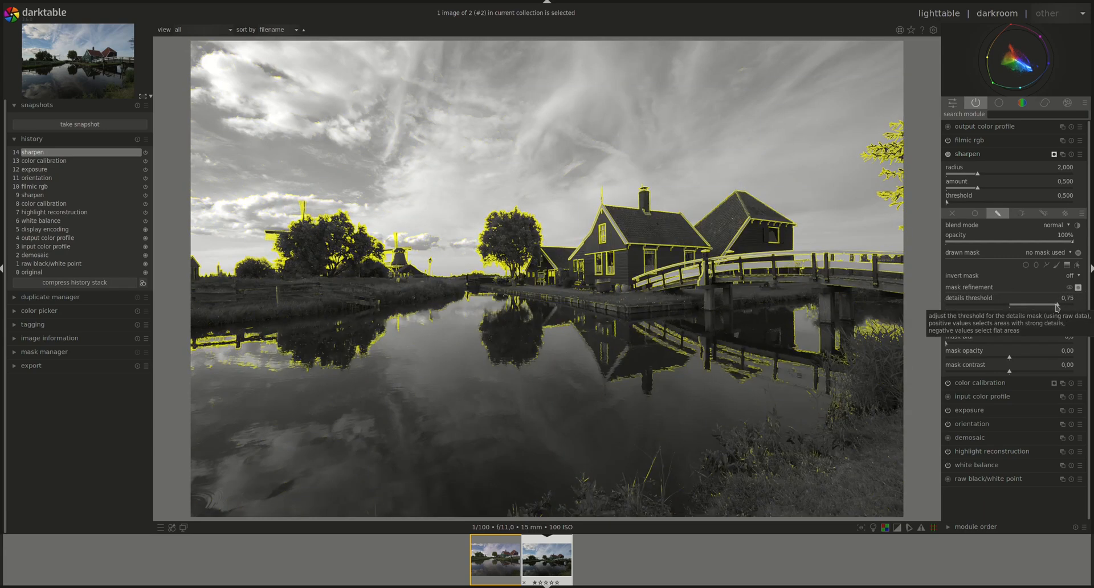
left_click_drag(1055, 305, 1037, 305)
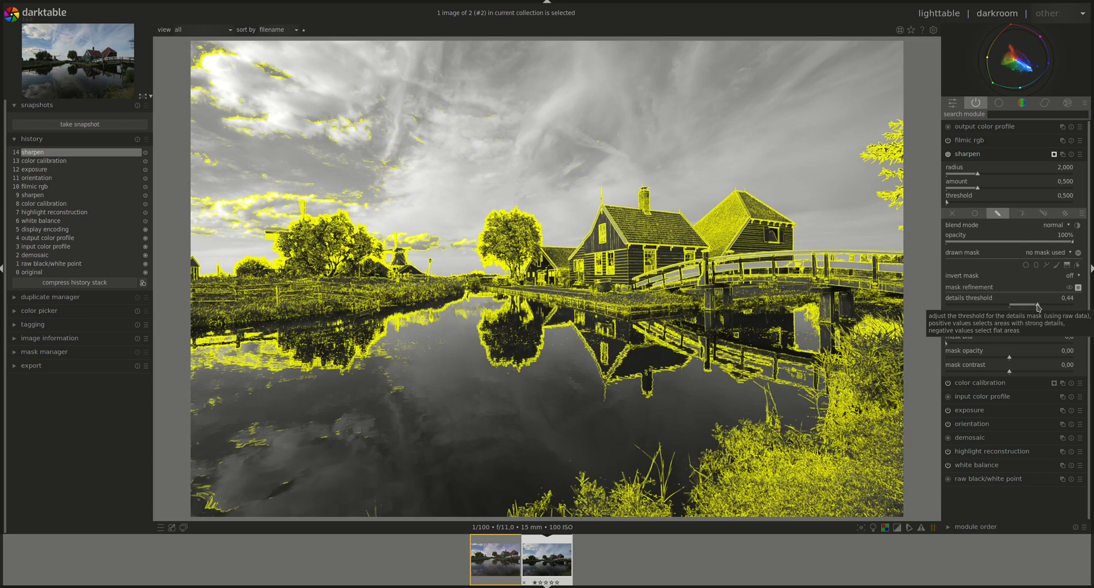
left_click_drag(1037, 306, 993, 307)
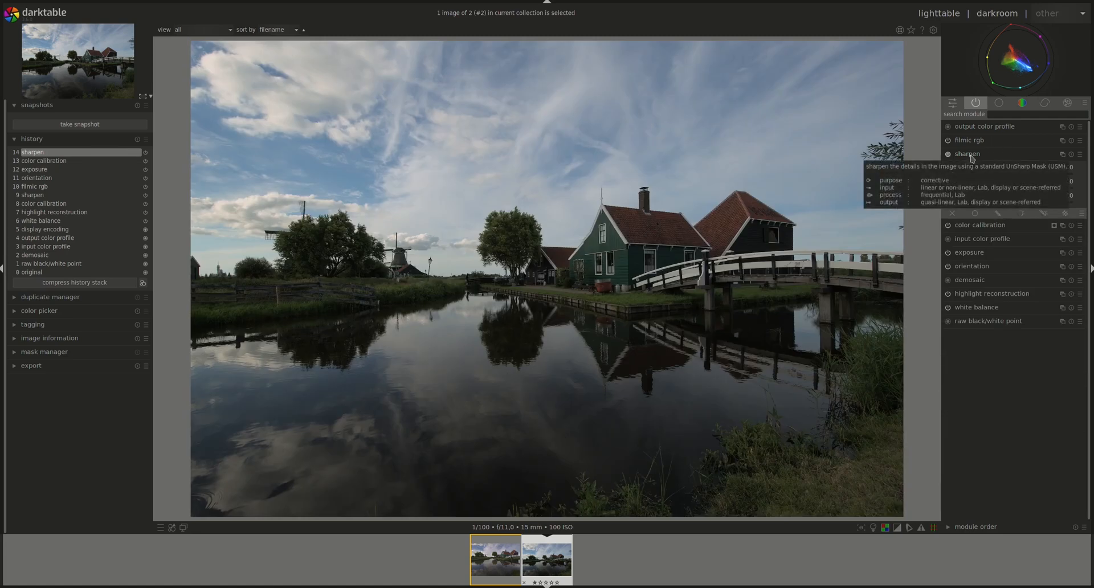
left_click(967, 154)
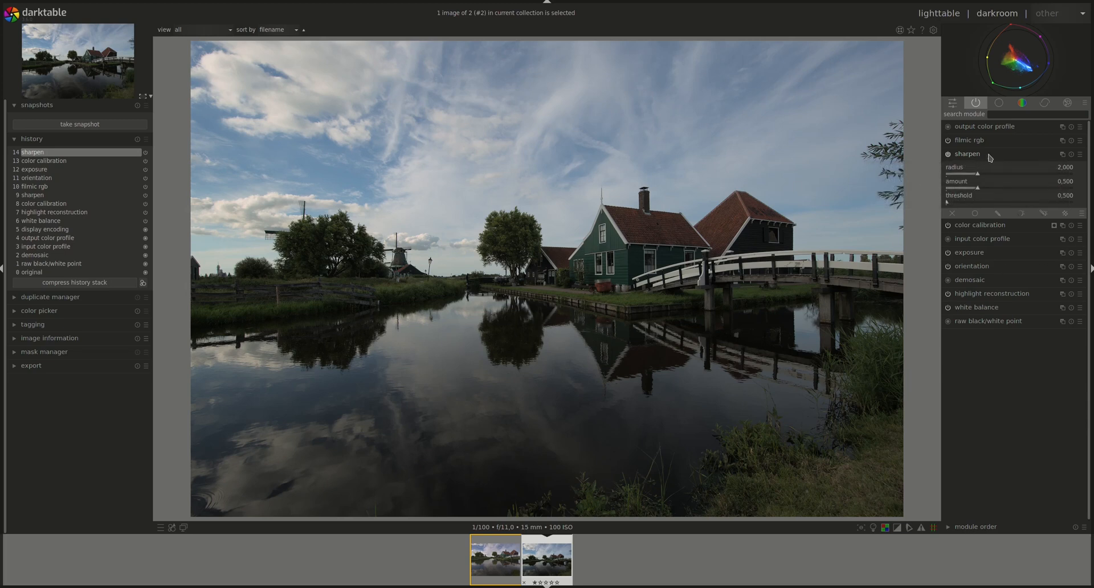
mouse_move(978, 155)
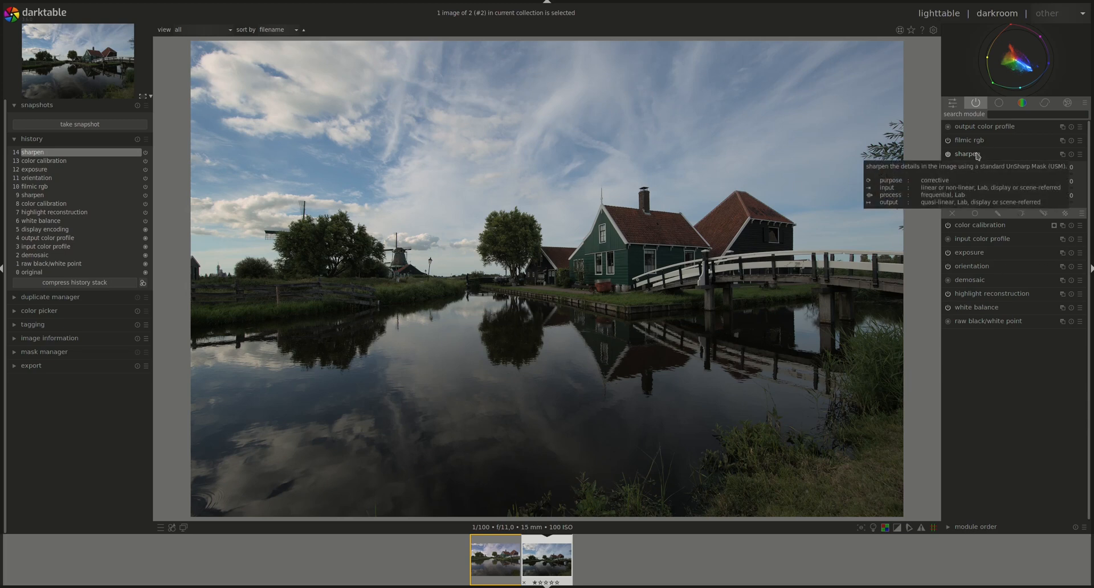
Collapse the sharpen module in the active modules list.
left_click(966, 154)
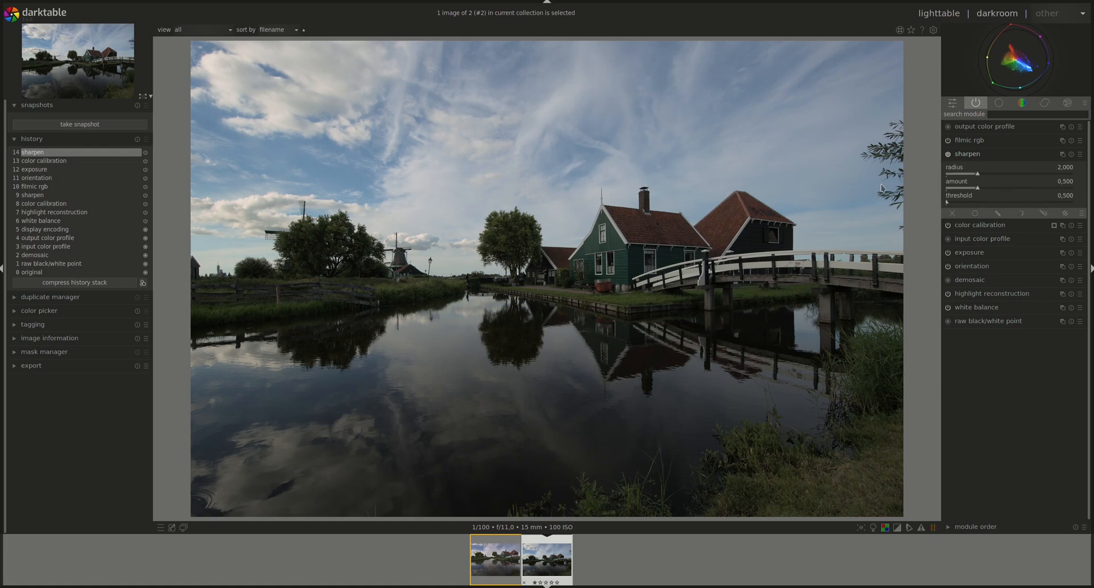
mouse_move(974, 154)
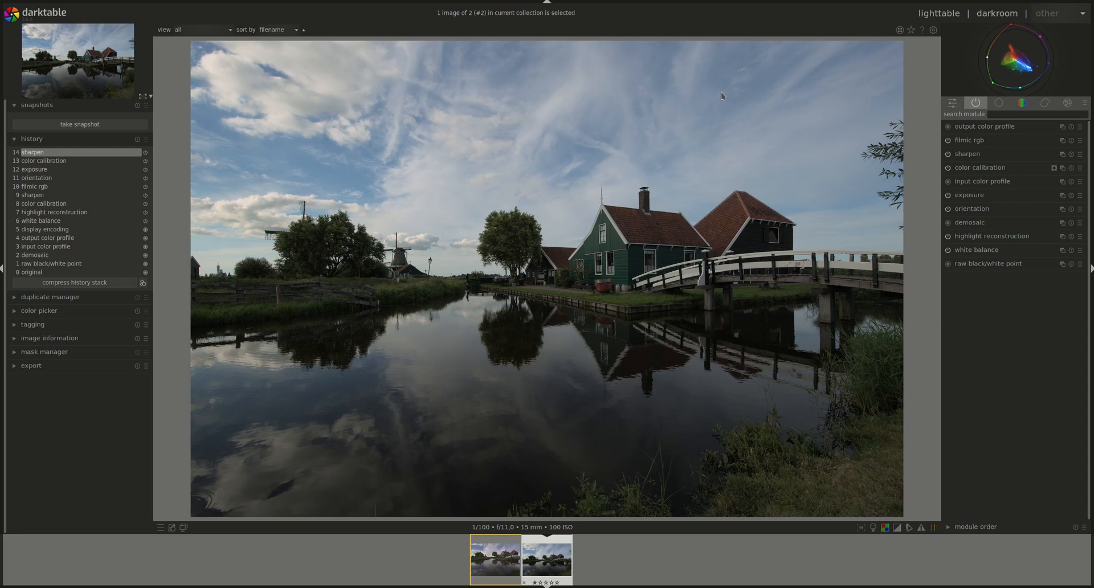
mouse_move(618, 200)
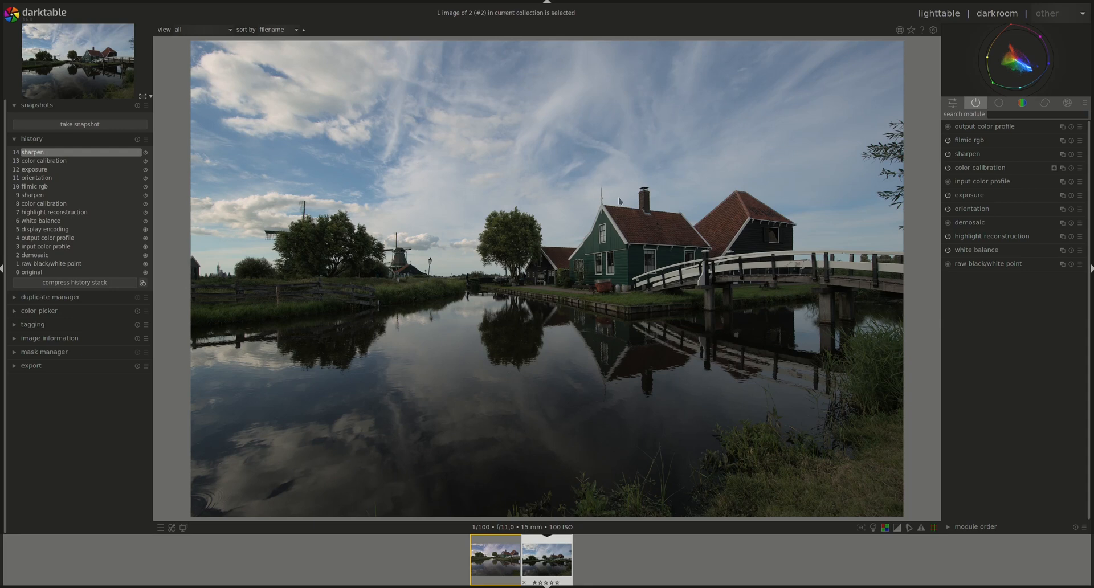
mouse_move(817, 88)
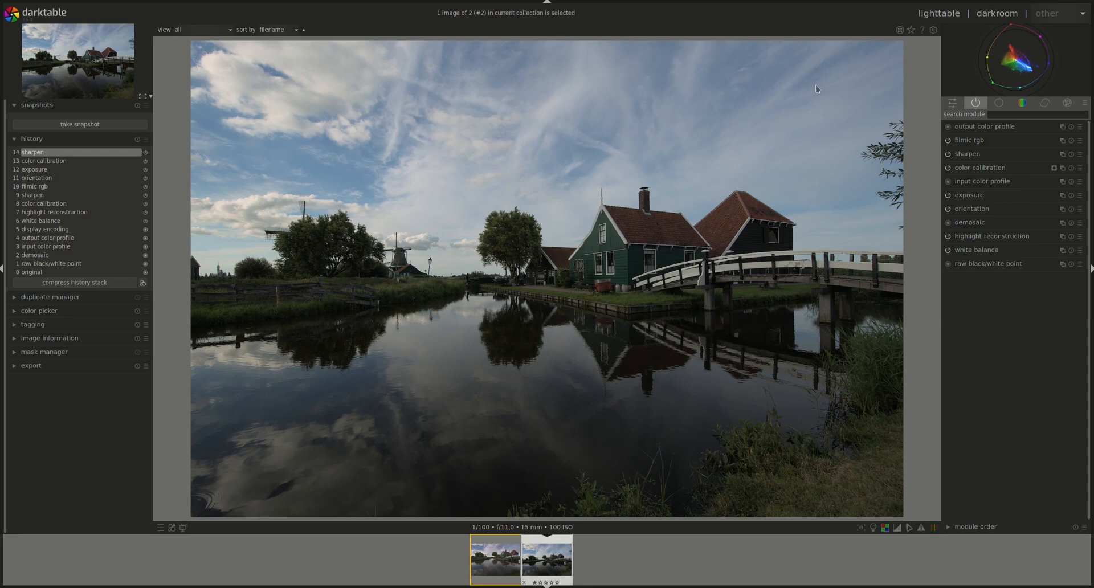
mouse_move(516, 160)
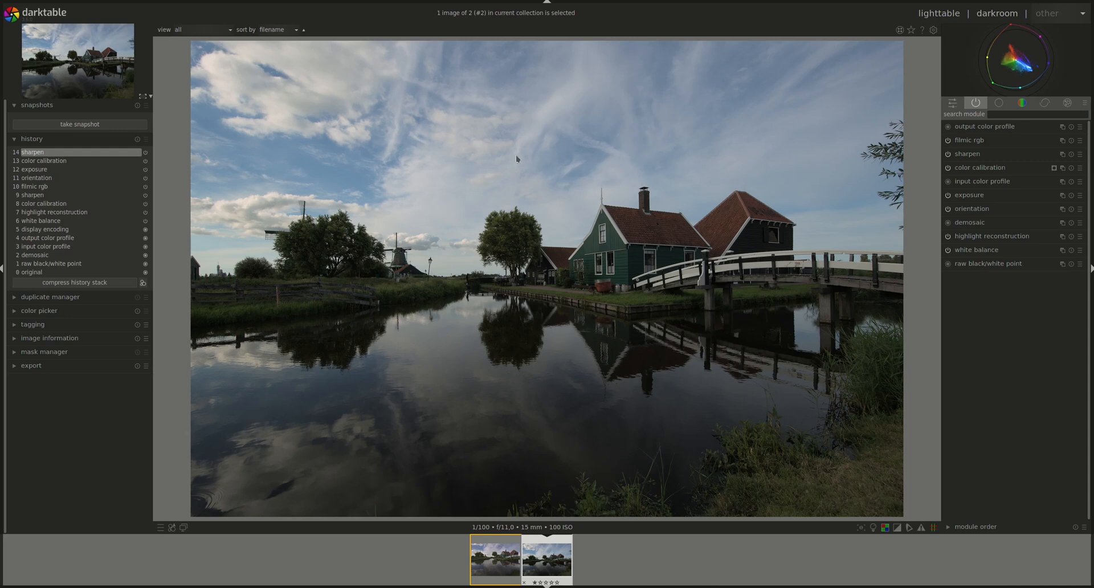
mouse_move(825, 150)
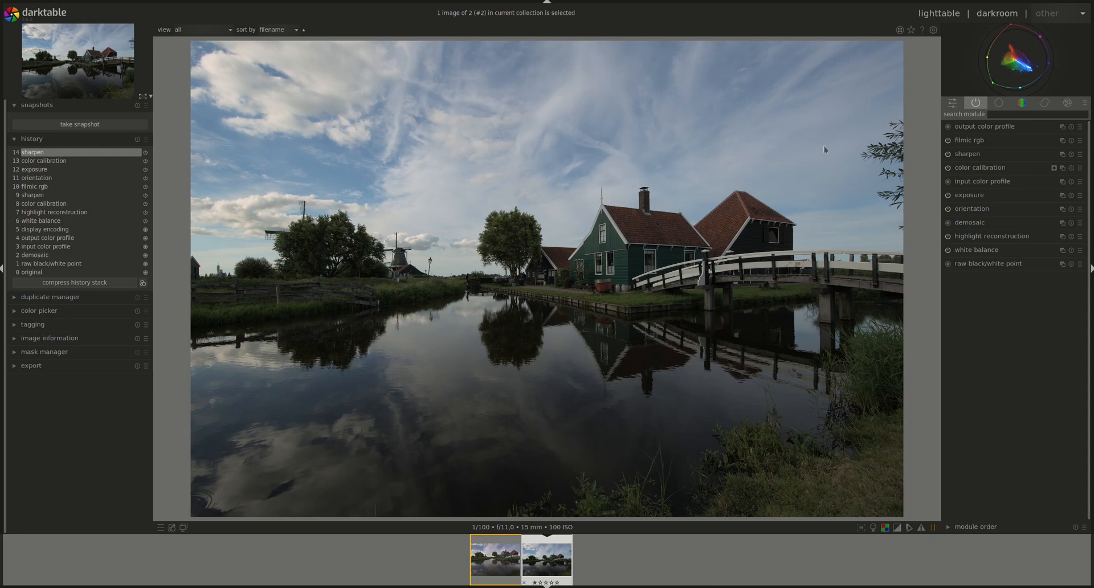
mouse_move(575, 220)
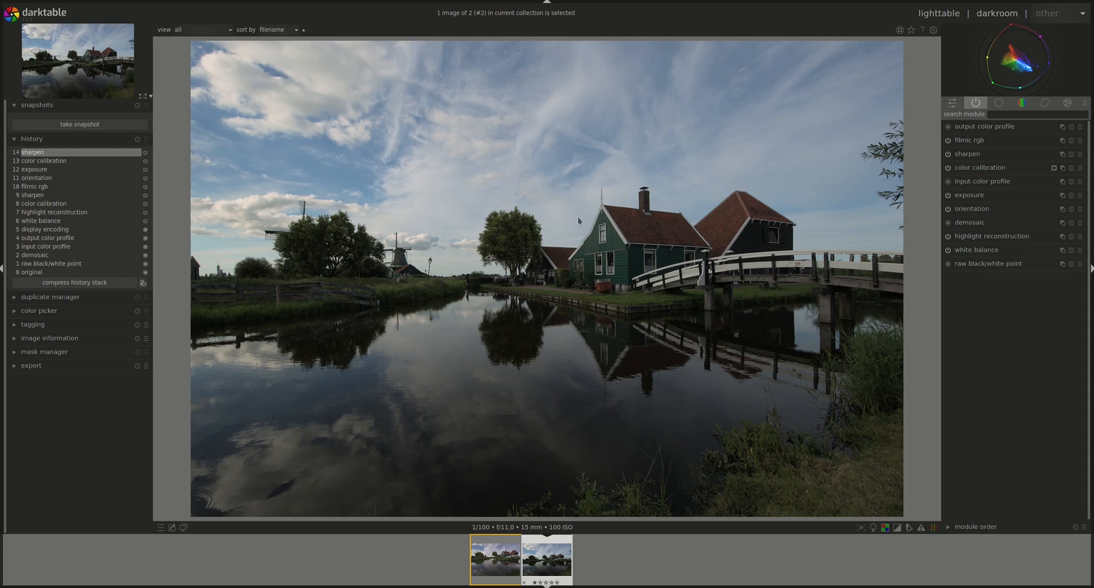
mouse_move(989, 242)
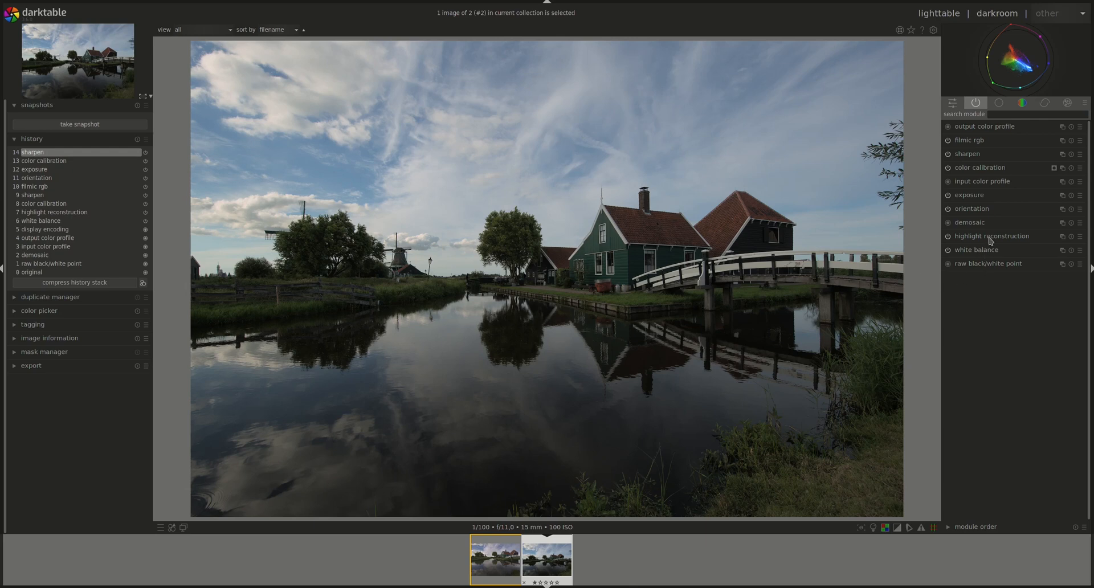
mouse_move(781, 221)
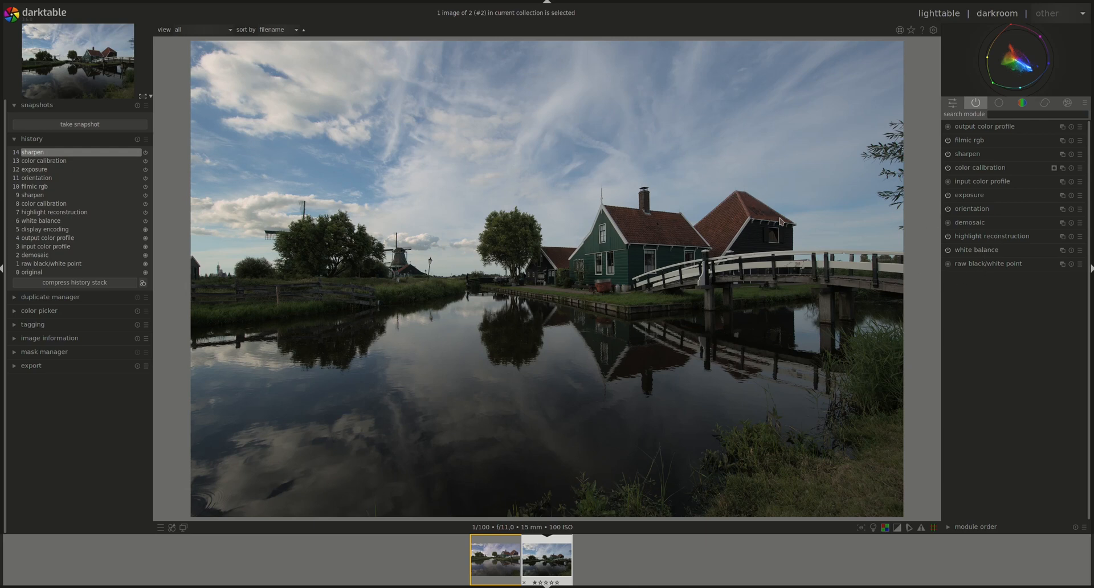
mouse_move(587, 186)
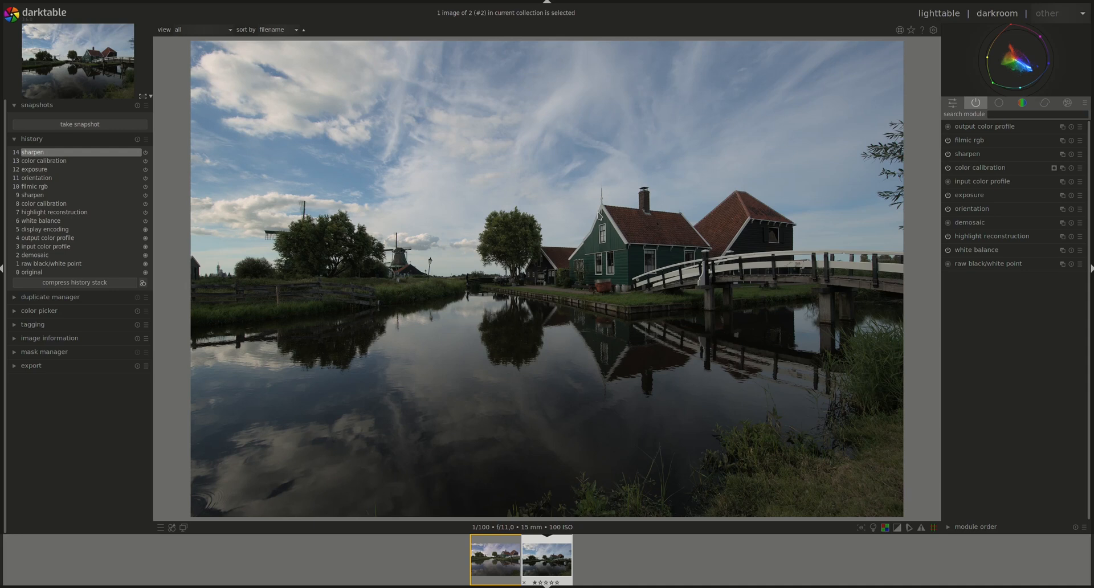
mouse_move(595, 313)
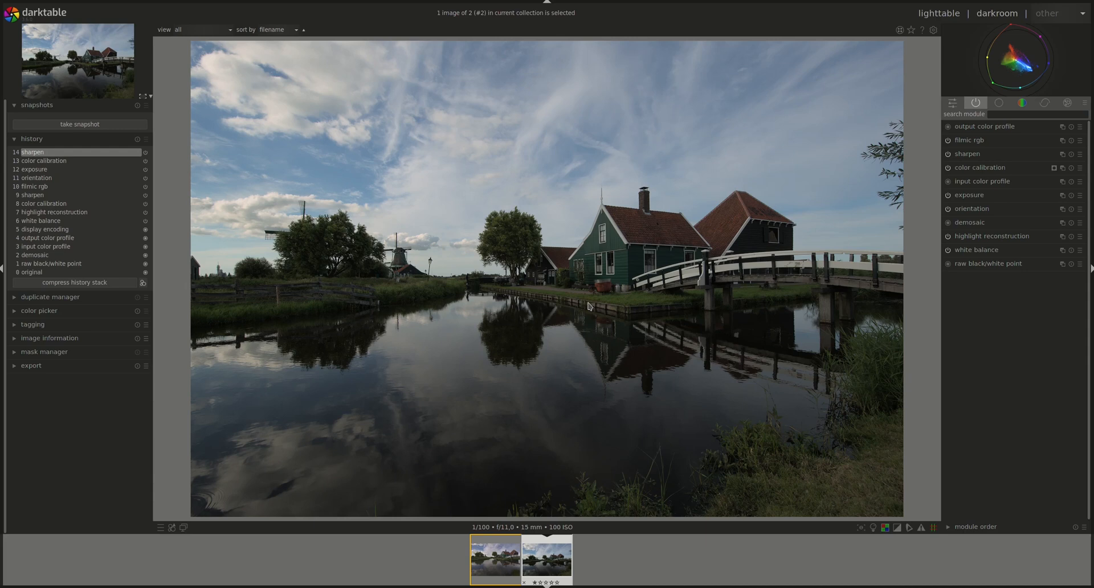
mouse_move(729, 220)
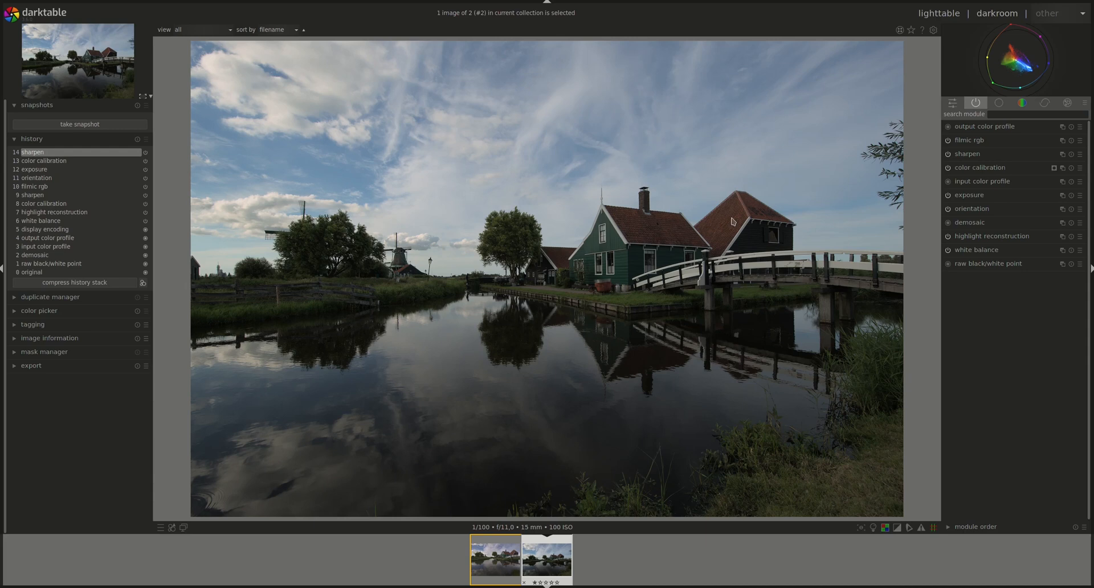
mouse_move(242, 220)
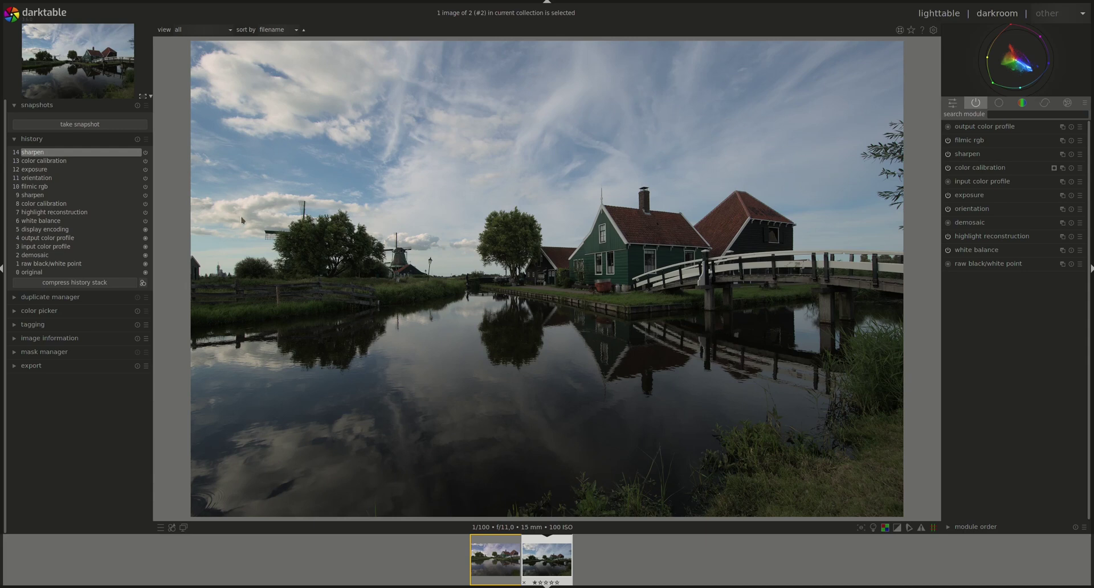
mouse_move(277, 132)
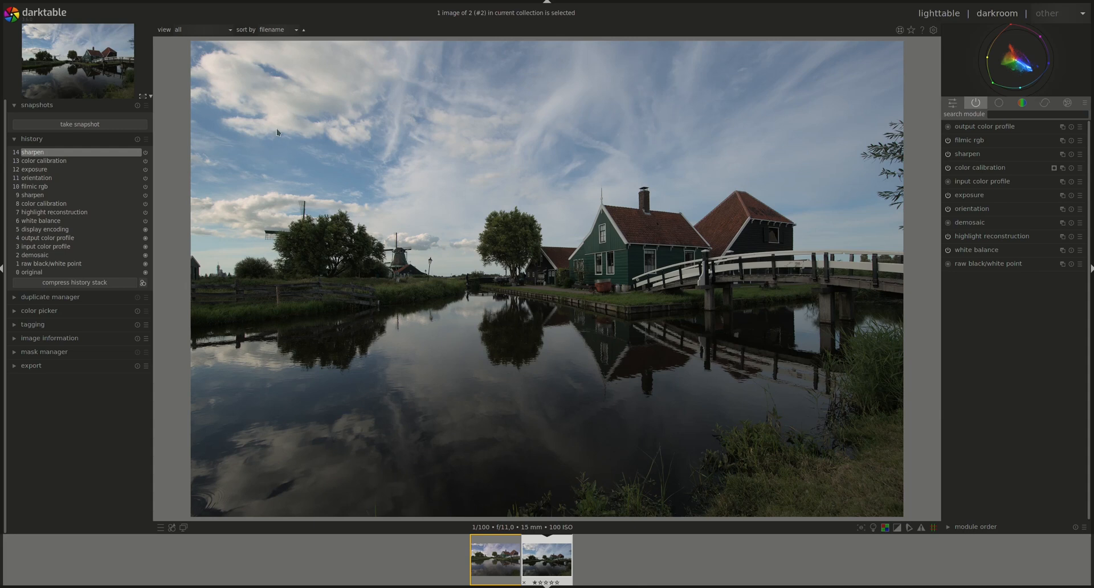
mouse_move(346, 445)
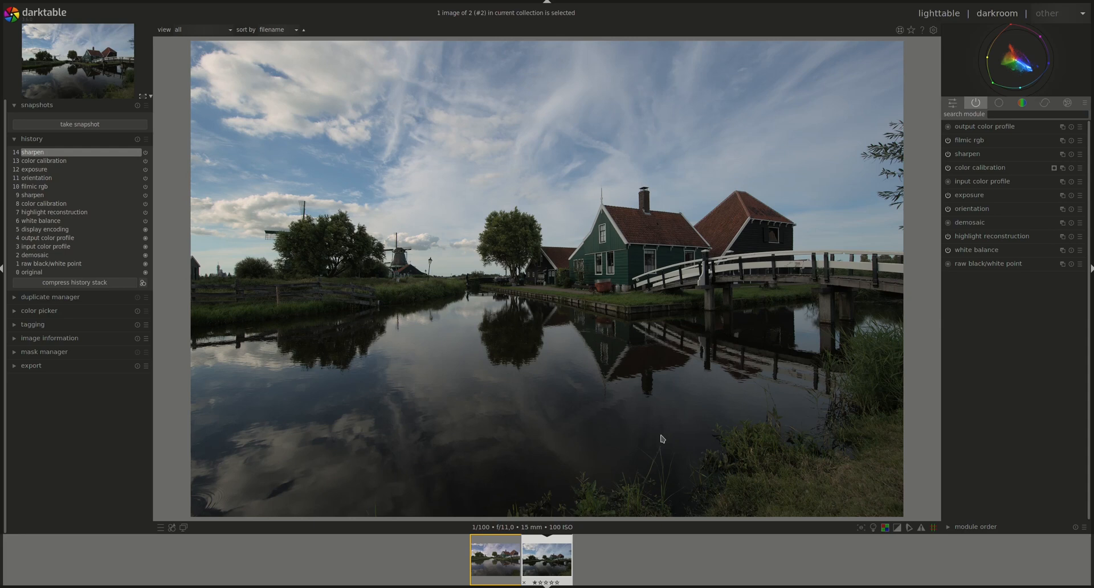
mouse_move(961, 391)
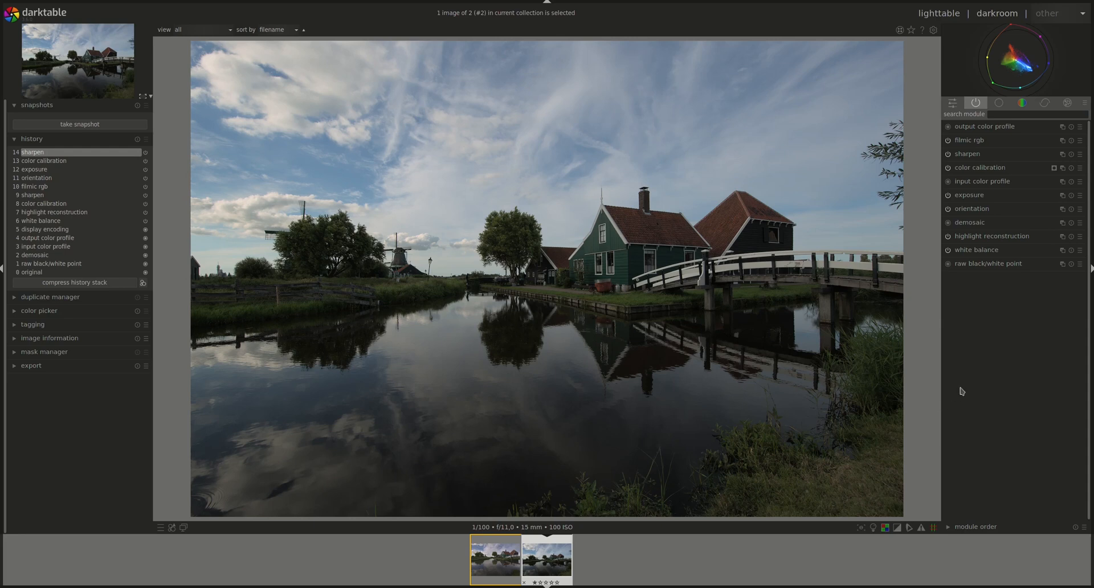
Review color balance rgb's master, 4 ways and masks tabs in the color group, then collapse it.
left_click(1020, 103)
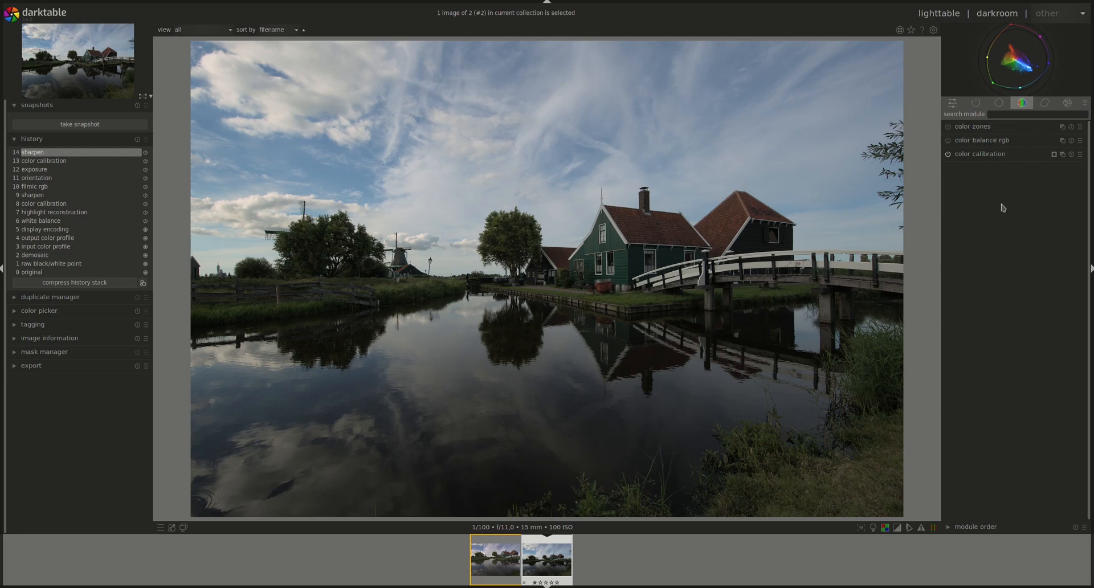
mouse_move(982, 140)
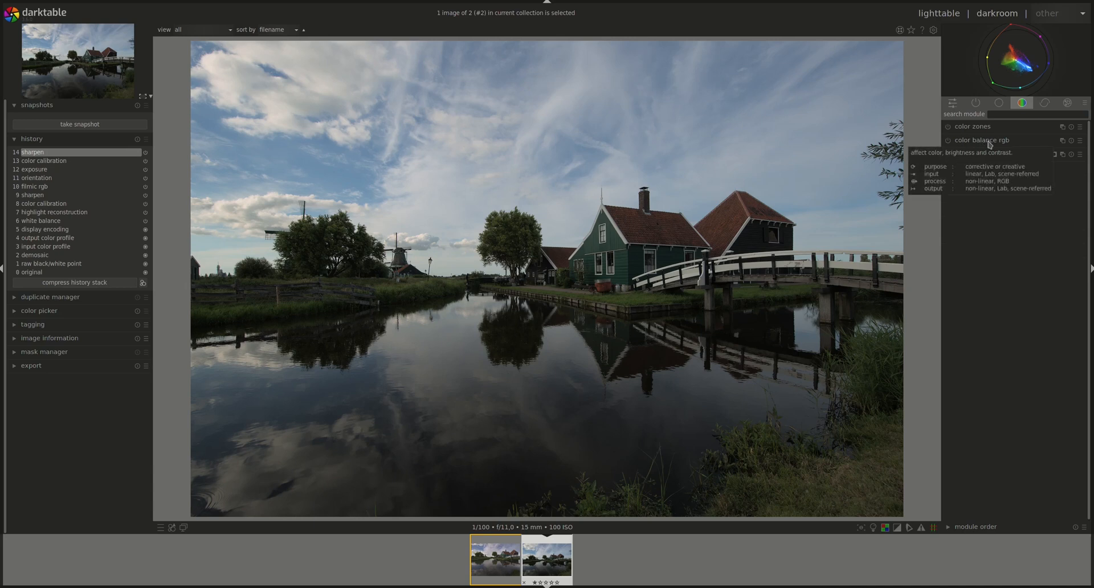
mouse_move(977, 360)
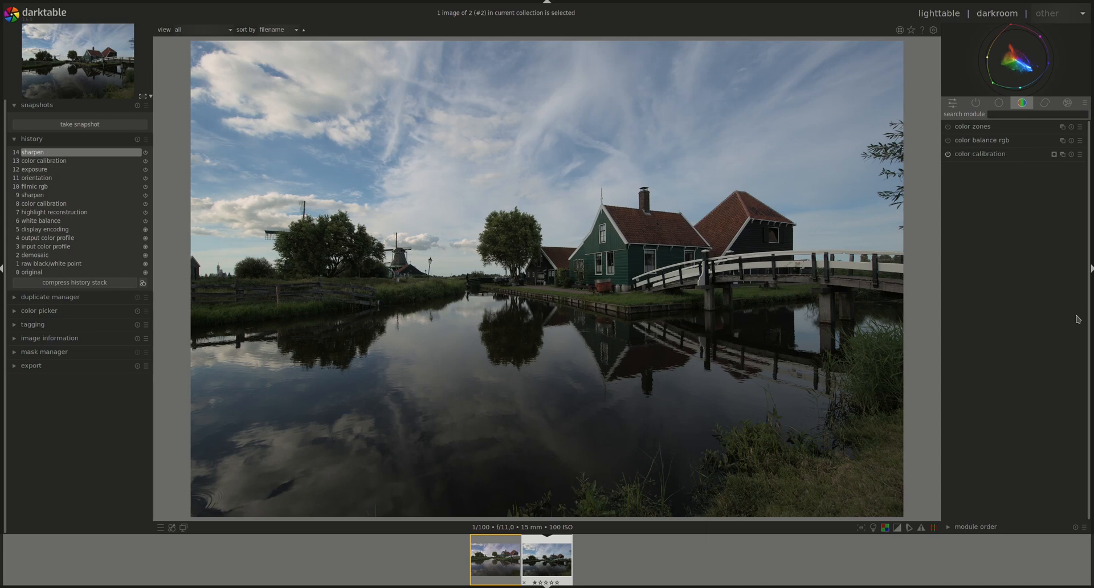
left_click(982, 140)
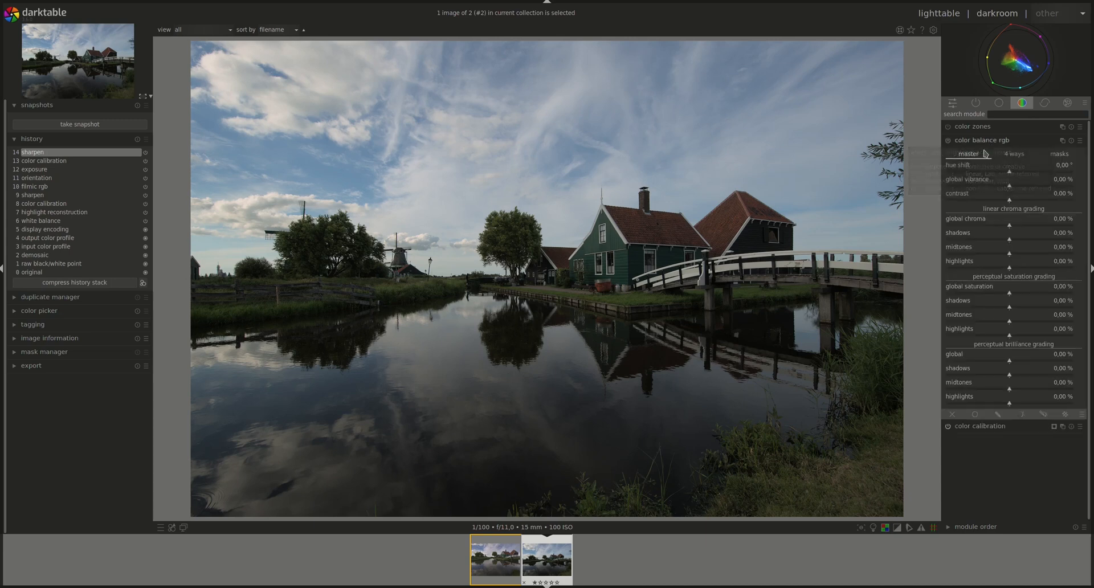
left_click(1014, 154)
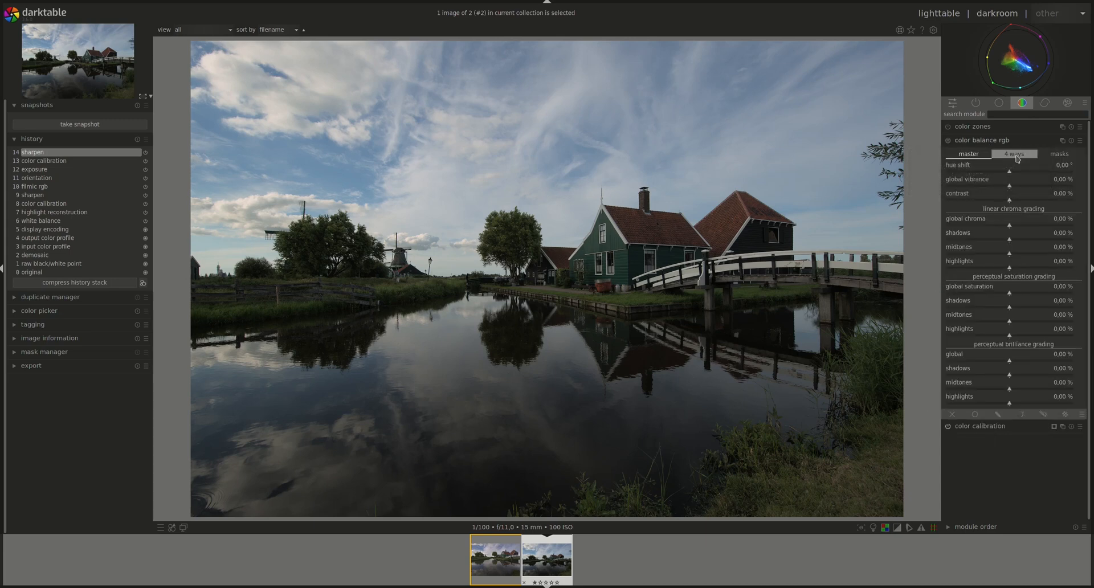
left_click(1059, 154)
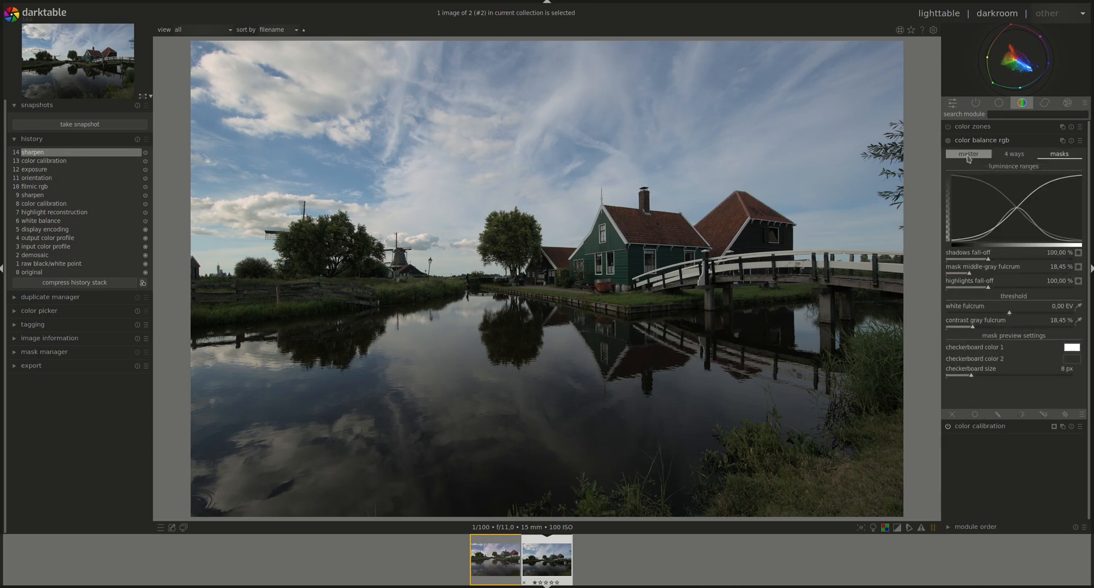
left_click(968, 154)
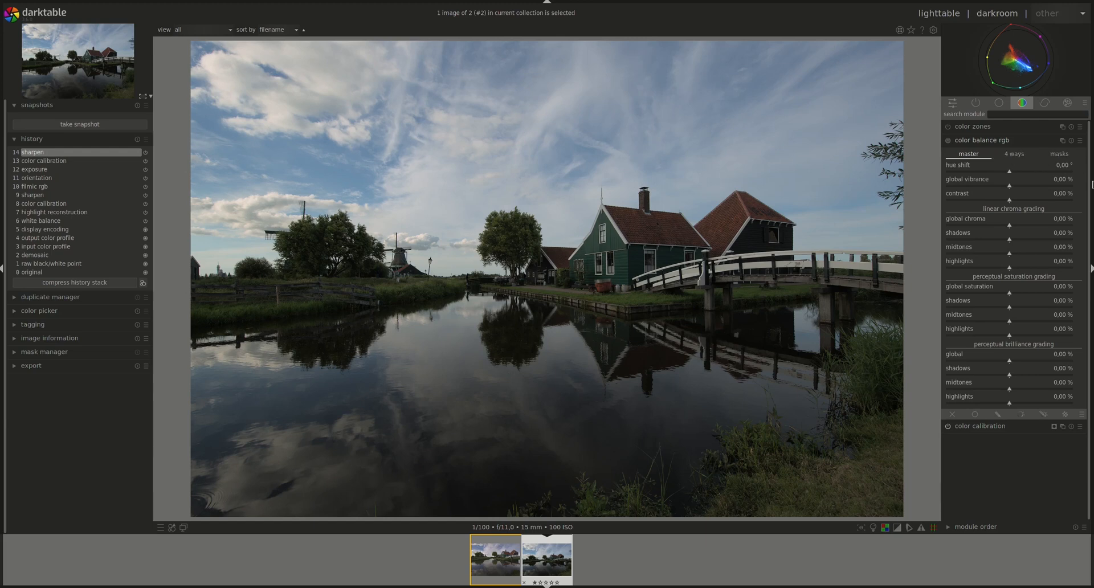
mouse_move(1068, 213)
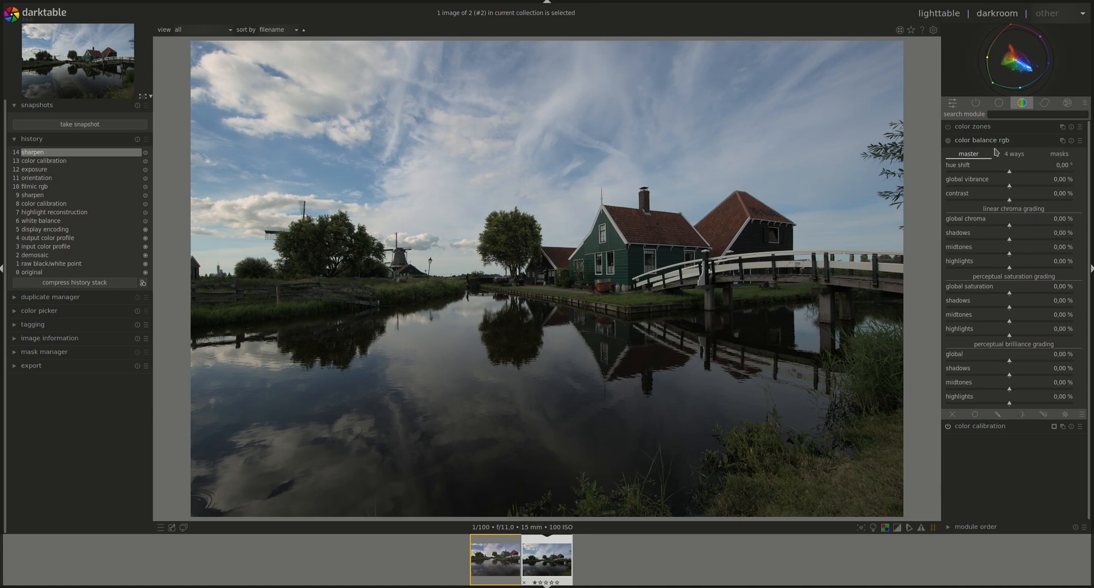
mouse_move(1083, 163)
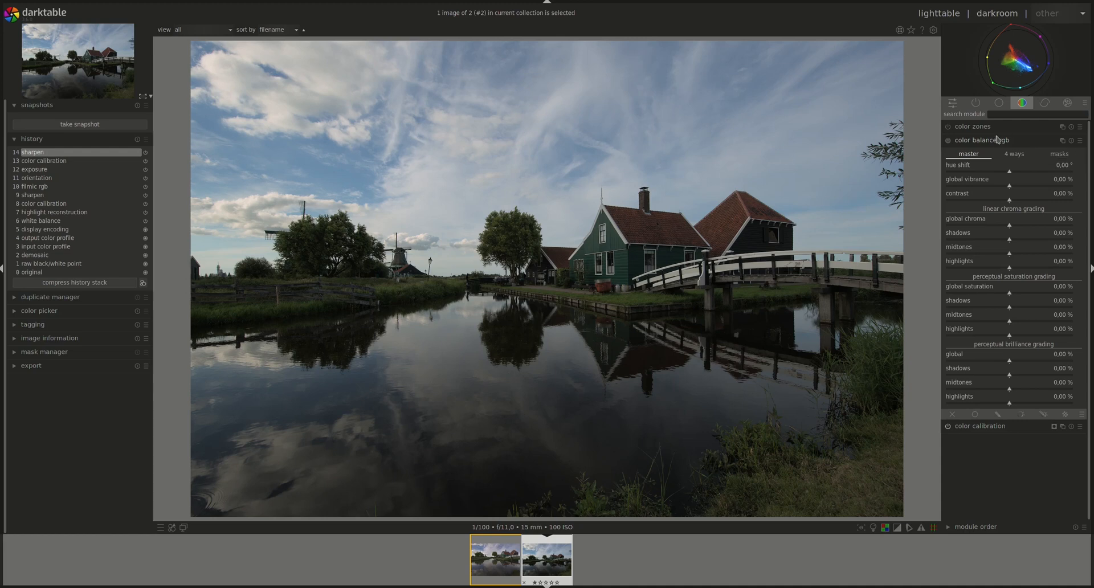
left_click(982, 140)
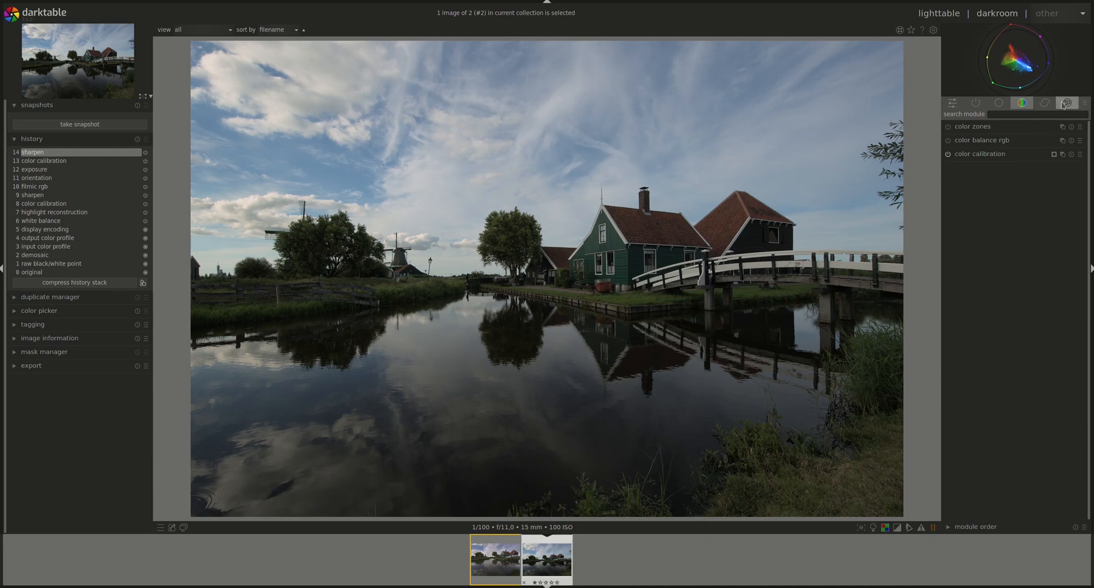
Expand censorize in the effects group, showing blur, pixellation and noise at 0.00.
left_click(1066, 103)
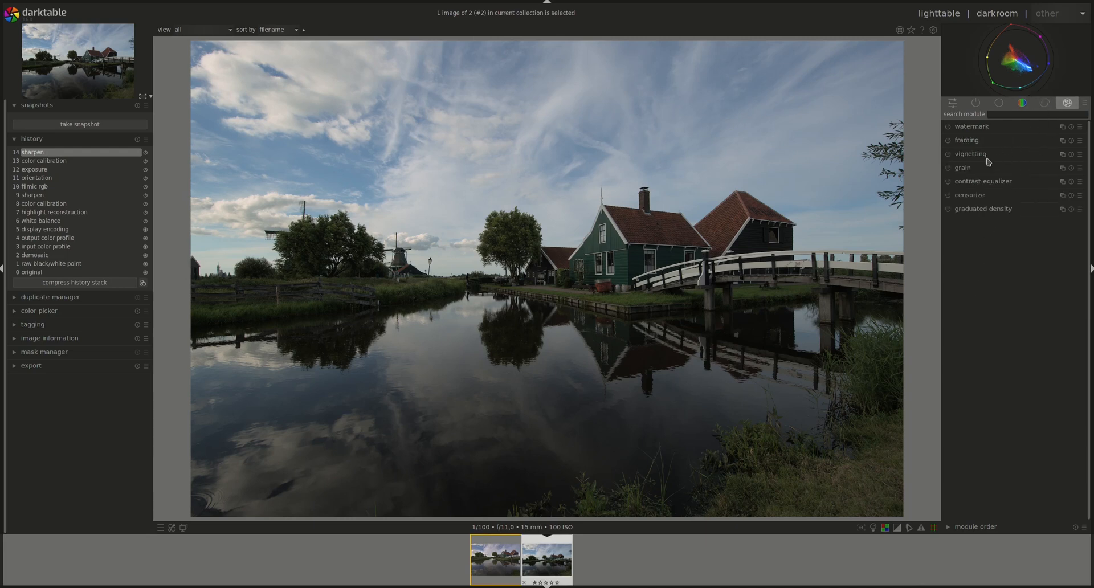
left_click(970, 195)
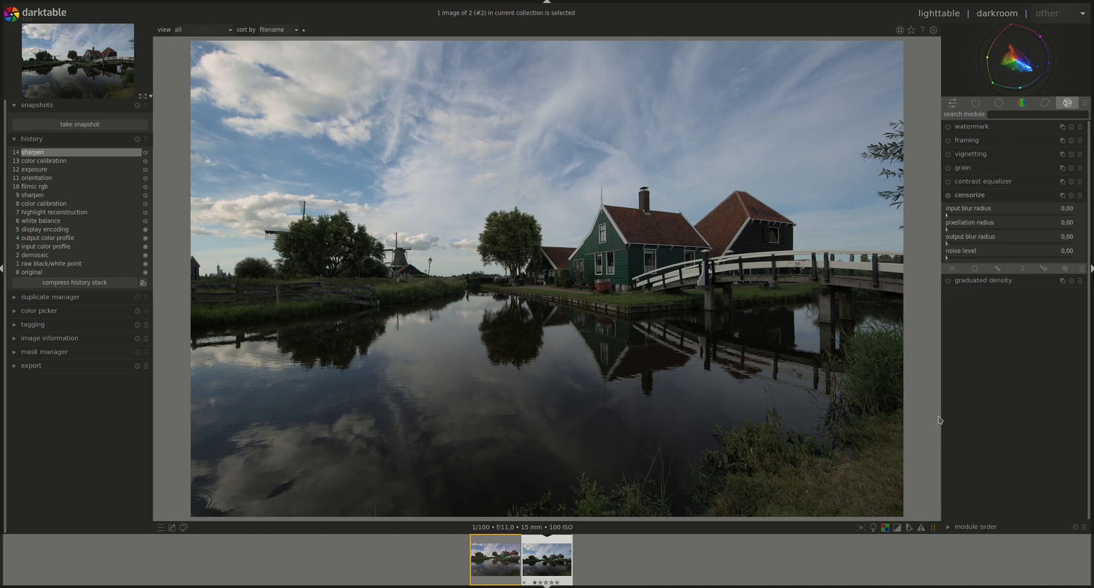
mouse_move(940, 431)
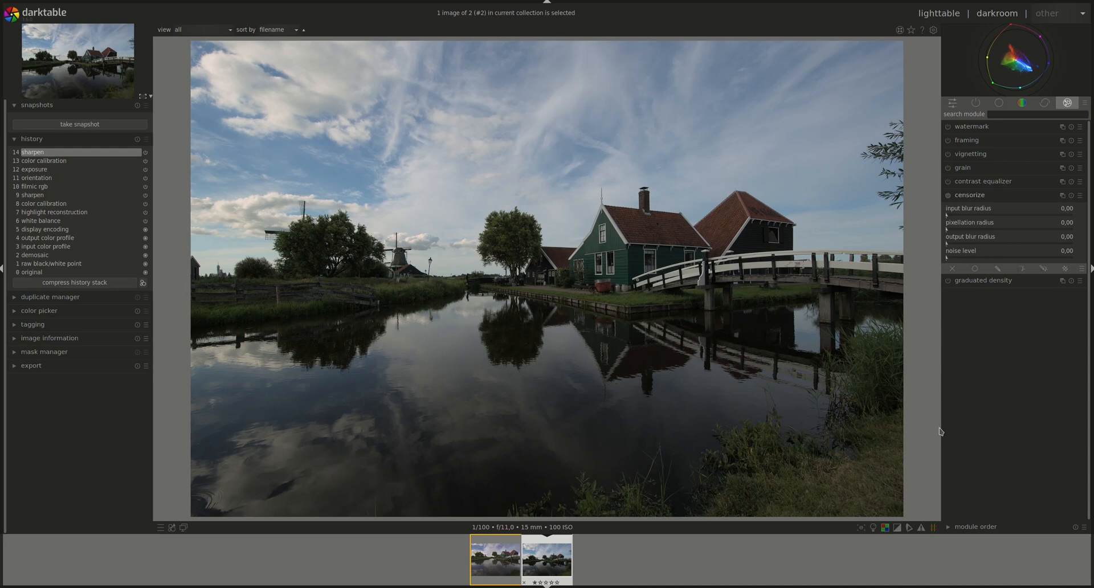
Show the base modules group and expand crop and rotate with flip none and angle 0.00°.
left_click(968, 195)
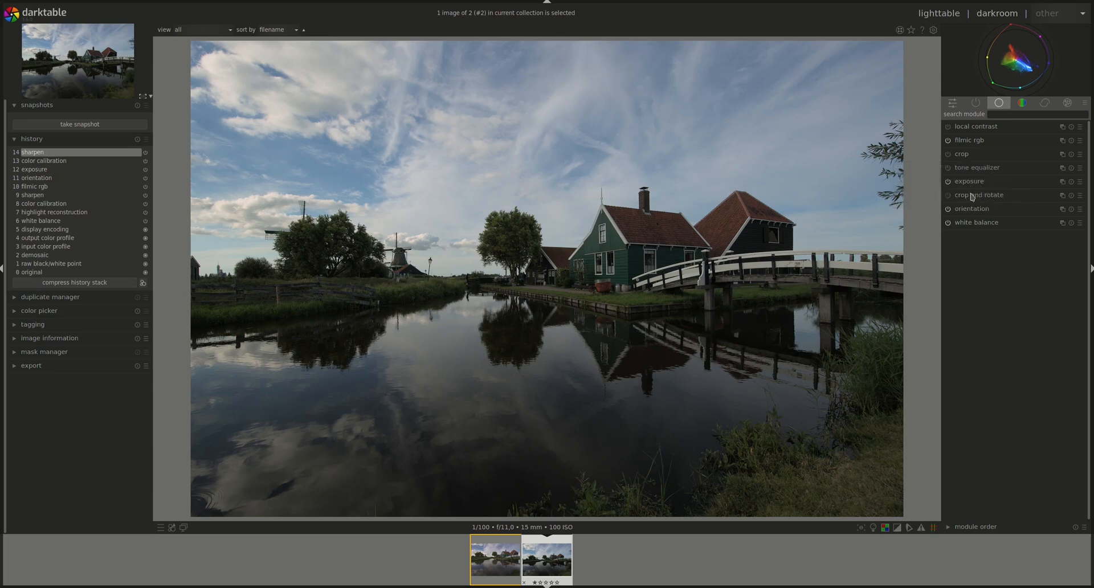
mouse_move(962, 281)
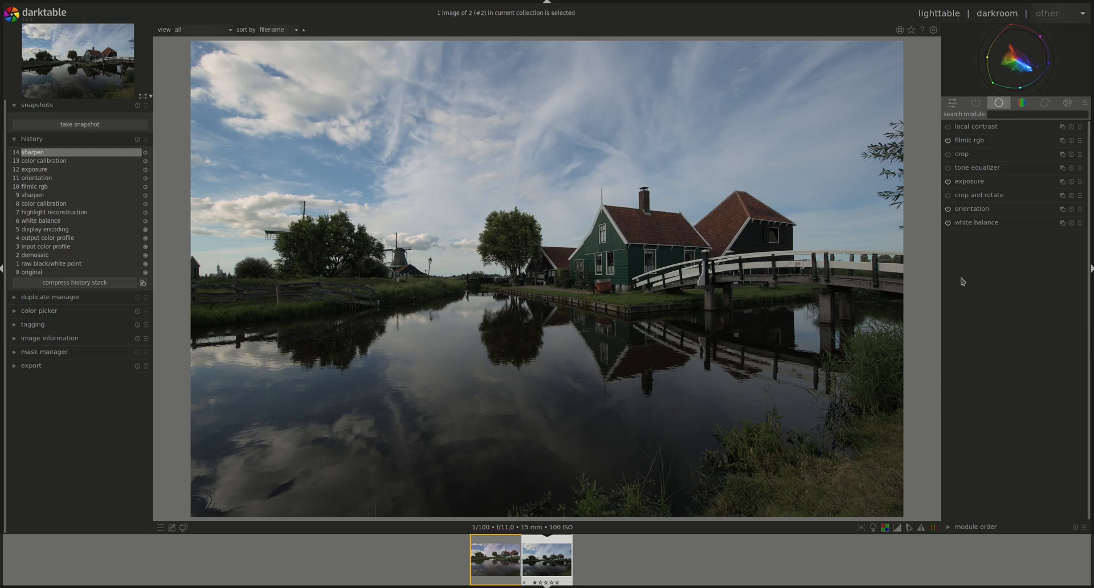
mouse_move(979, 195)
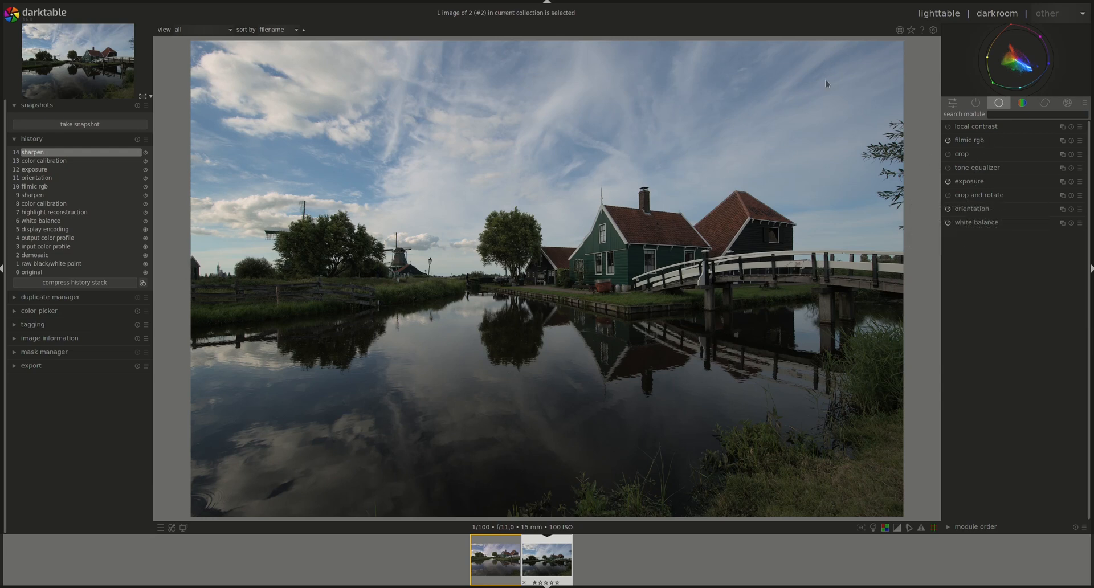
mouse_move(655, 47)
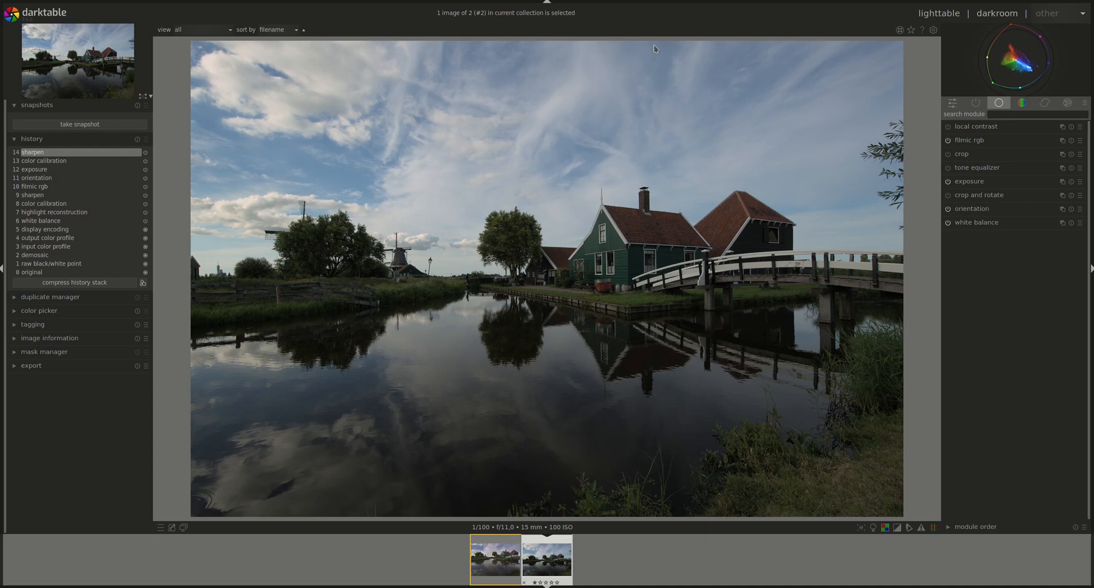
mouse_move(549, 48)
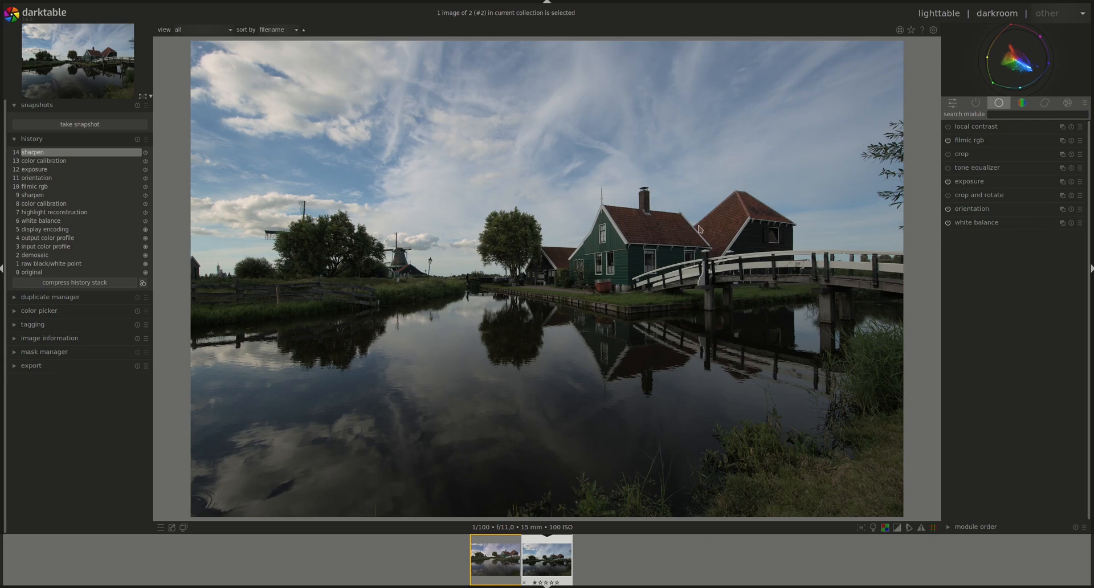
mouse_move(325, 79)
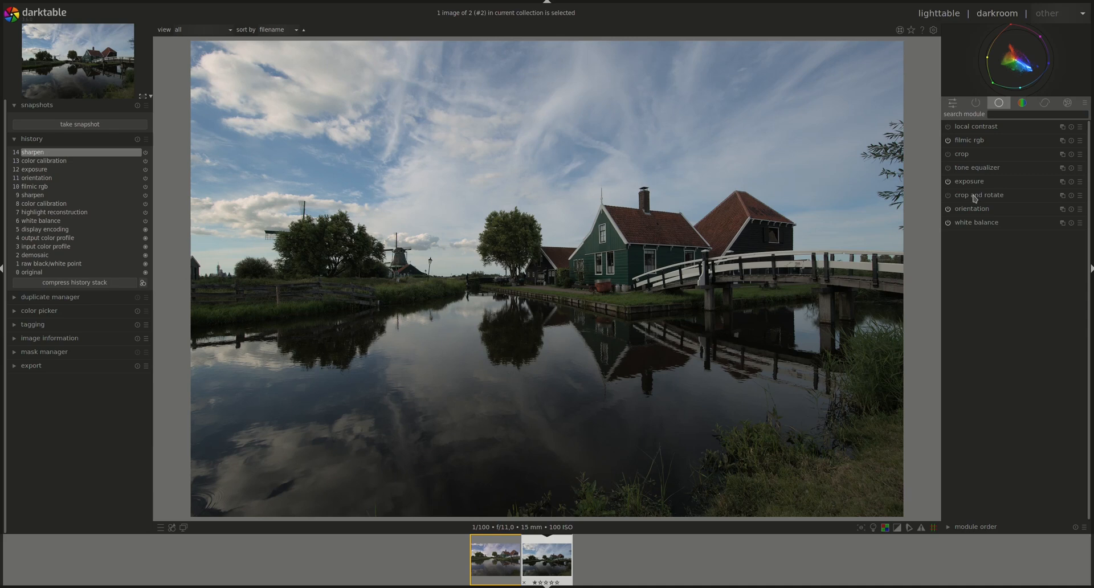
mouse_move(919, 159)
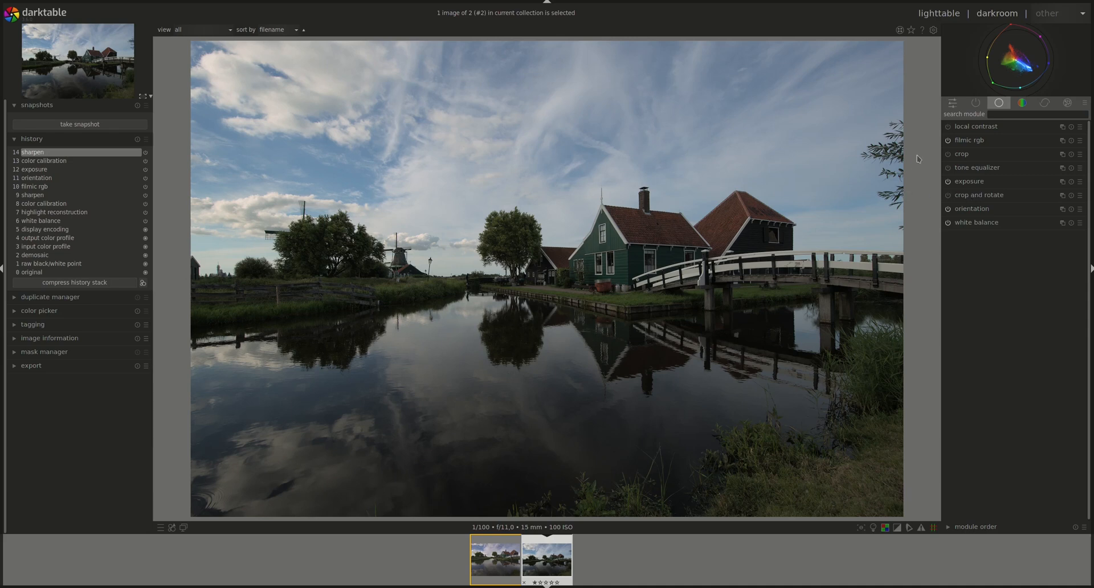
mouse_move(937, 142)
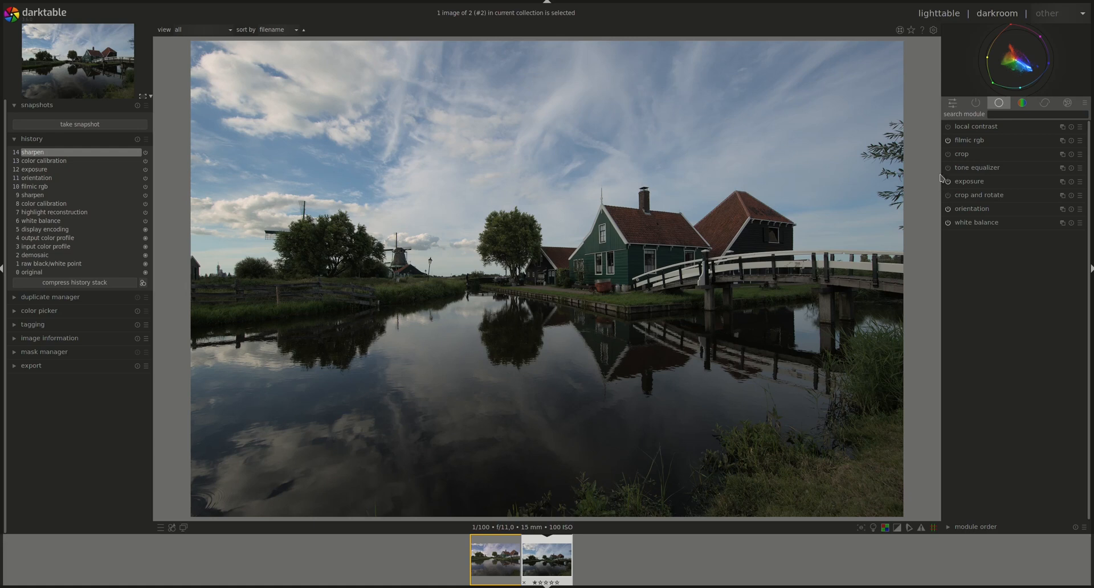
mouse_move(495, 55)
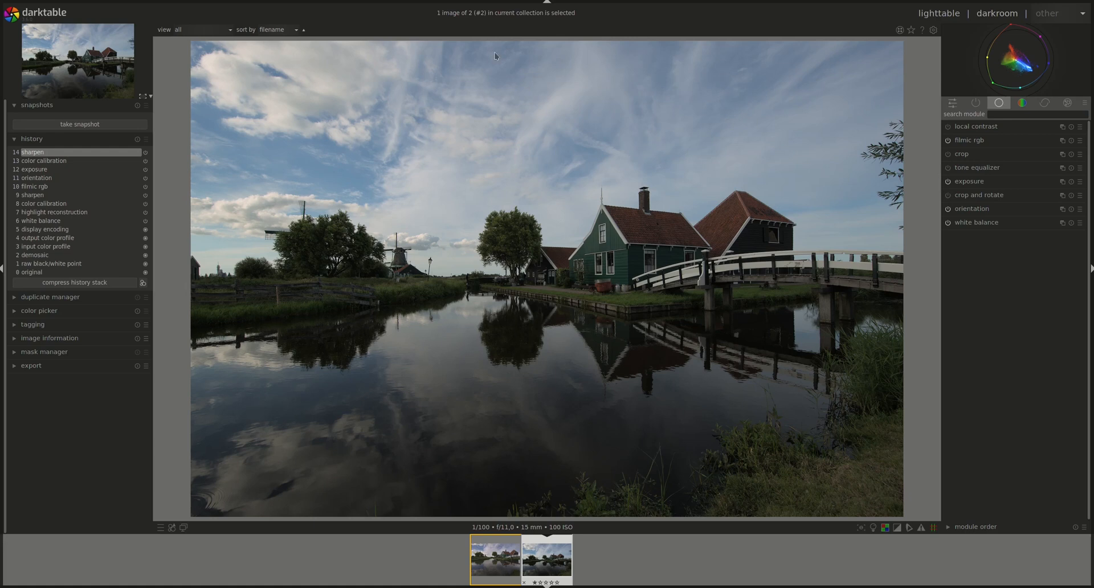
mouse_move(967, 168)
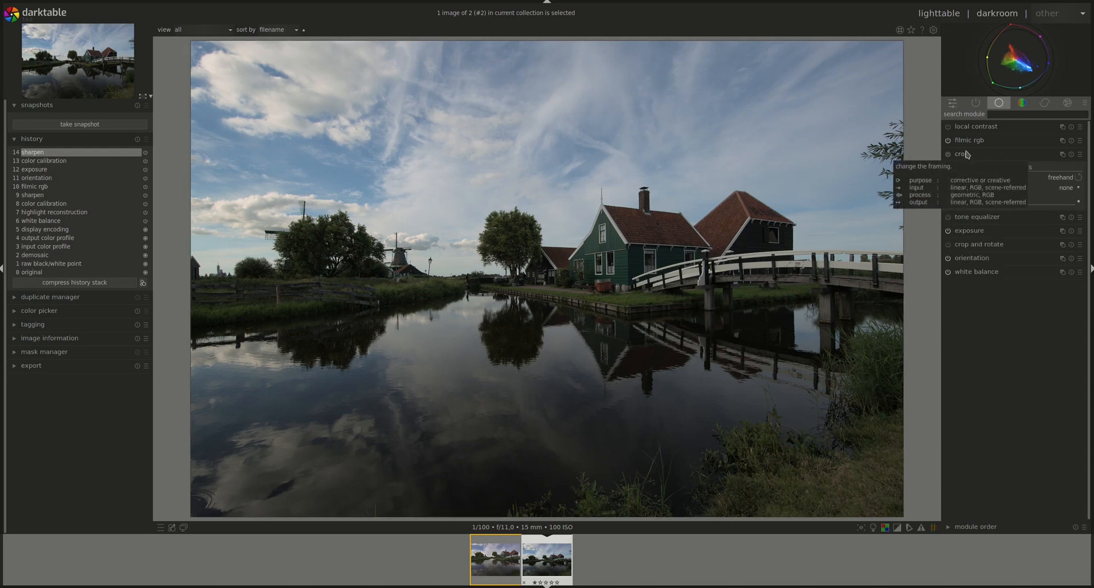
left_click(961, 154)
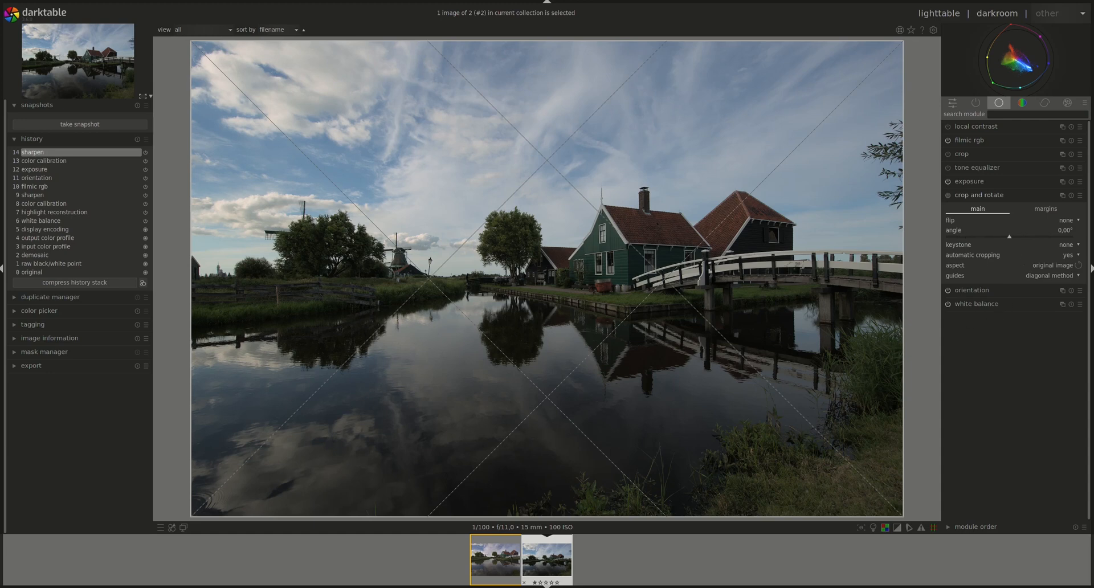
mouse_move(986, 196)
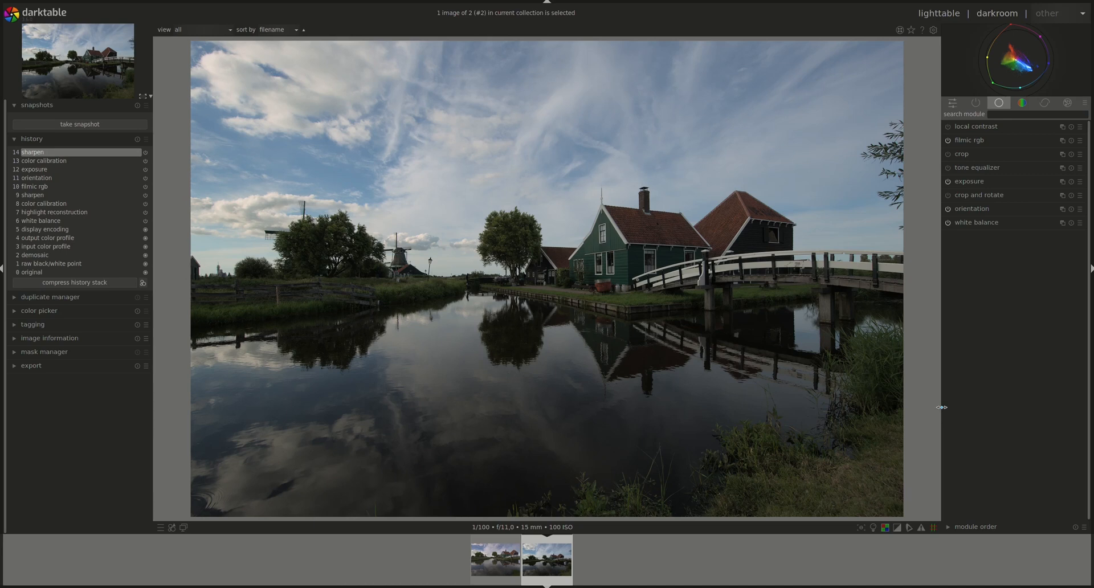
mouse_move(966, 348)
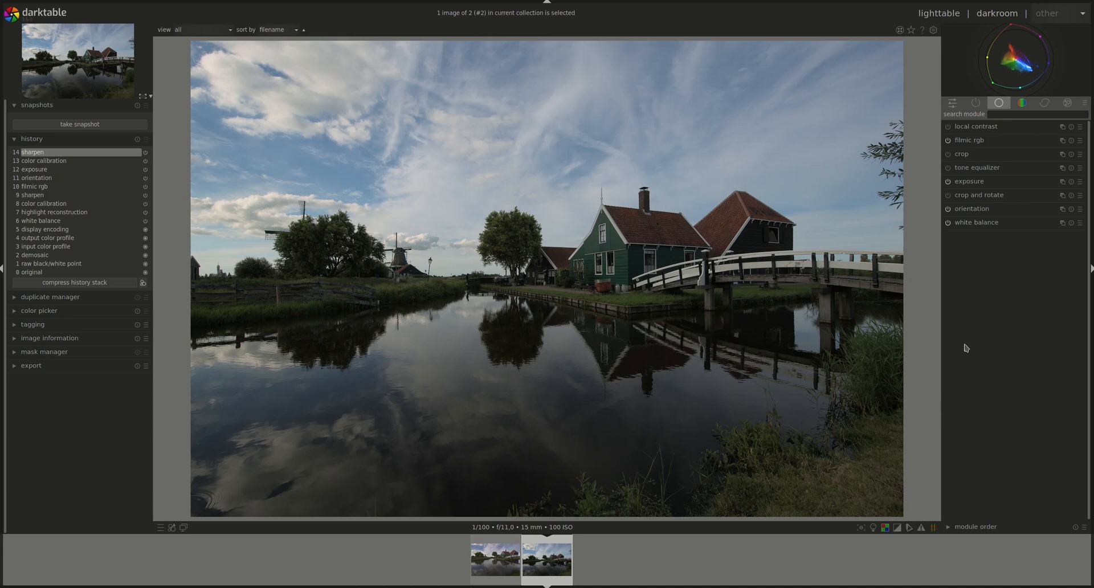
Start color checker calibration in color calibration, overlaying the Xrite 24-patch chart.
left_click(1019, 102)
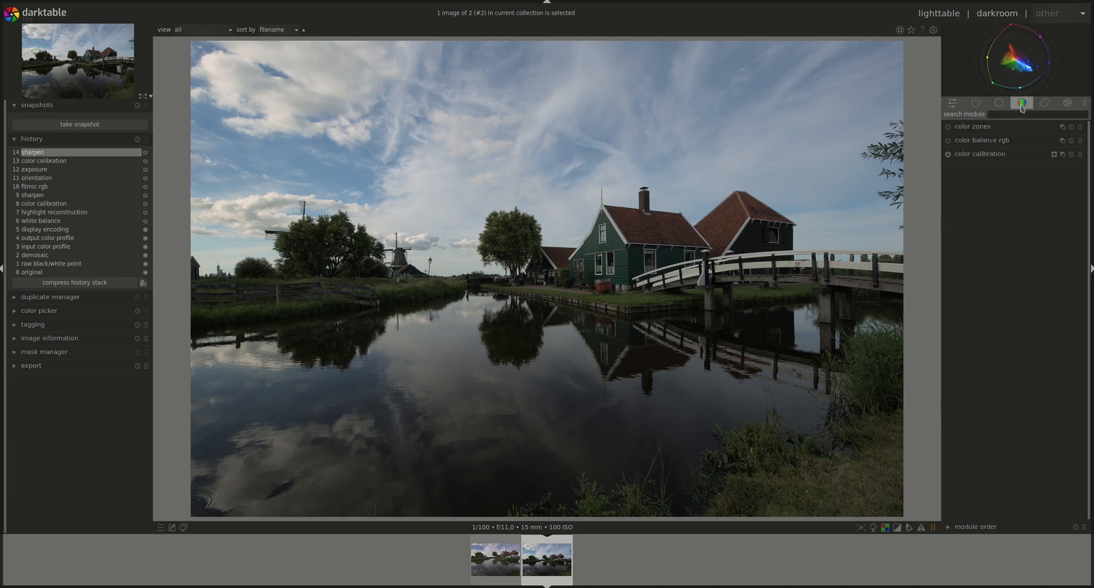
left_click(980, 154)
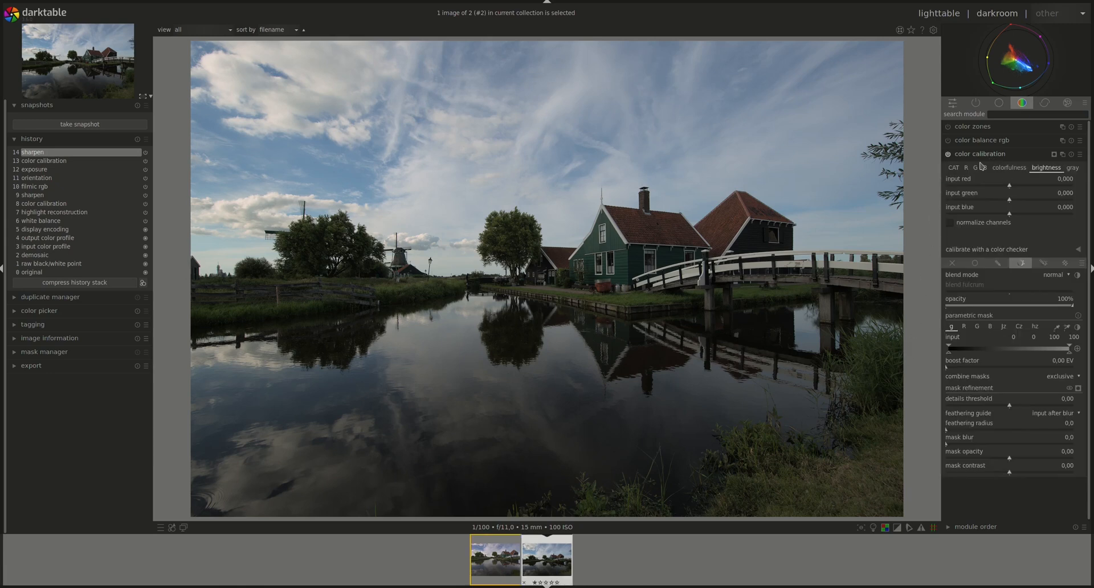
left_click(953, 168)
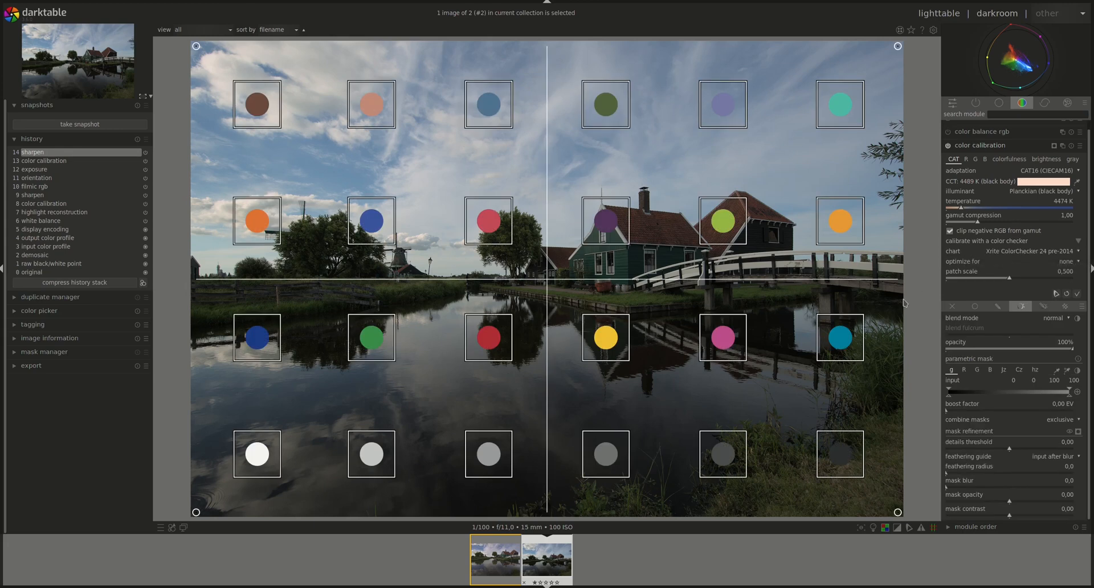
mouse_move(1050, 262)
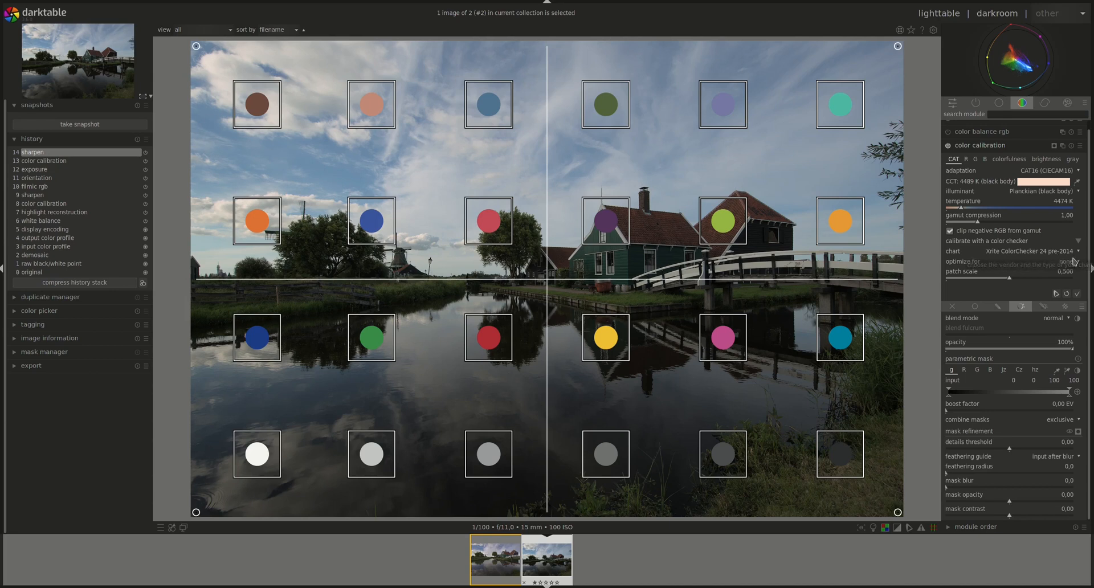
left_click(1046, 250)
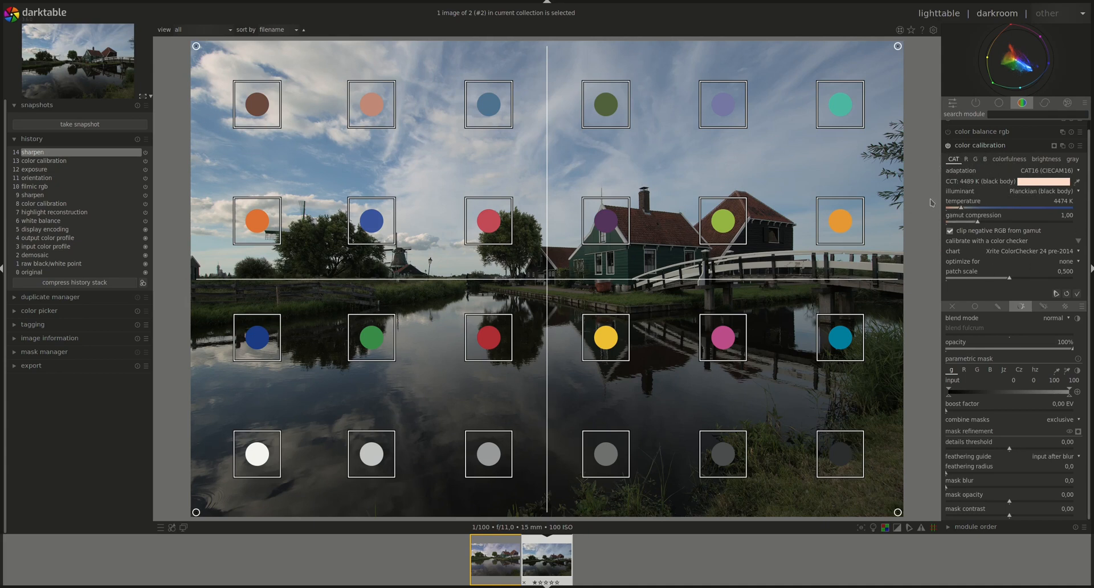
Return to the lighttable and show the eight-image Tutorial film roll.
left_click(980, 144)
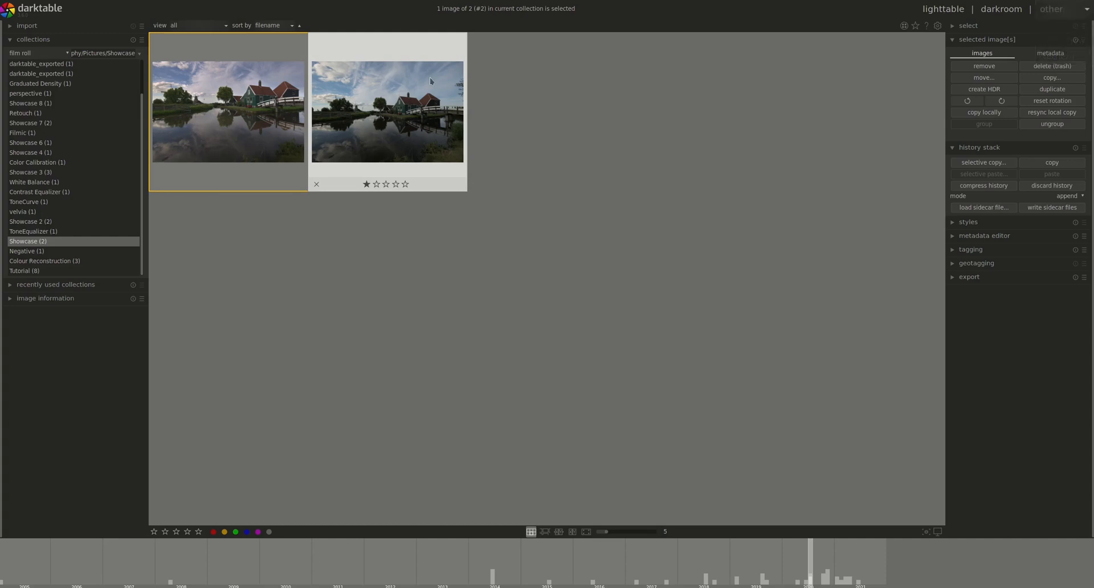
mouse_move(386, 114)
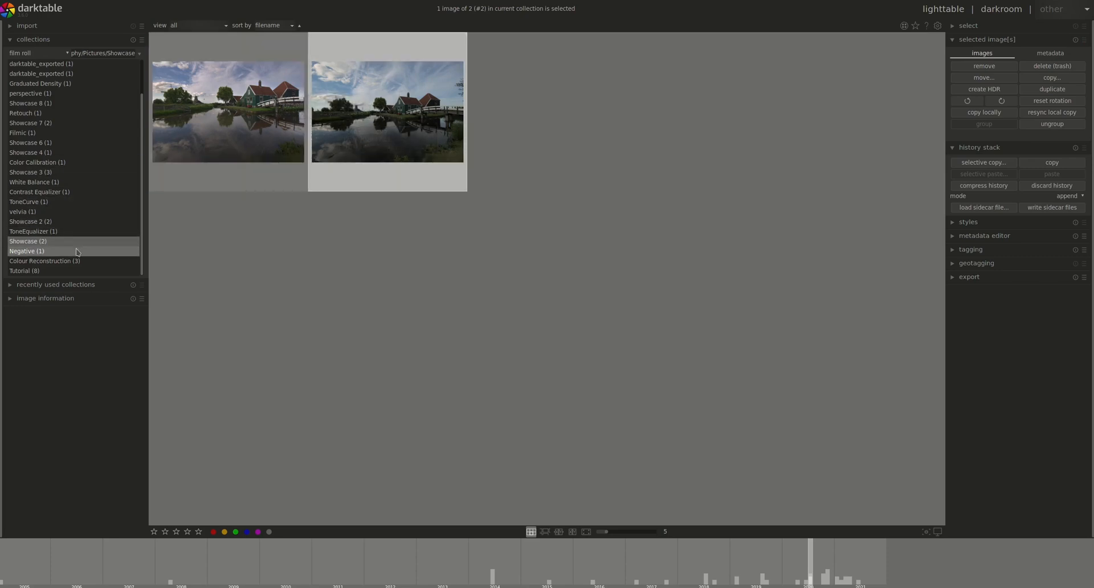
left_click(24, 270)
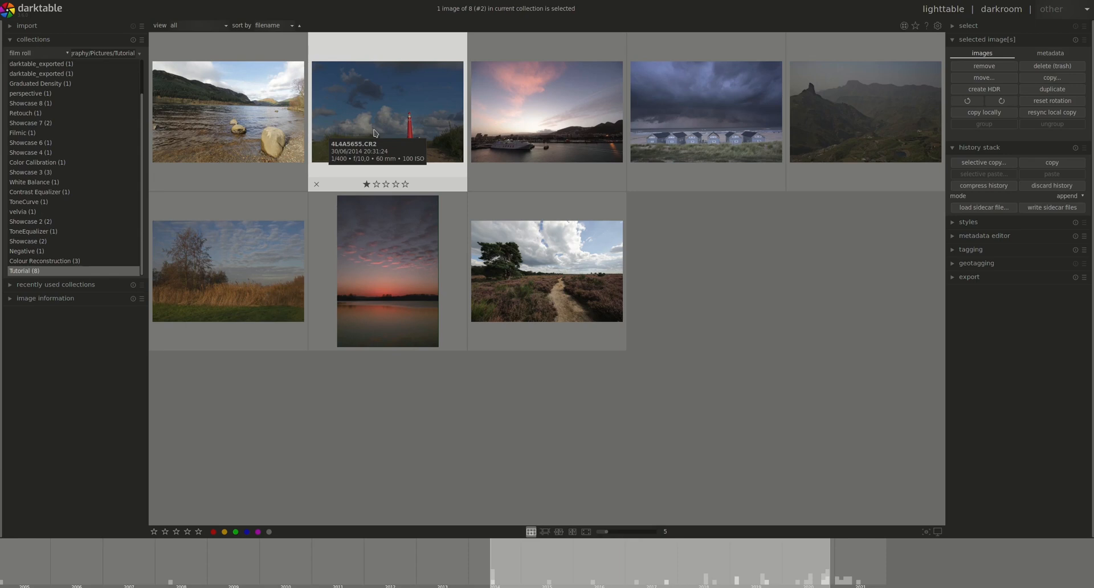
mouse_move(782, 354)
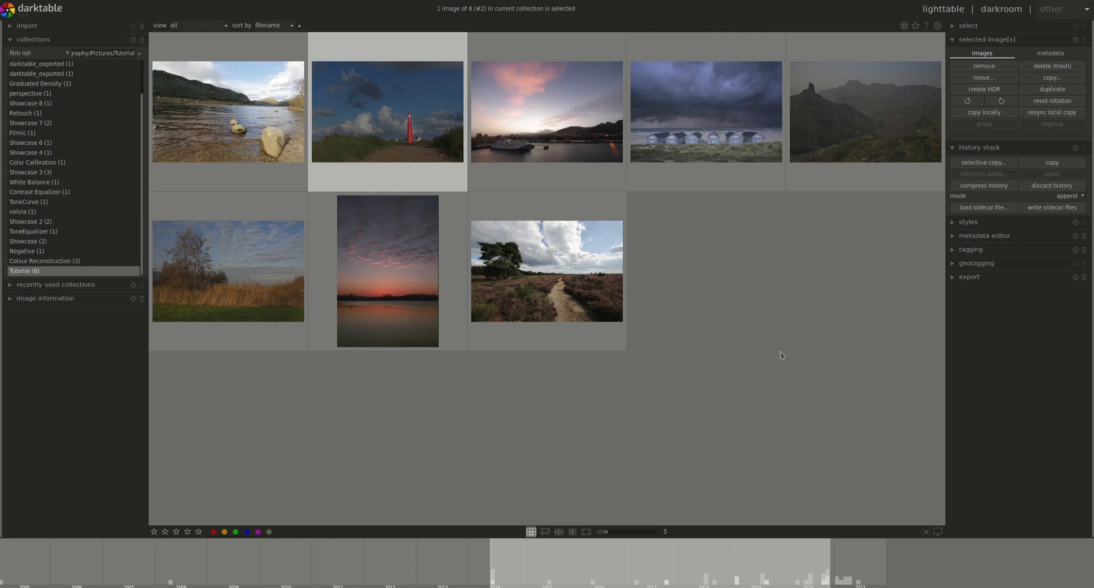
mouse_move(804, 385)
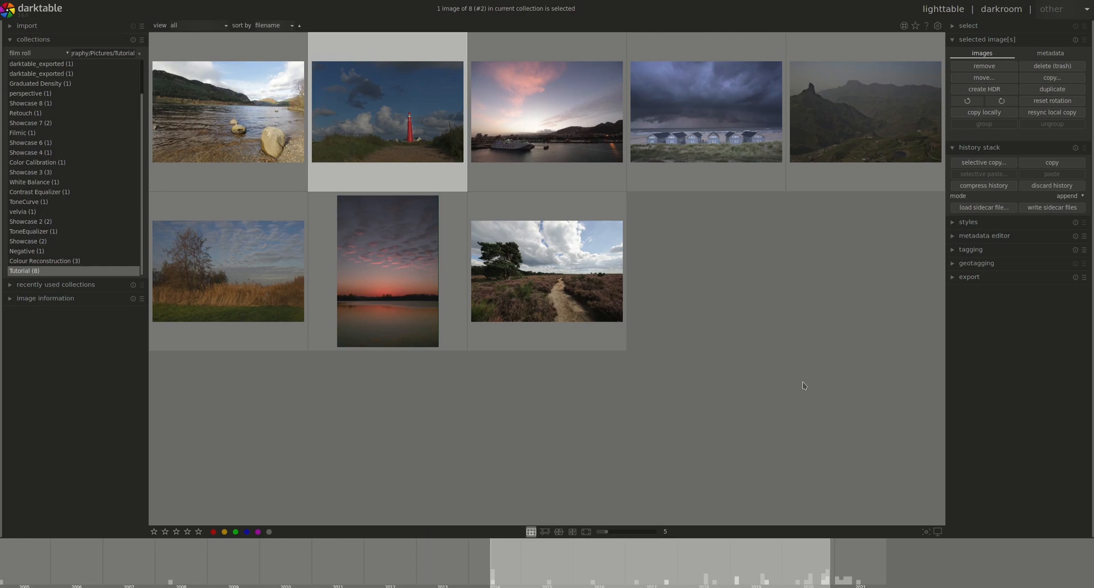
mouse_move(836, 376)
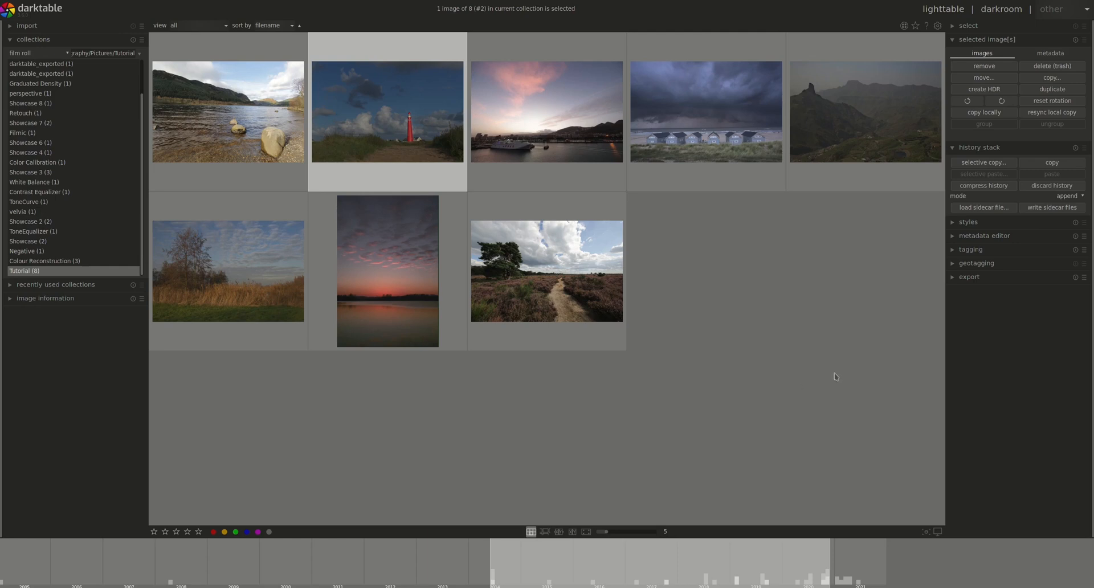
mouse_move(804, 373)
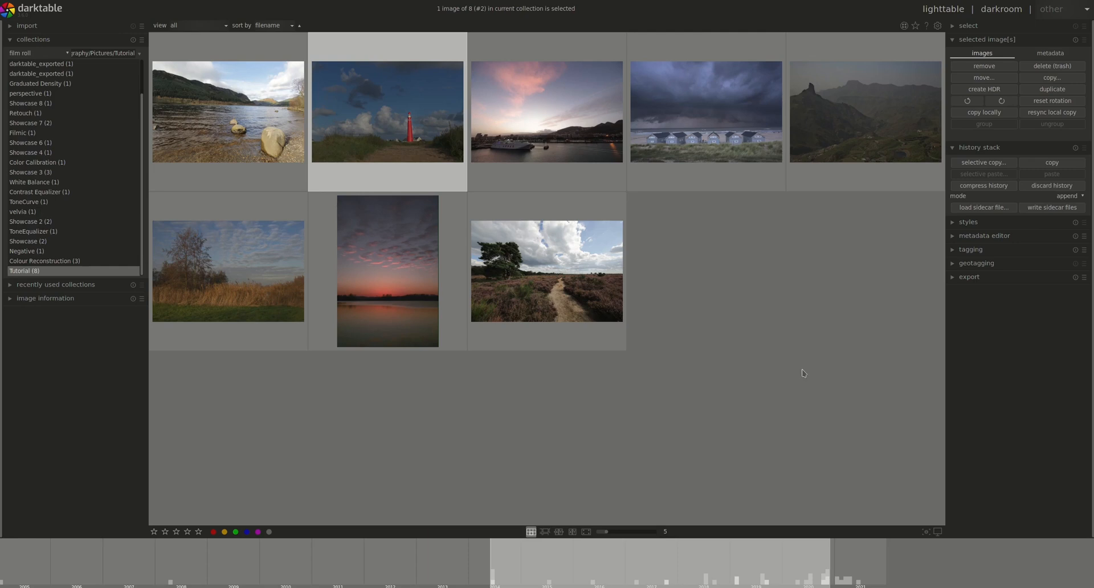
mouse_move(744, 373)
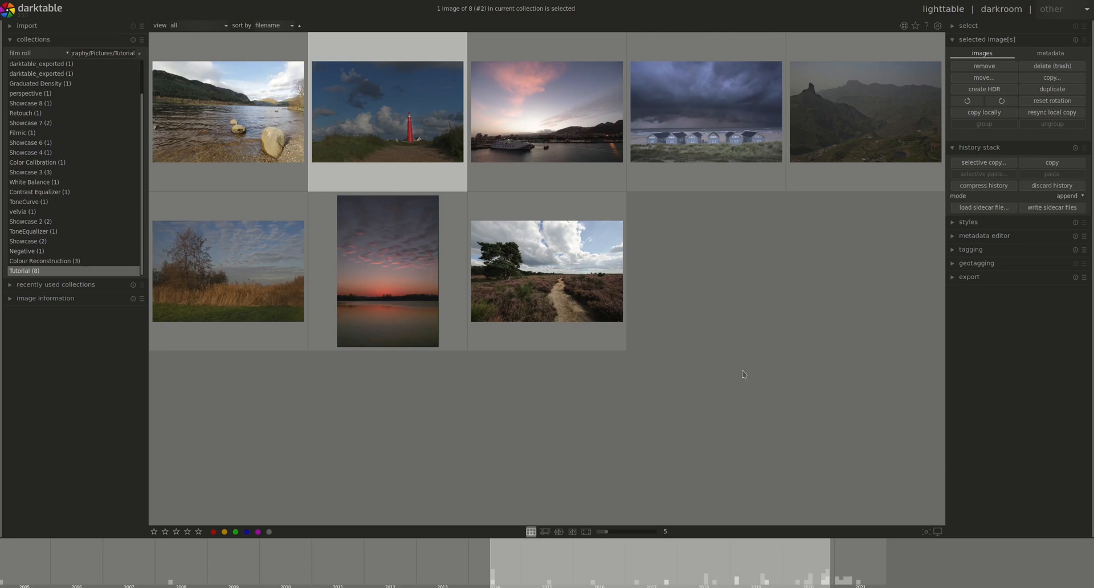
double_click(387, 111)
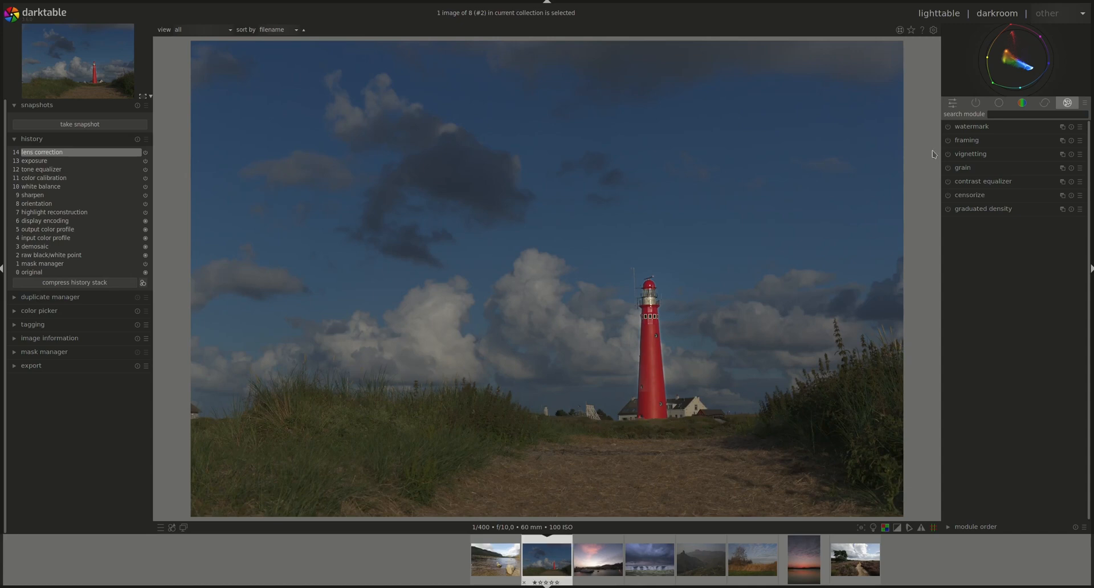
left_click(951, 102)
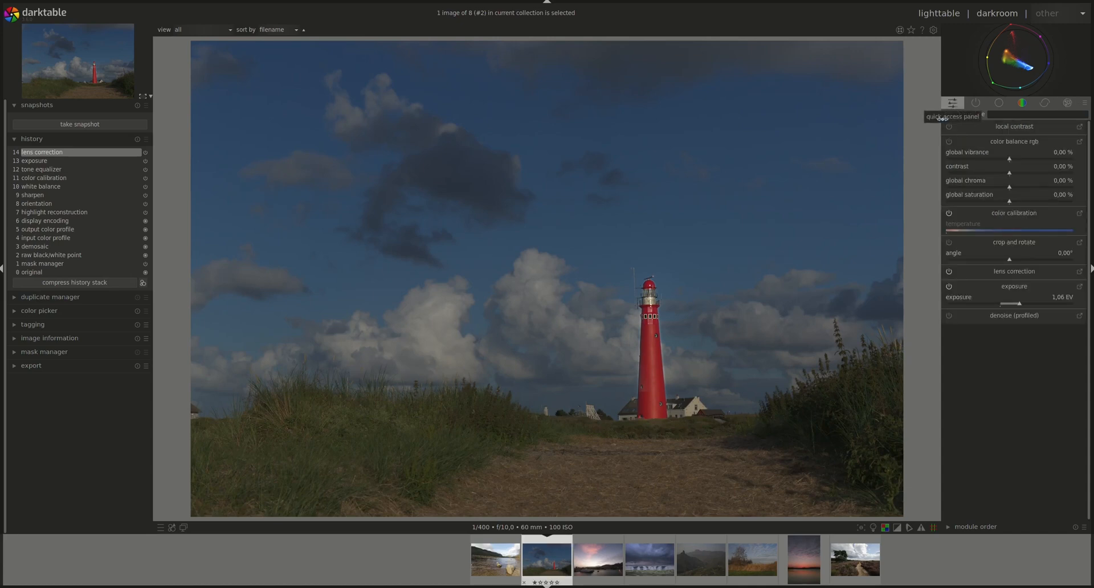
mouse_move(959, 125)
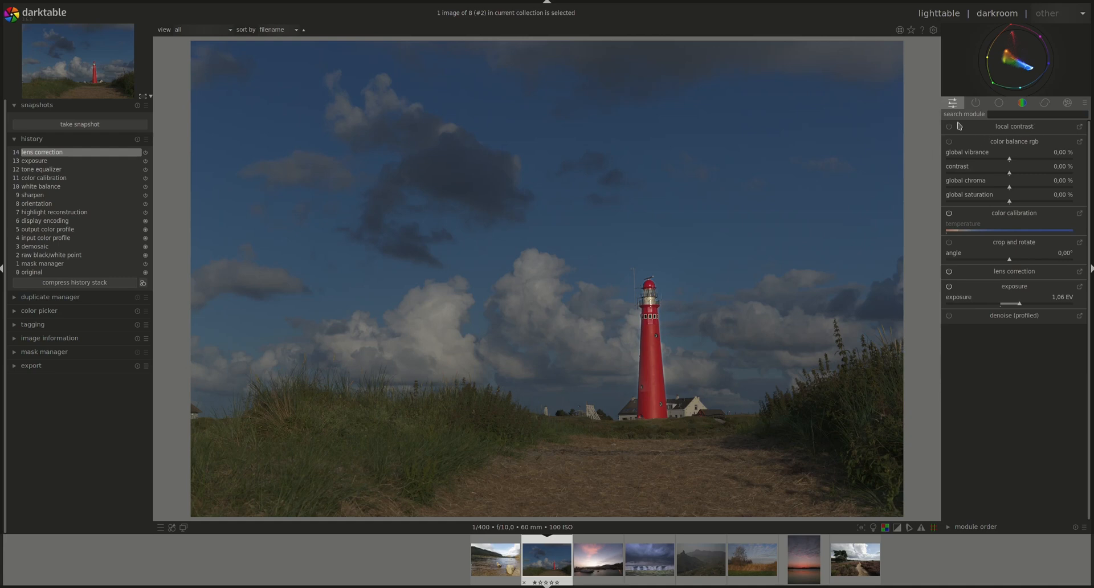
mouse_move(1066, 102)
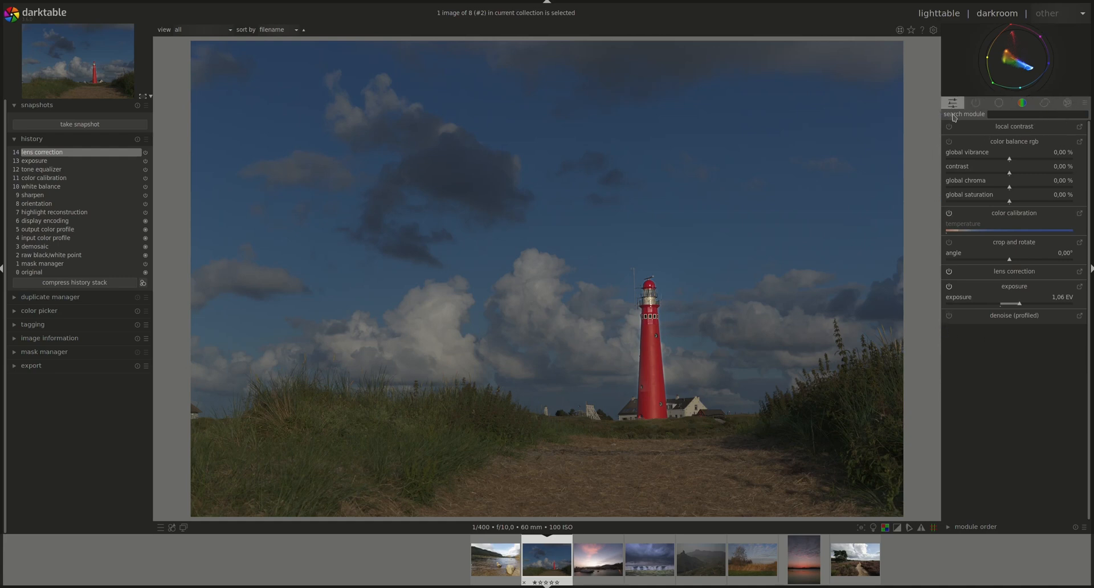
mouse_move(927, 178)
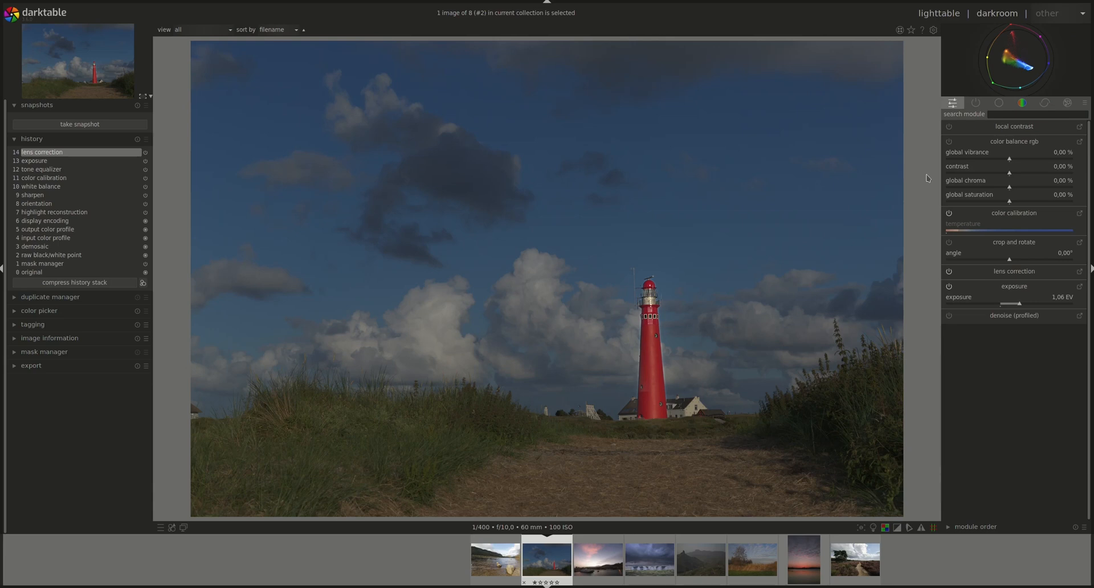
mouse_move(935, 170)
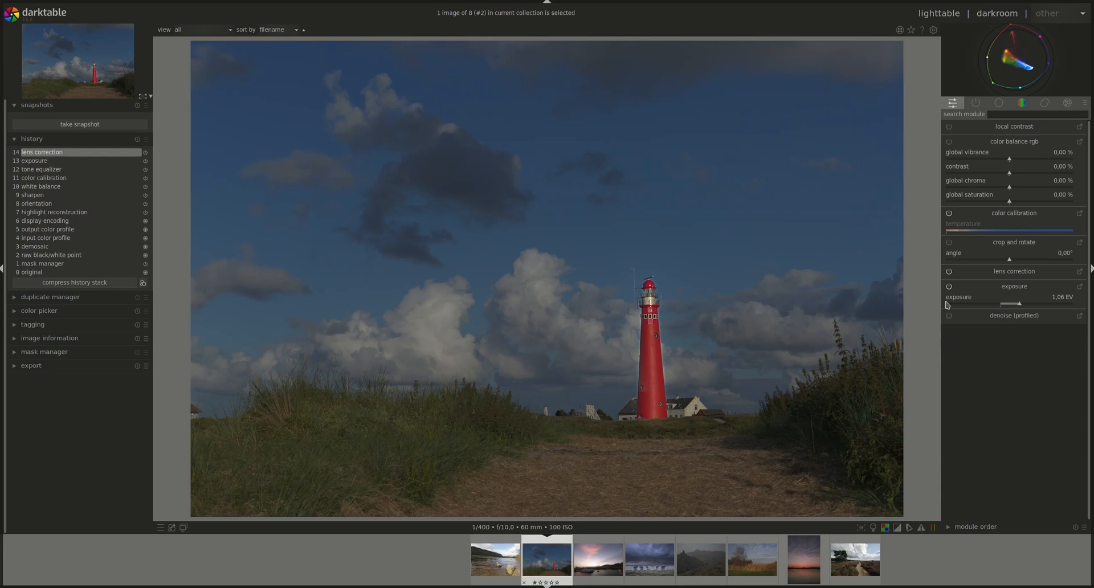
mouse_move(1078, 330)
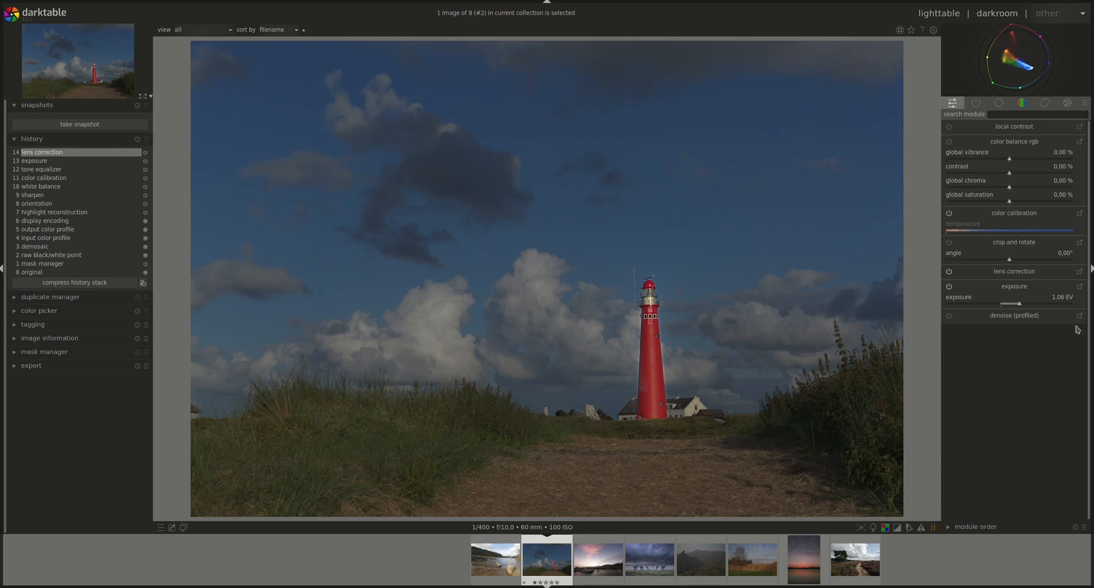
mouse_move(976, 342)
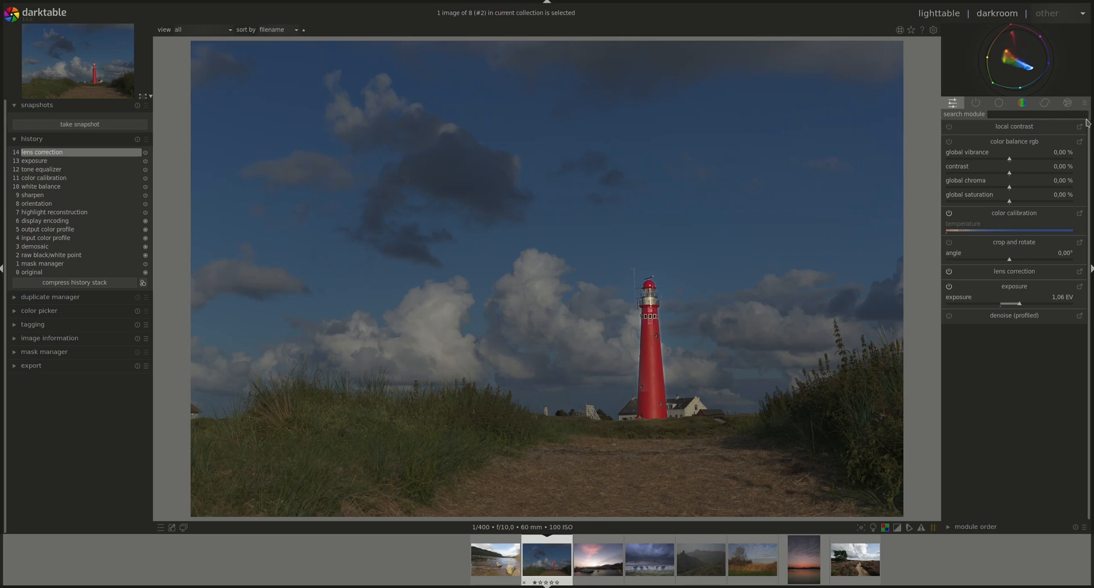
mouse_move(1088, 311)
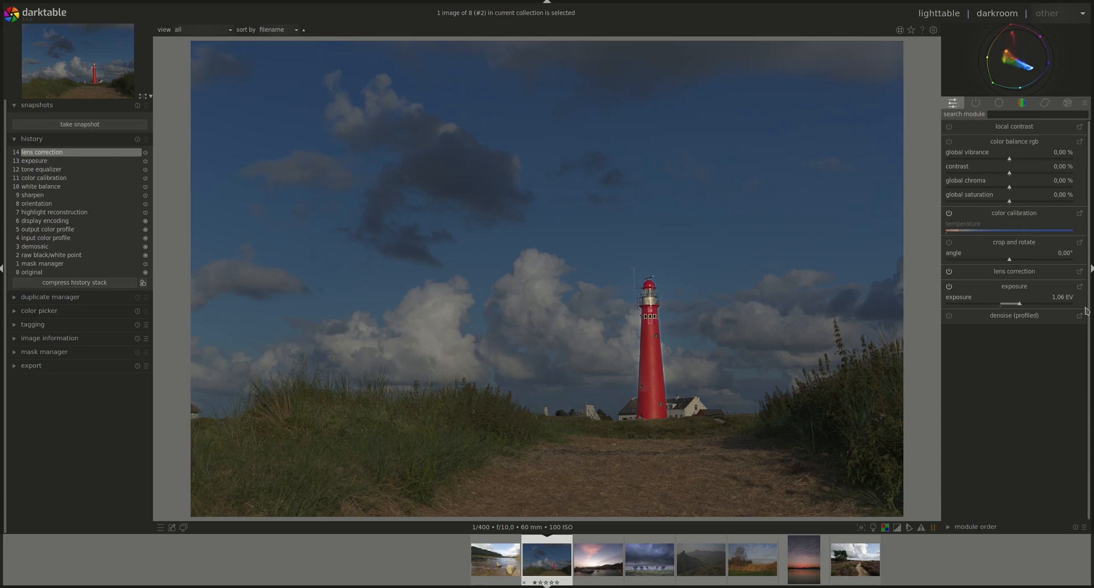
mouse_move(469, 418)
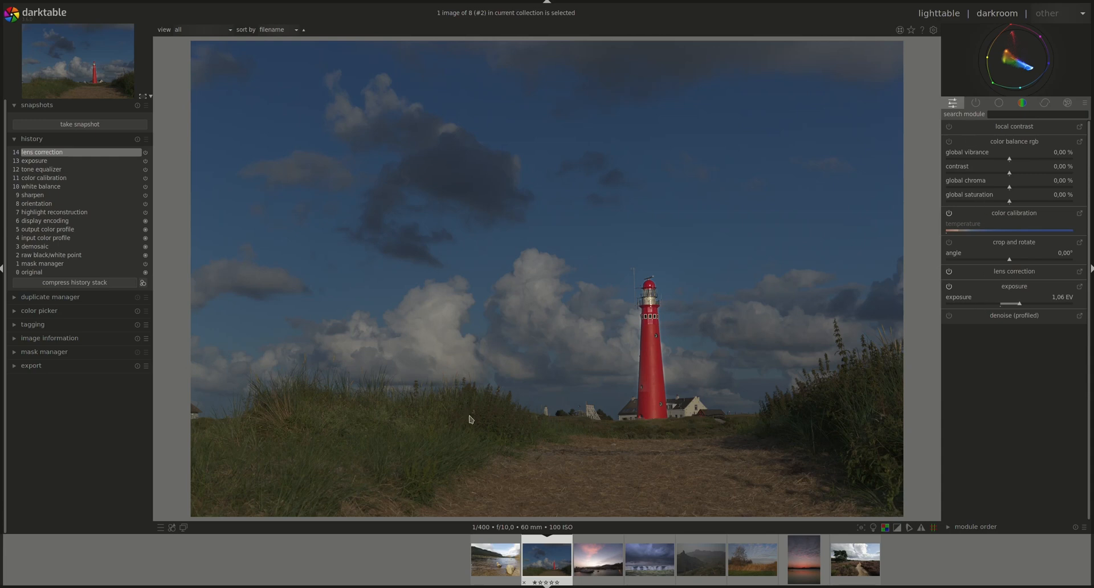
mouse_move(33, 365)
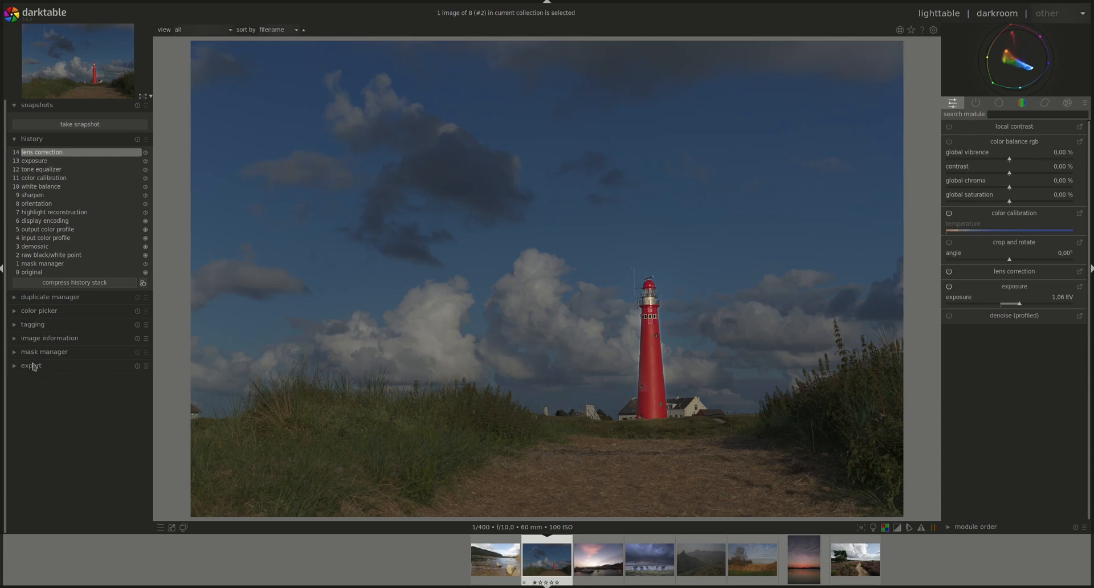
Review the export module's options in the darkroom, then return to the lighttable.
left_click(30, 365)
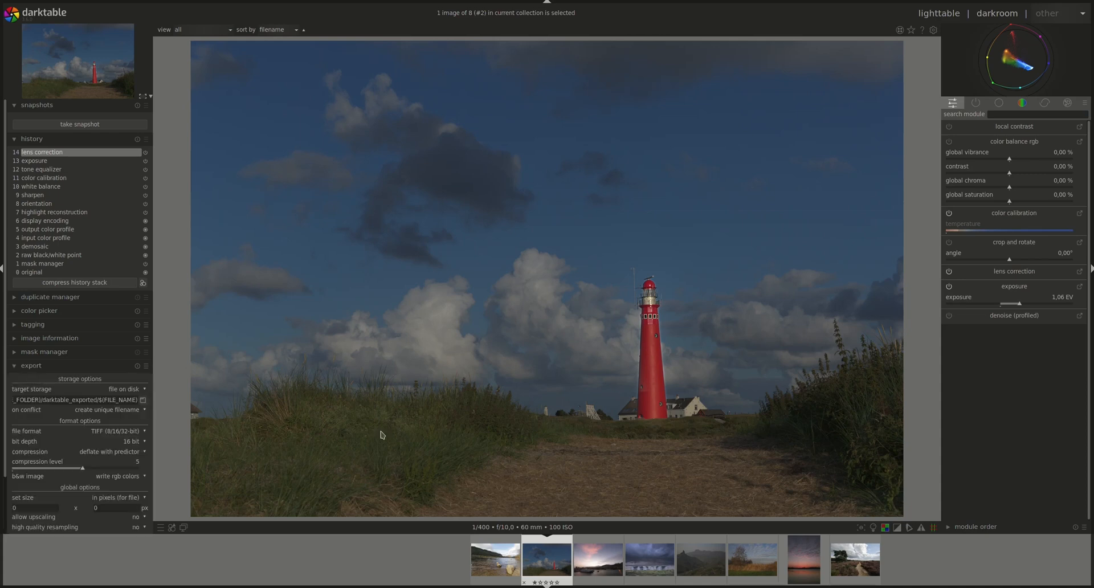
mouse_move(355, 429)
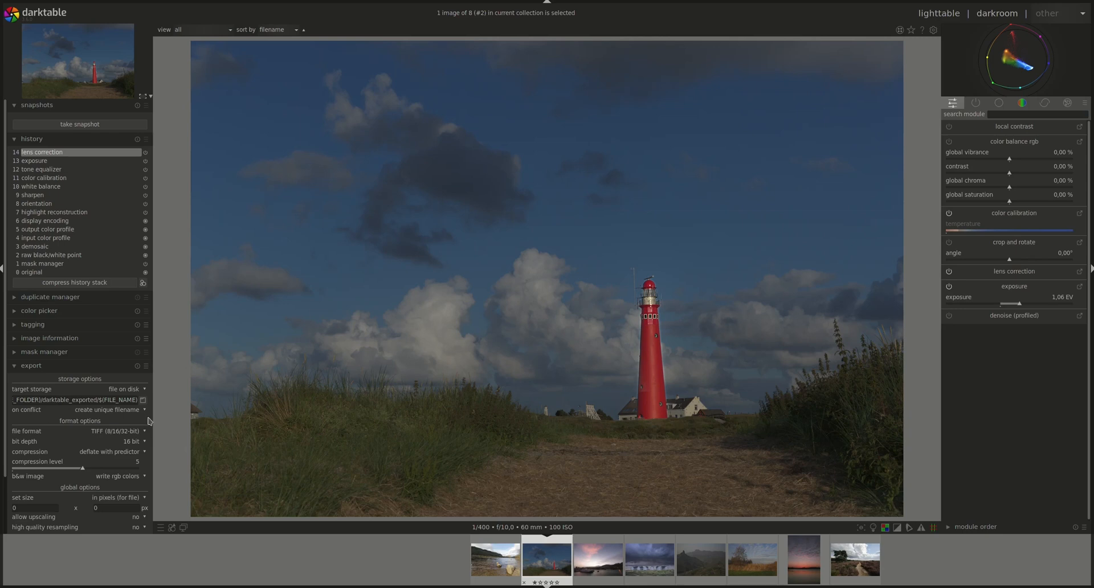
mouse_move(10, 378)
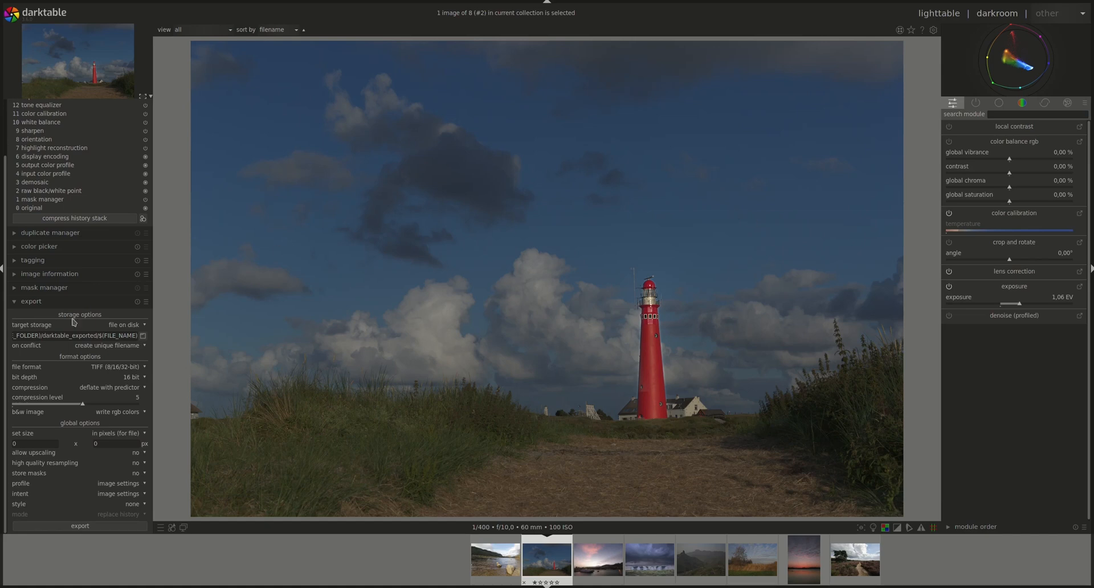
mouse_move(128, 457)
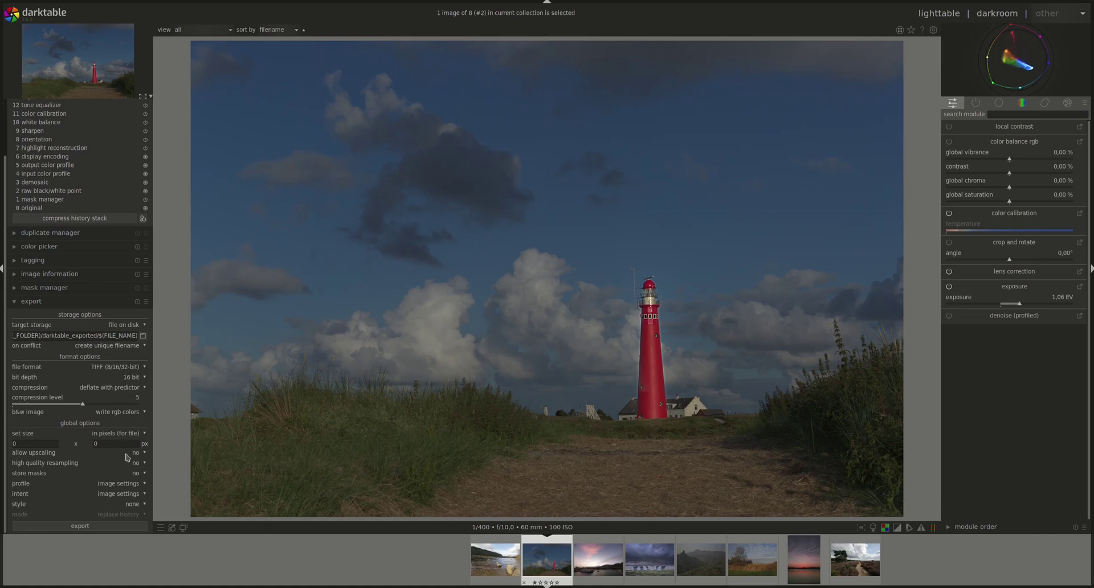
mouse_move(430, 226)
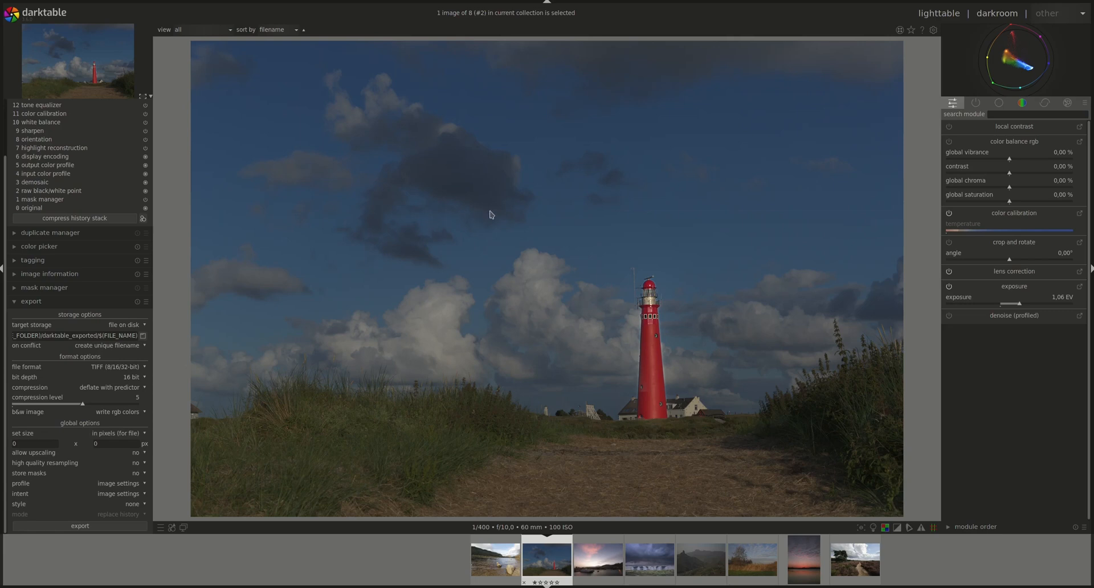
left_click(938, 12)
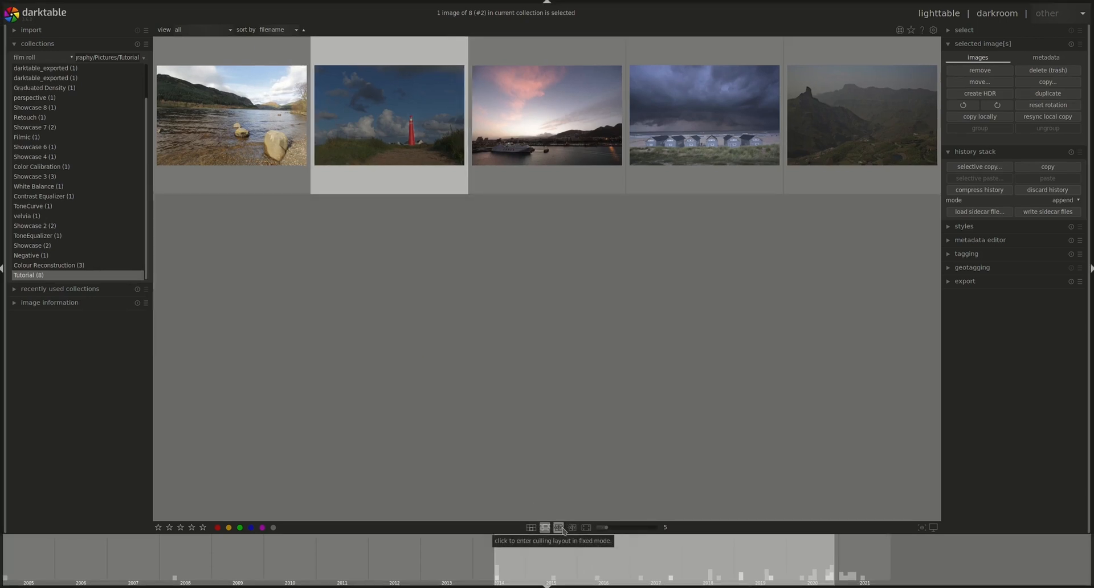
left_click(558, 527)
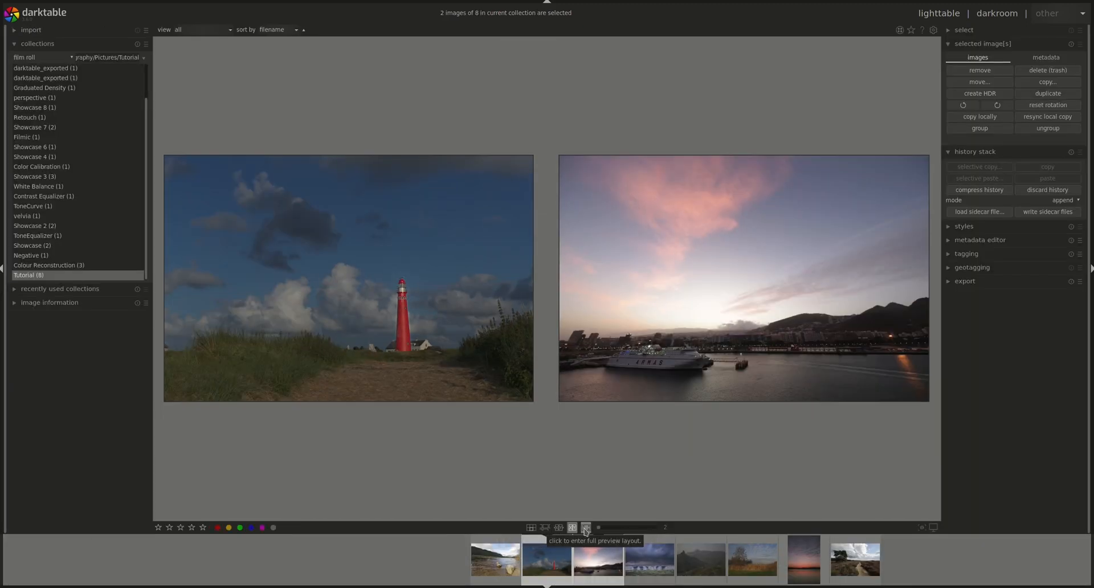
left_click(586, 528)
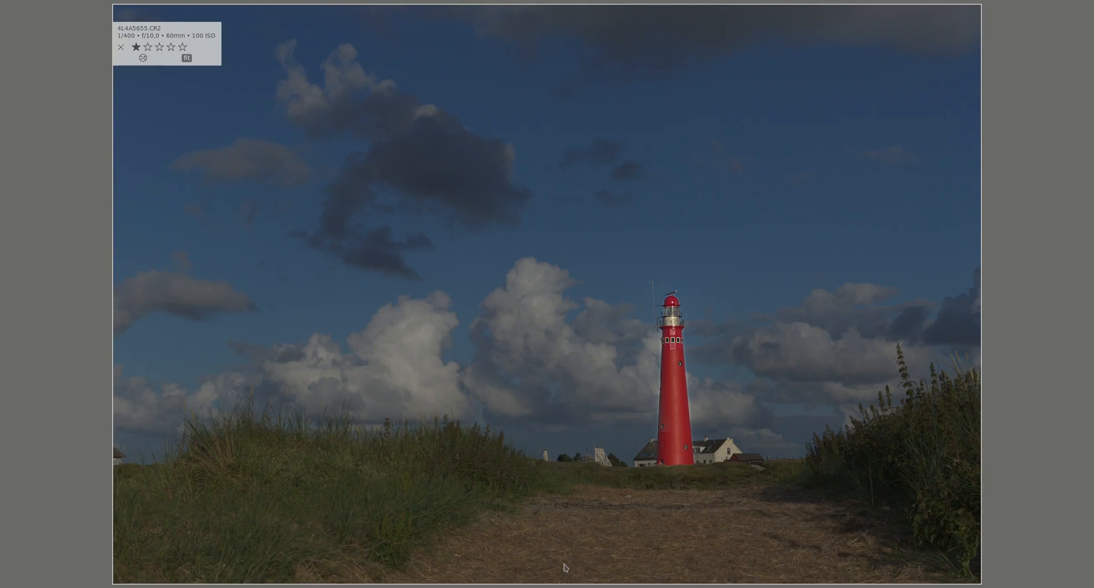
mouse_move(488, 309)
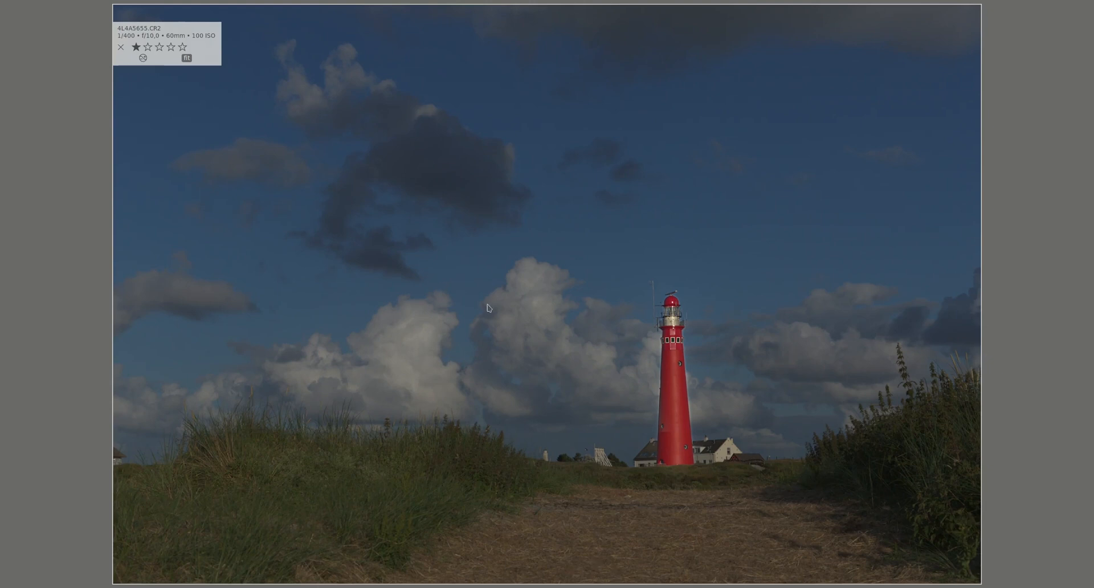
mouse_move(565, 399)
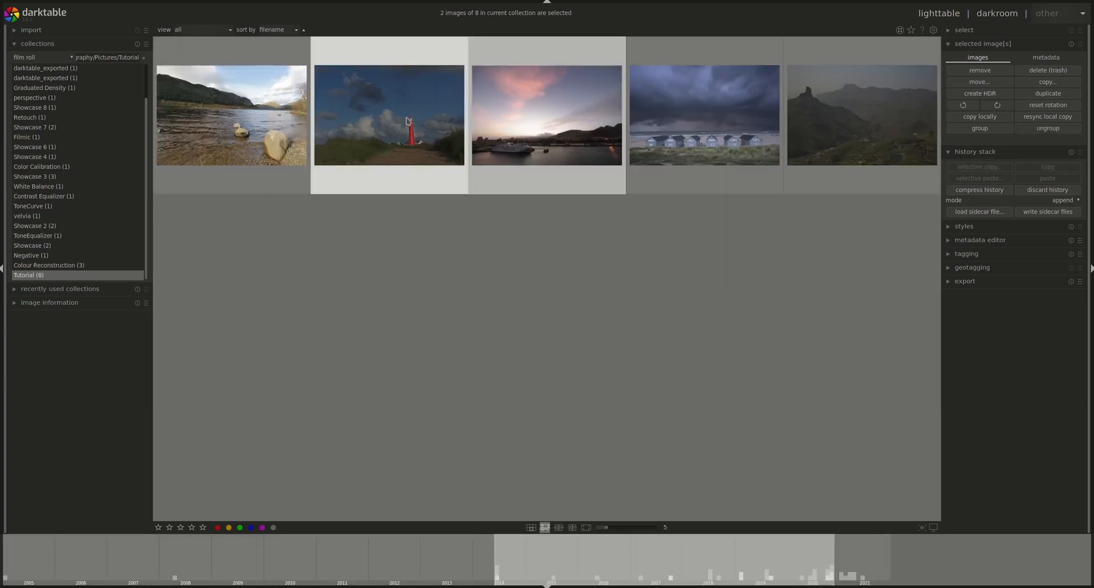
Apply contrast equalizer to the lighthouse photo from the effect group and fine-tune its mix slider.
left_click(406, 120)
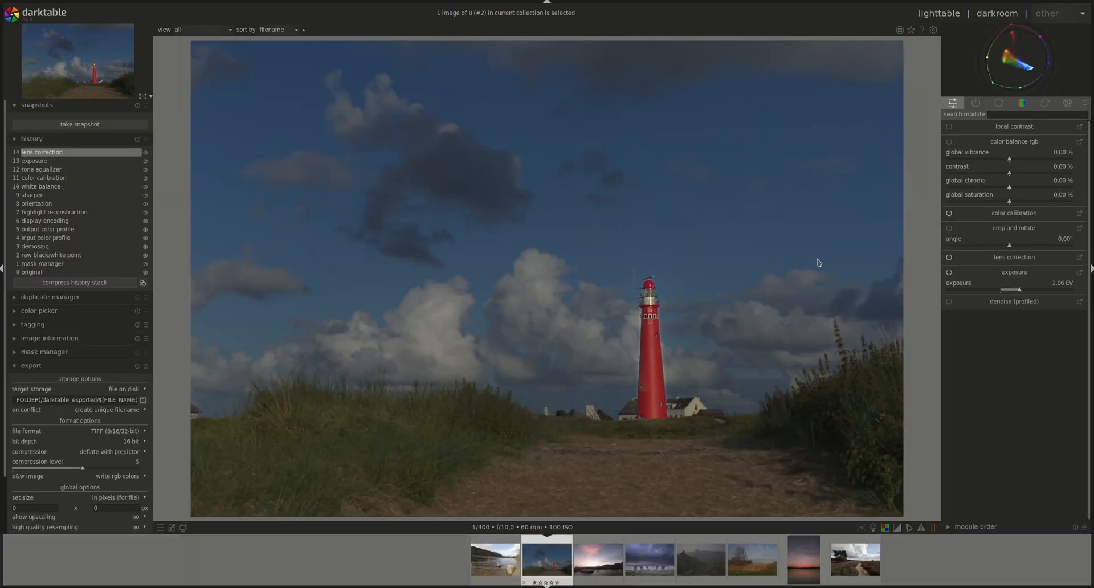
left_click(1066, 103)
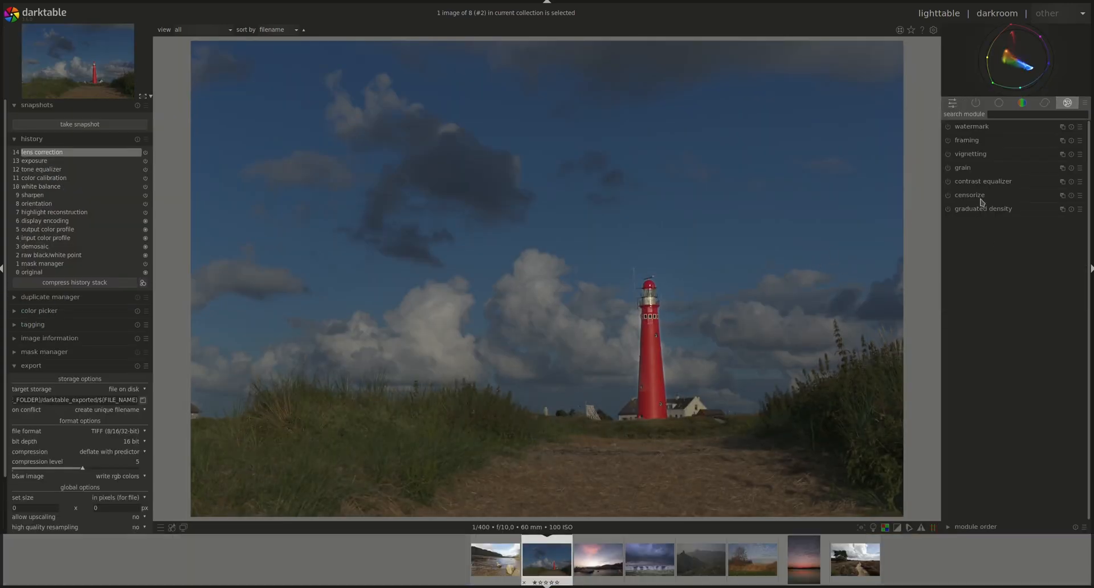
left_click(983, 181)
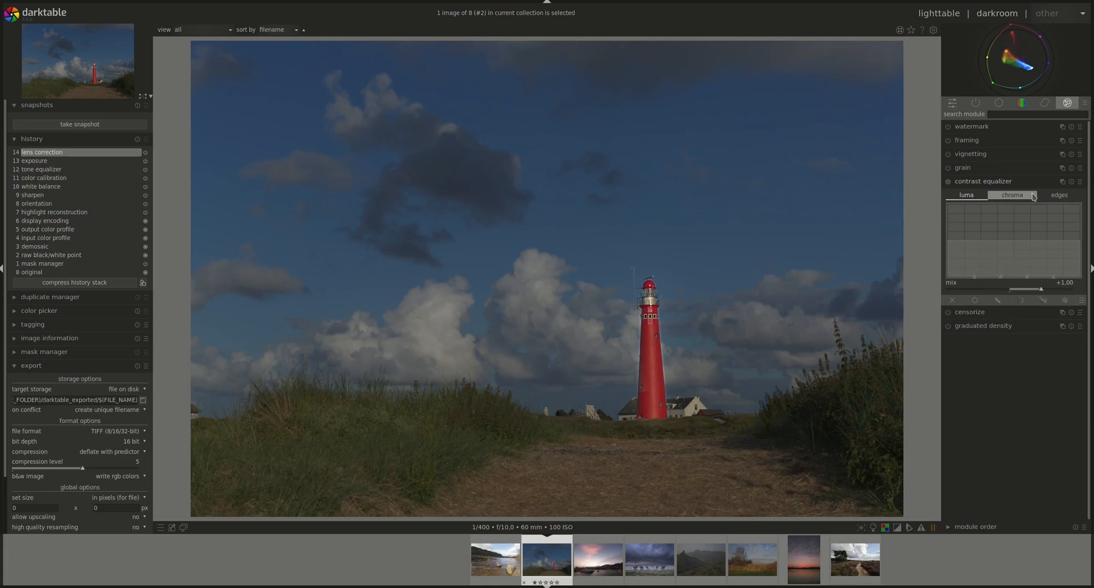
left_click(965, 195)
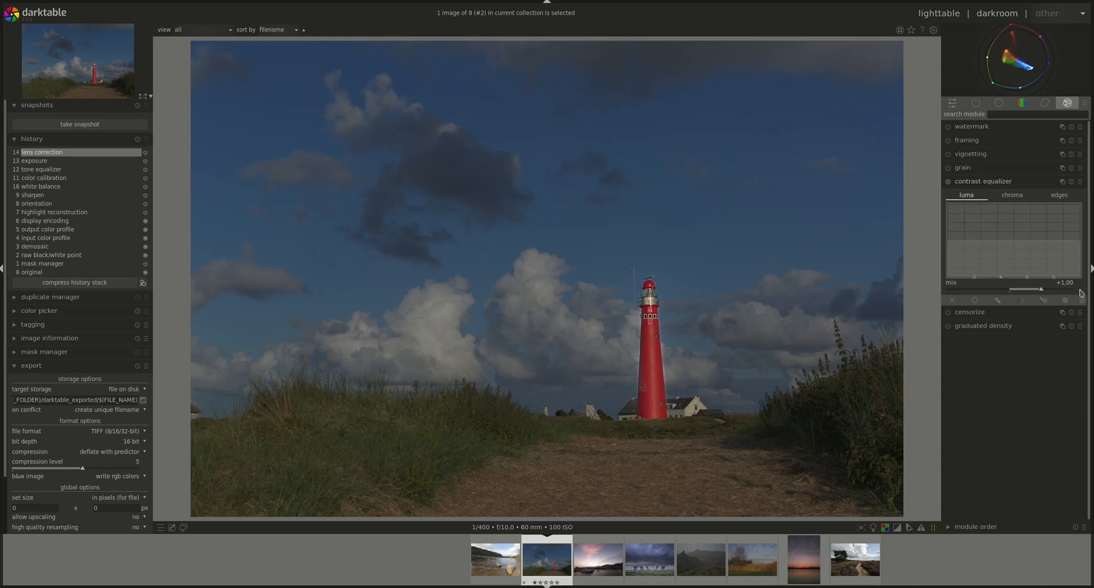
mouse_move(1033, 289)
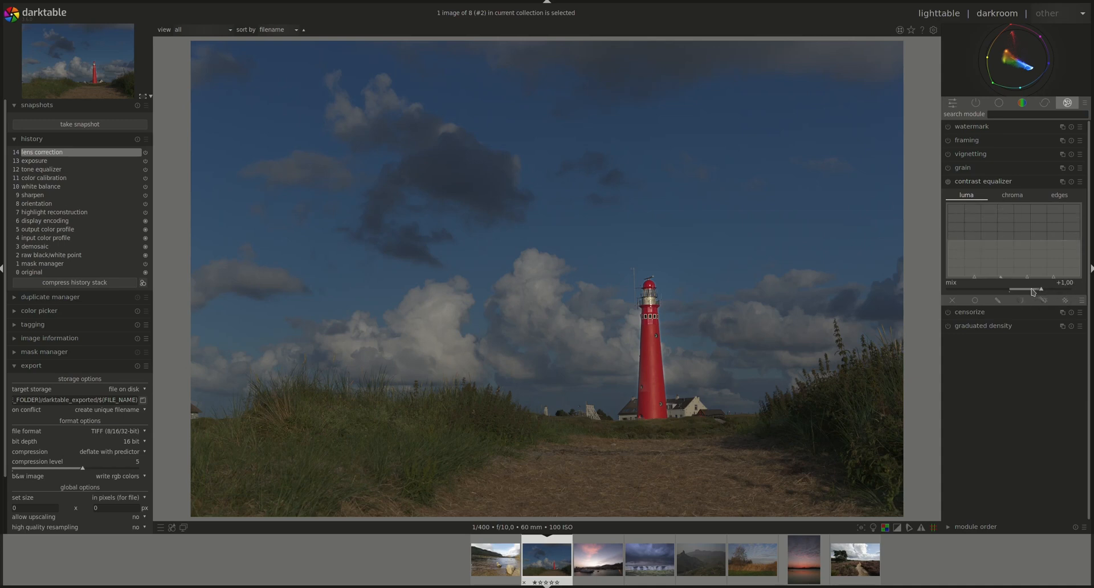
mouse_move(984, 254)
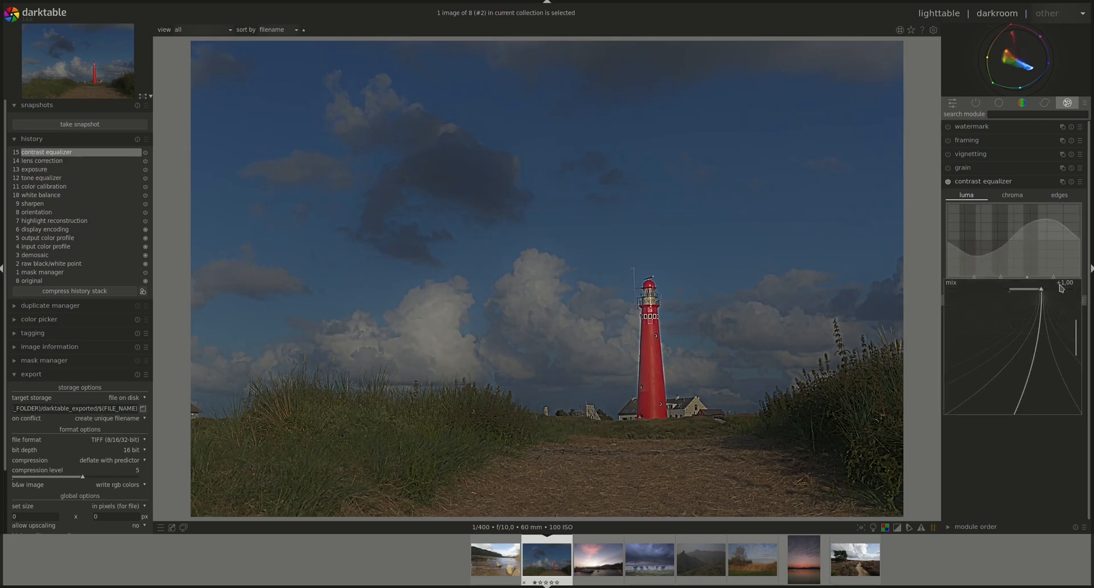
left_click_drag(1055, 288, 1018, 288)
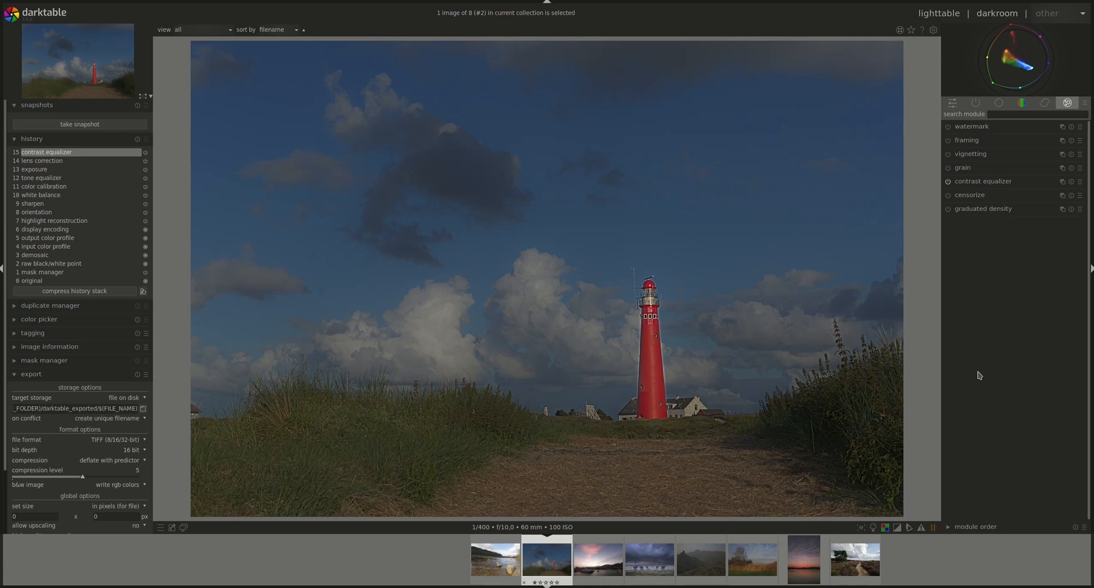
Switch the module list to the correct group (sharpen, haze removal, lens correction, denoise).
left_click(1048, 103)
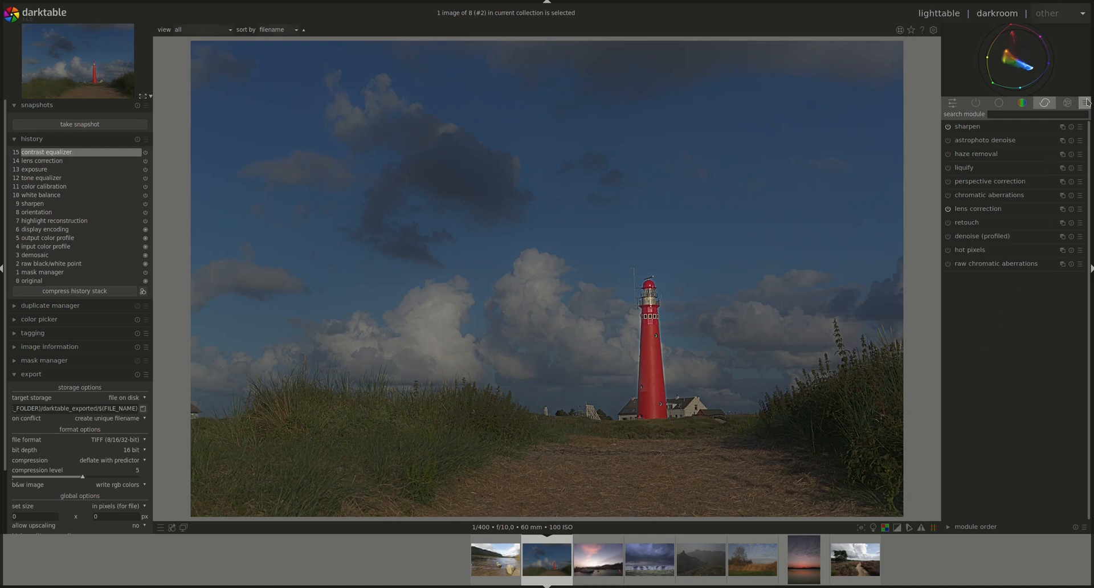
left_click(1087, 102)
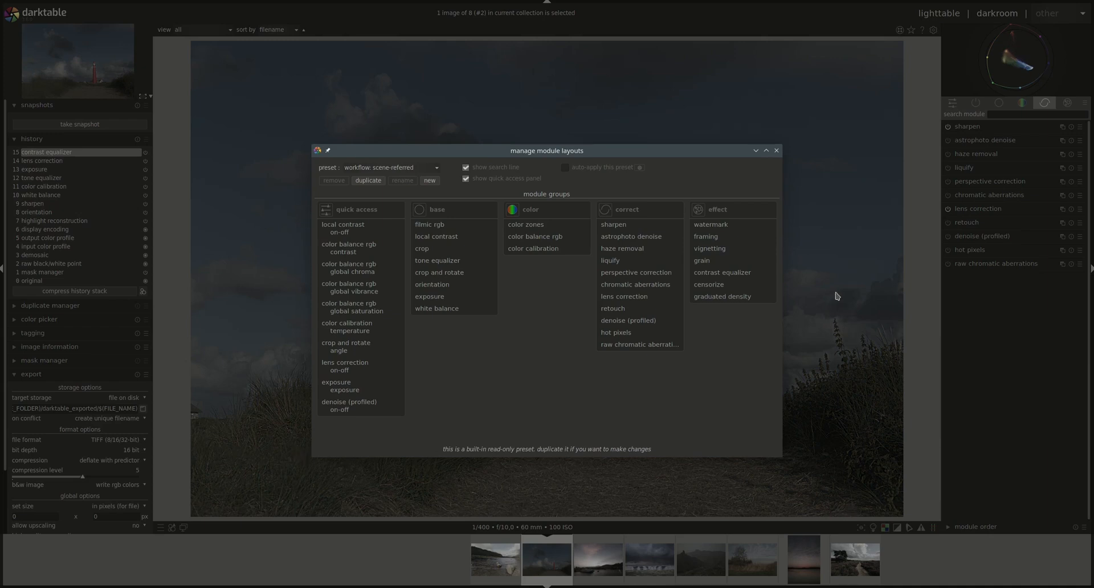
mouse_move(770, 192)
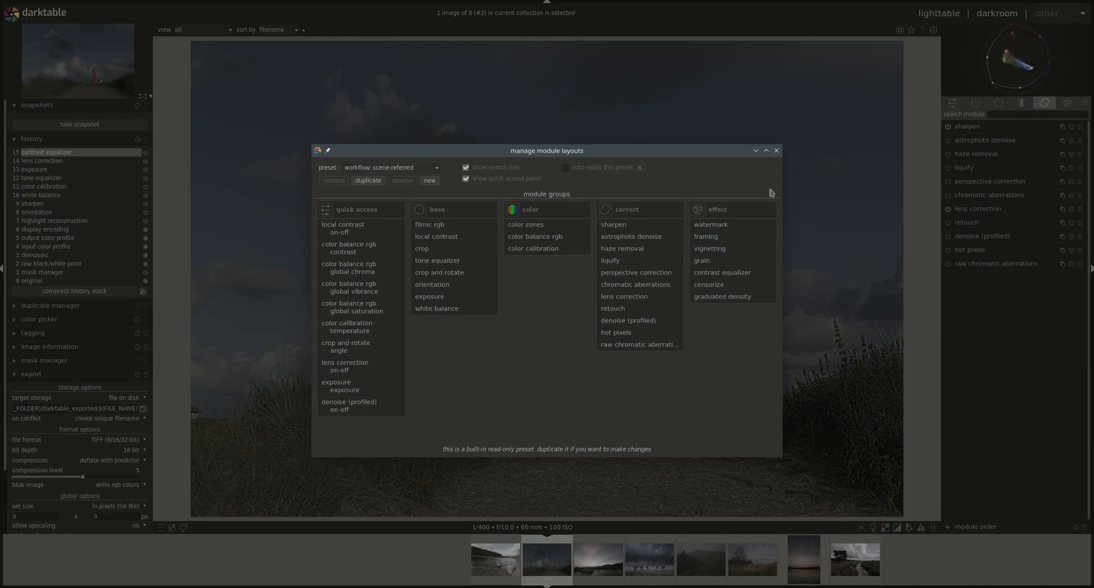
mouse_move(776, 151)
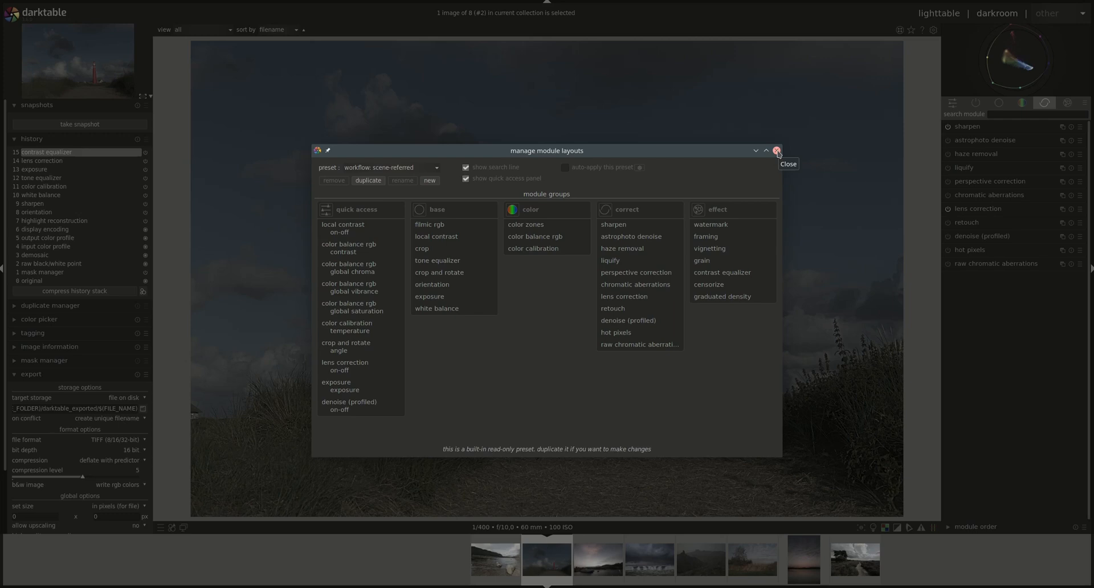
left_click(777, 151)
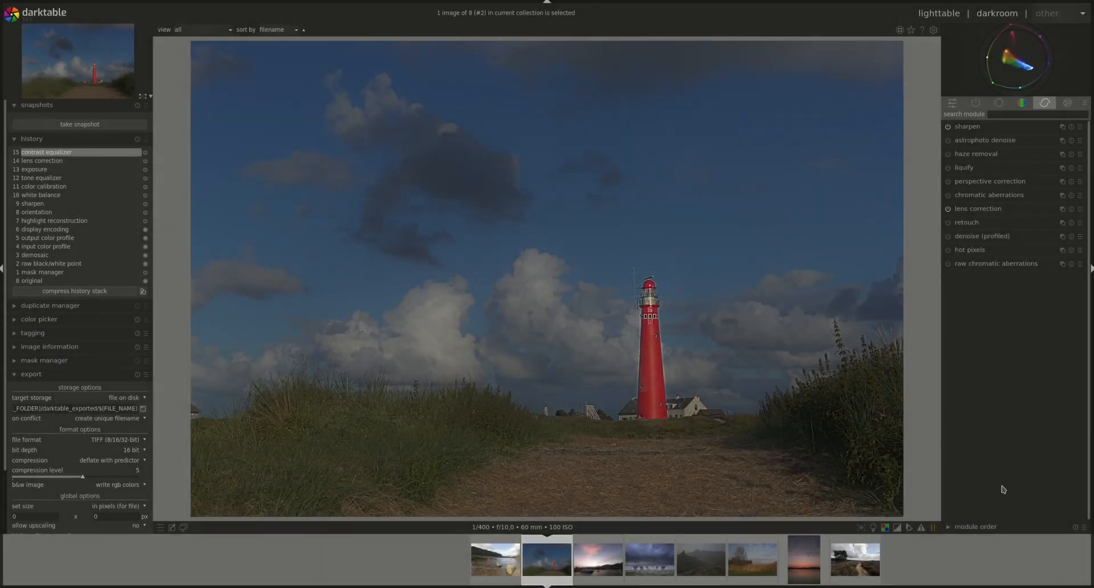